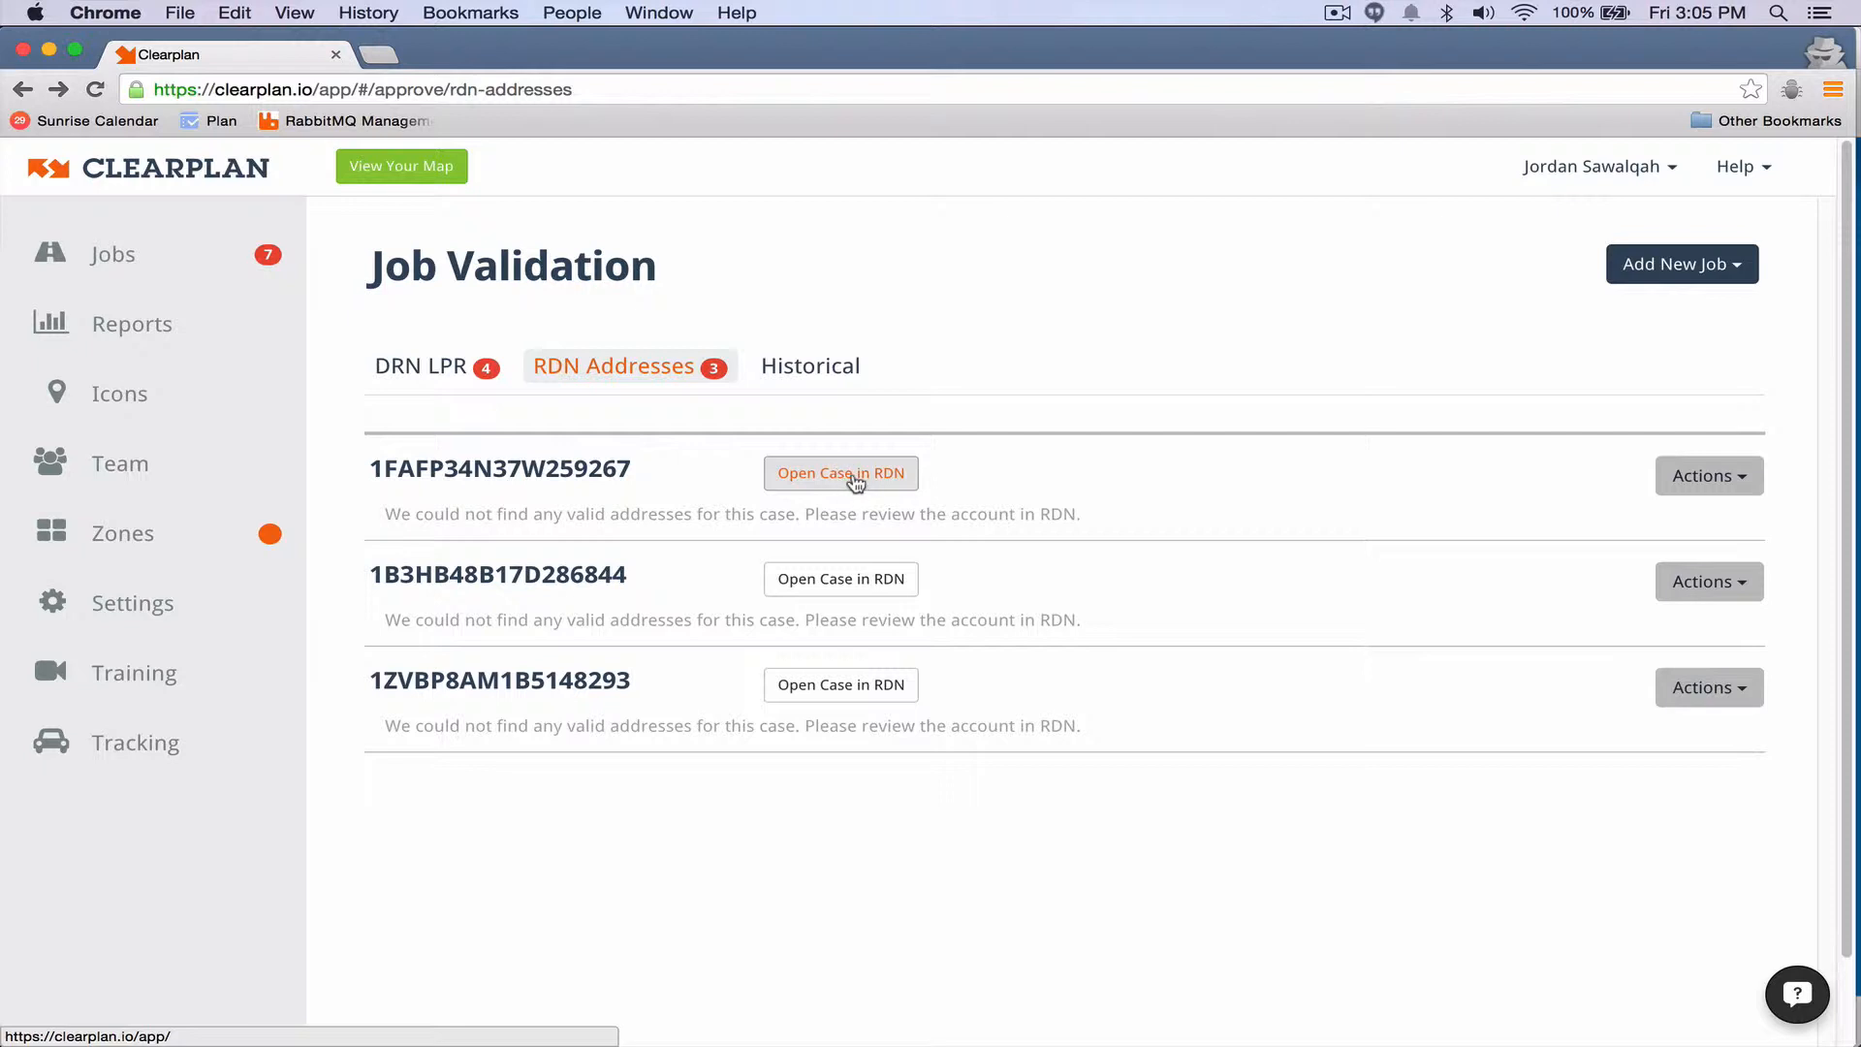
pyautogui.moveTo(1707, 477)
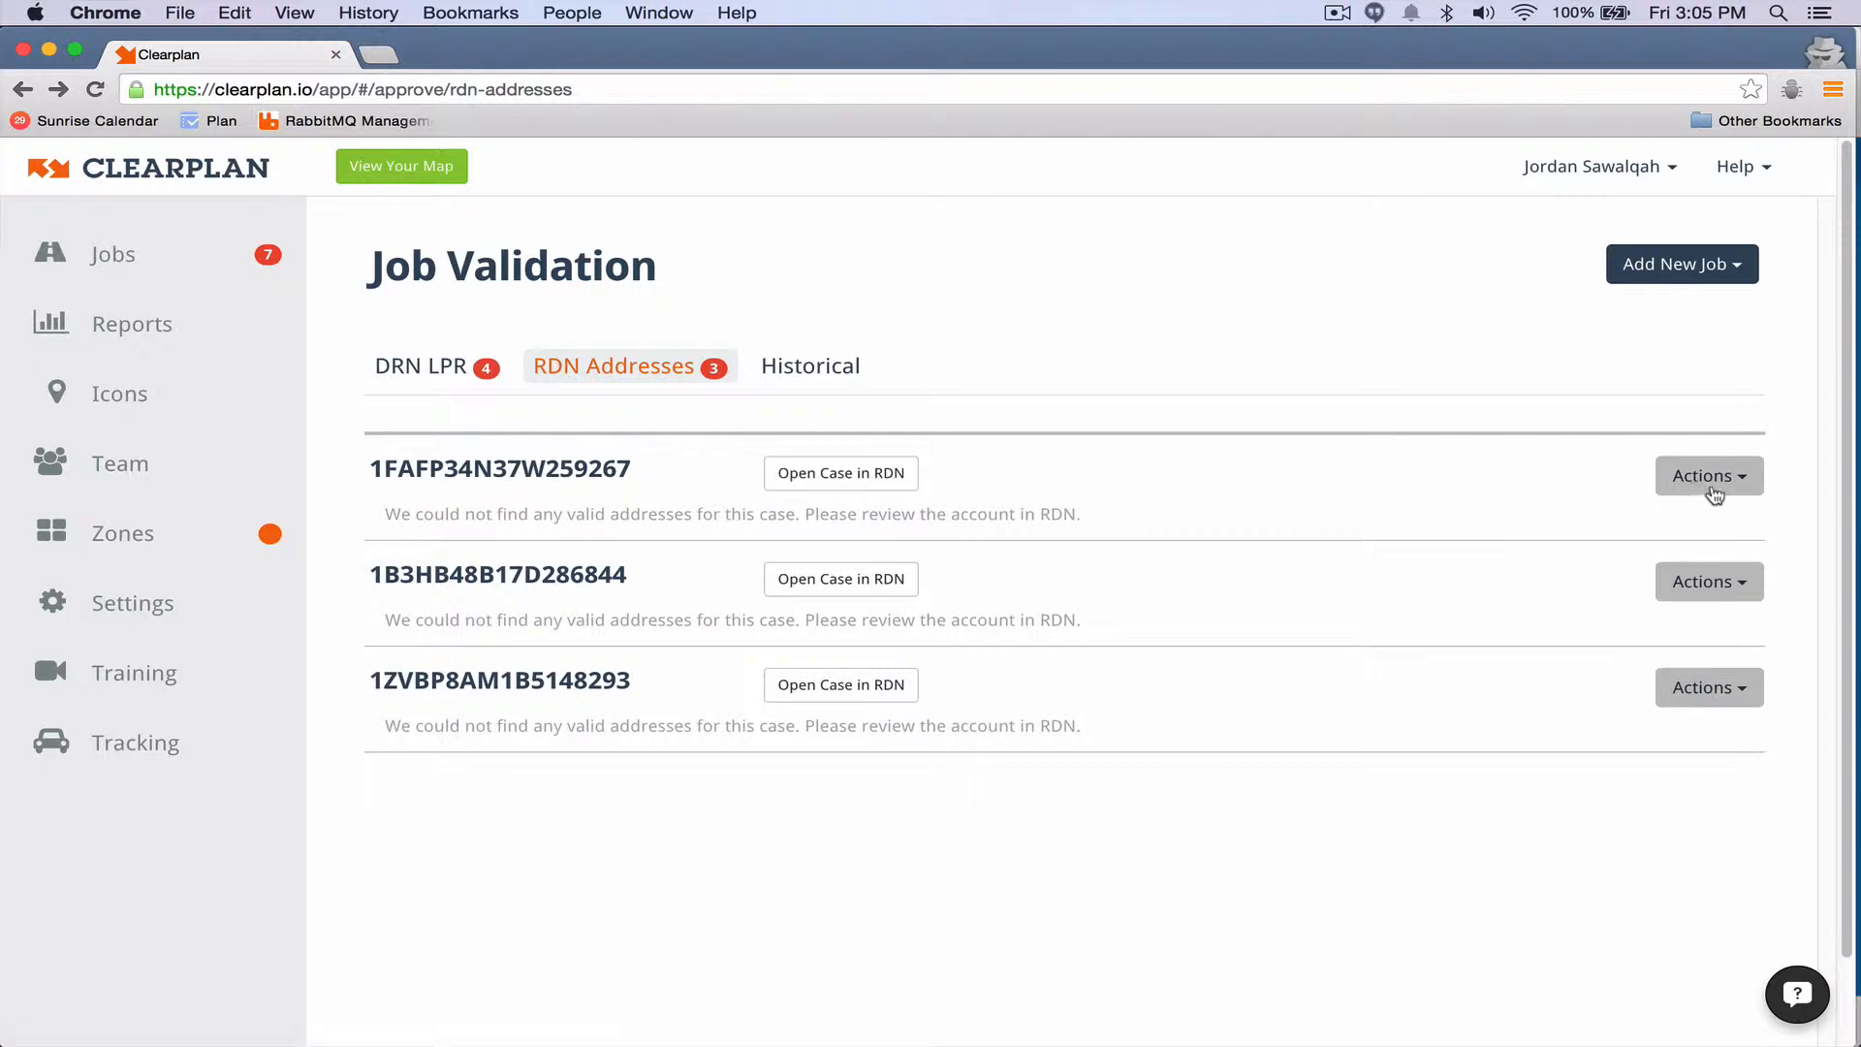
pyautogui.click(1708, 477)
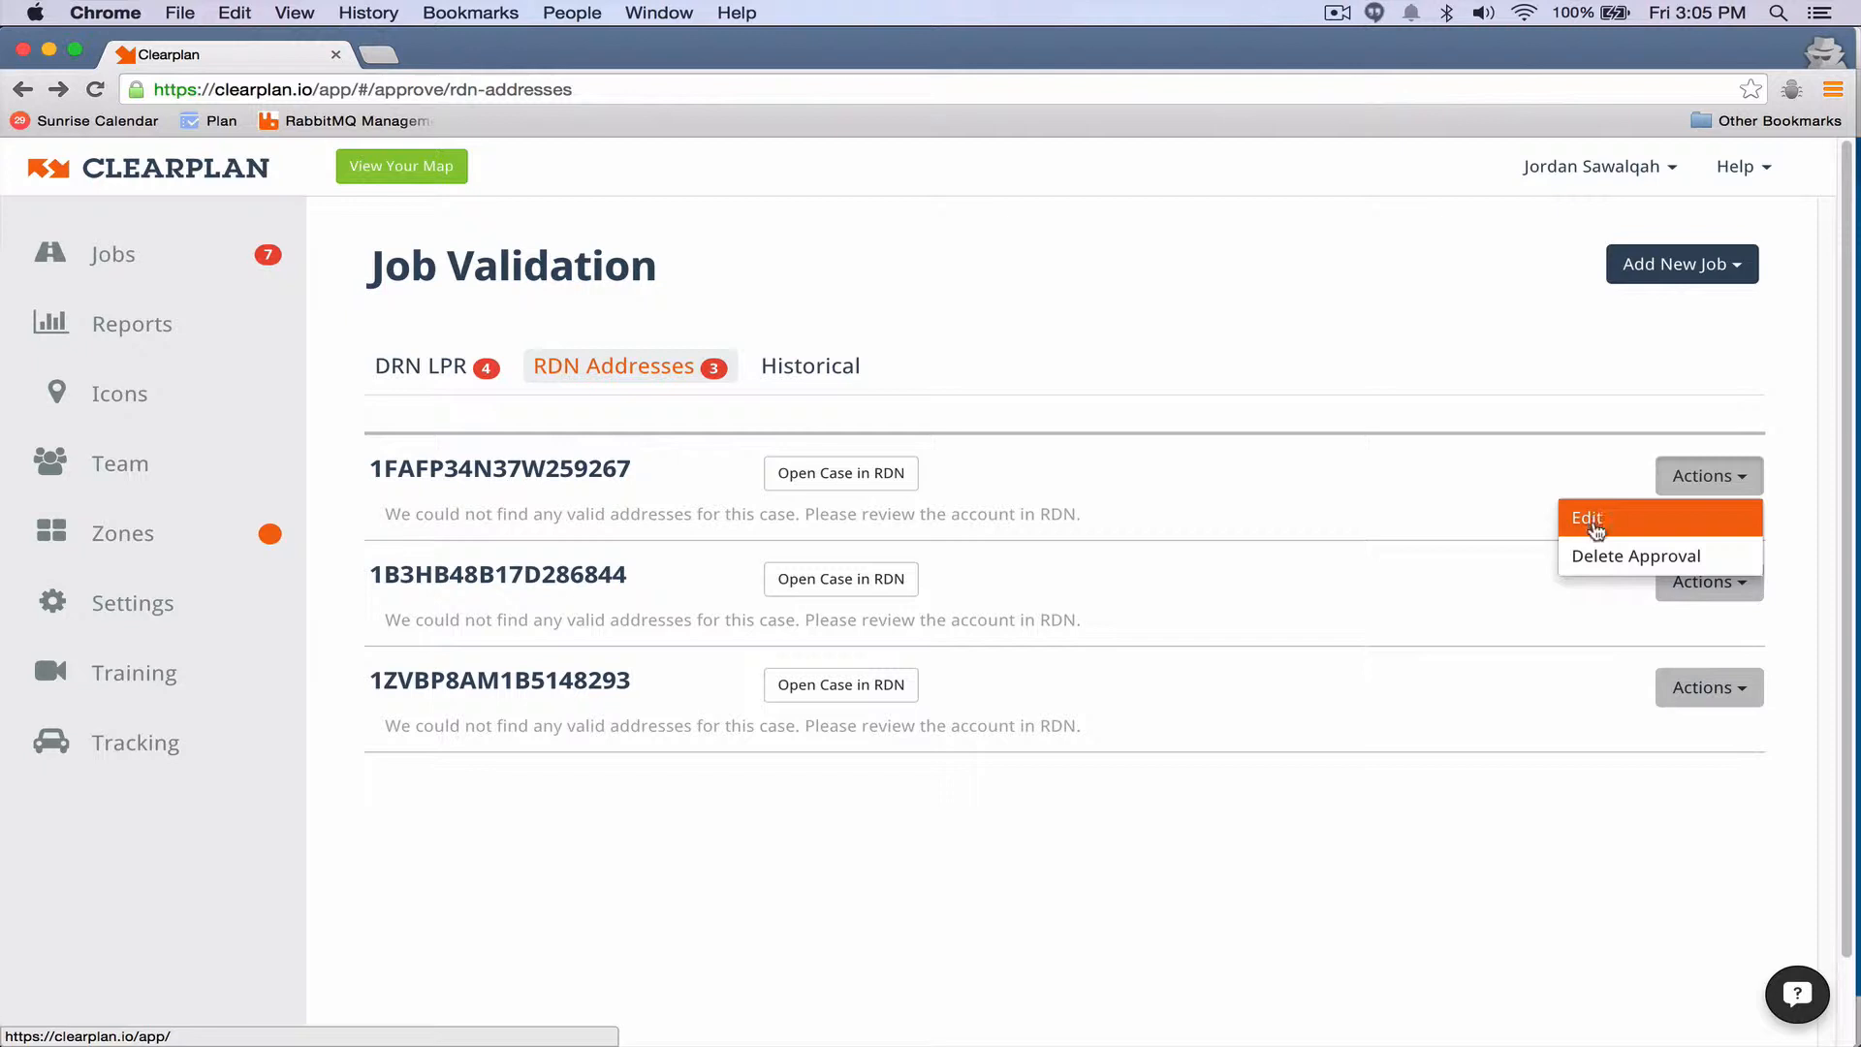
pyautogui.moveTo(1376, 519)
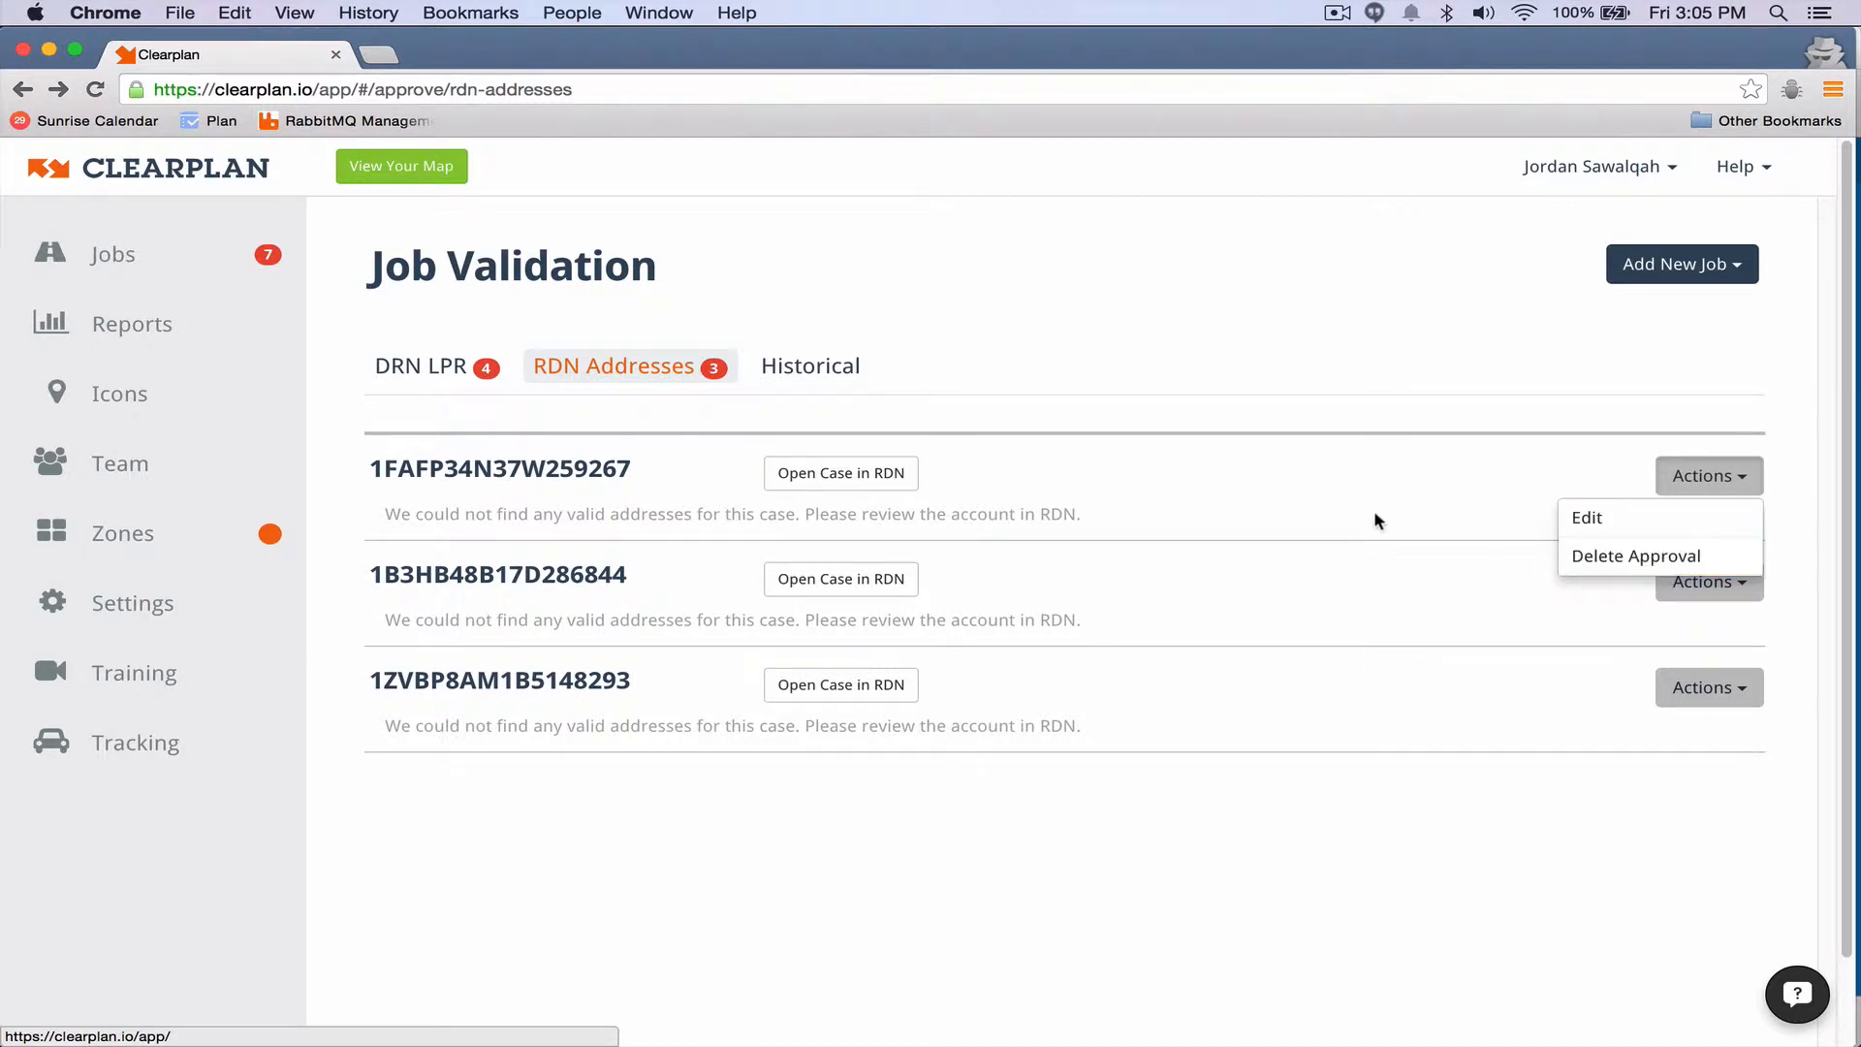
pyautogui.click(542, 552)
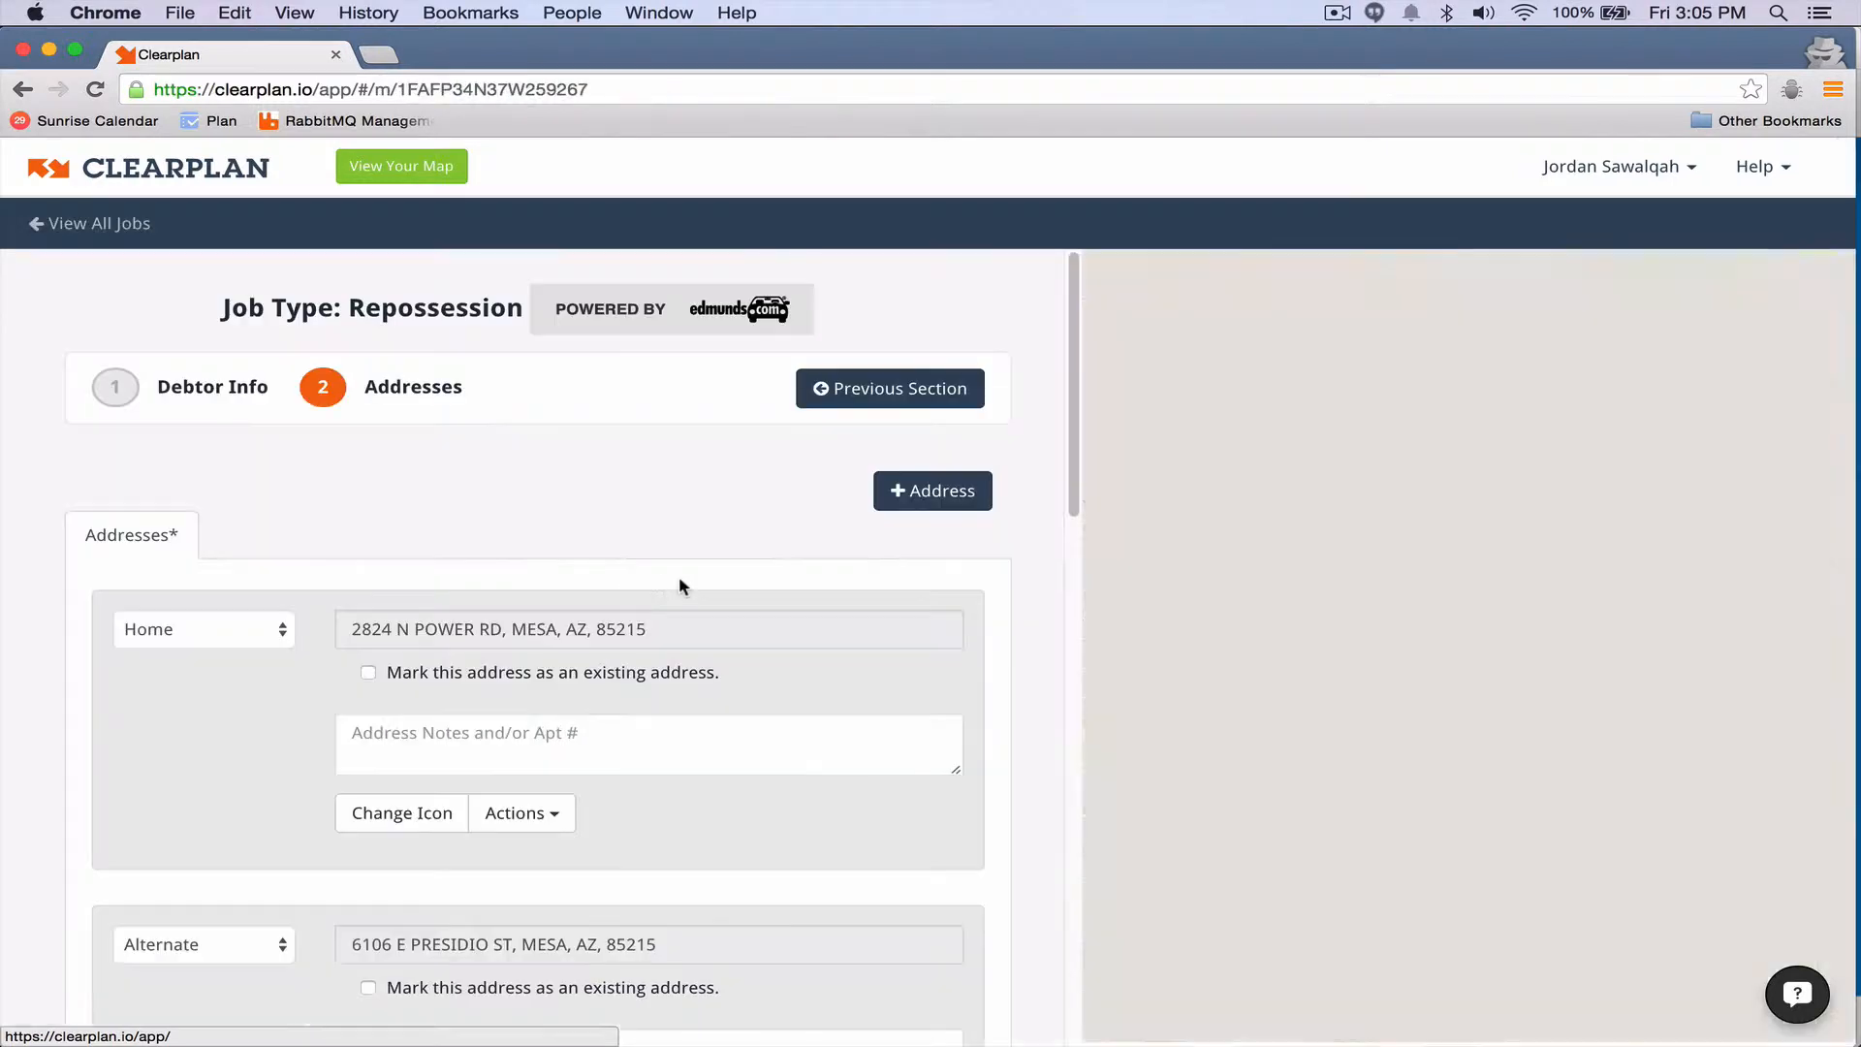
# Step: Scroll down the job to reach the crossed-out Loop 202 address entry
pyautogui.click(399, 167)
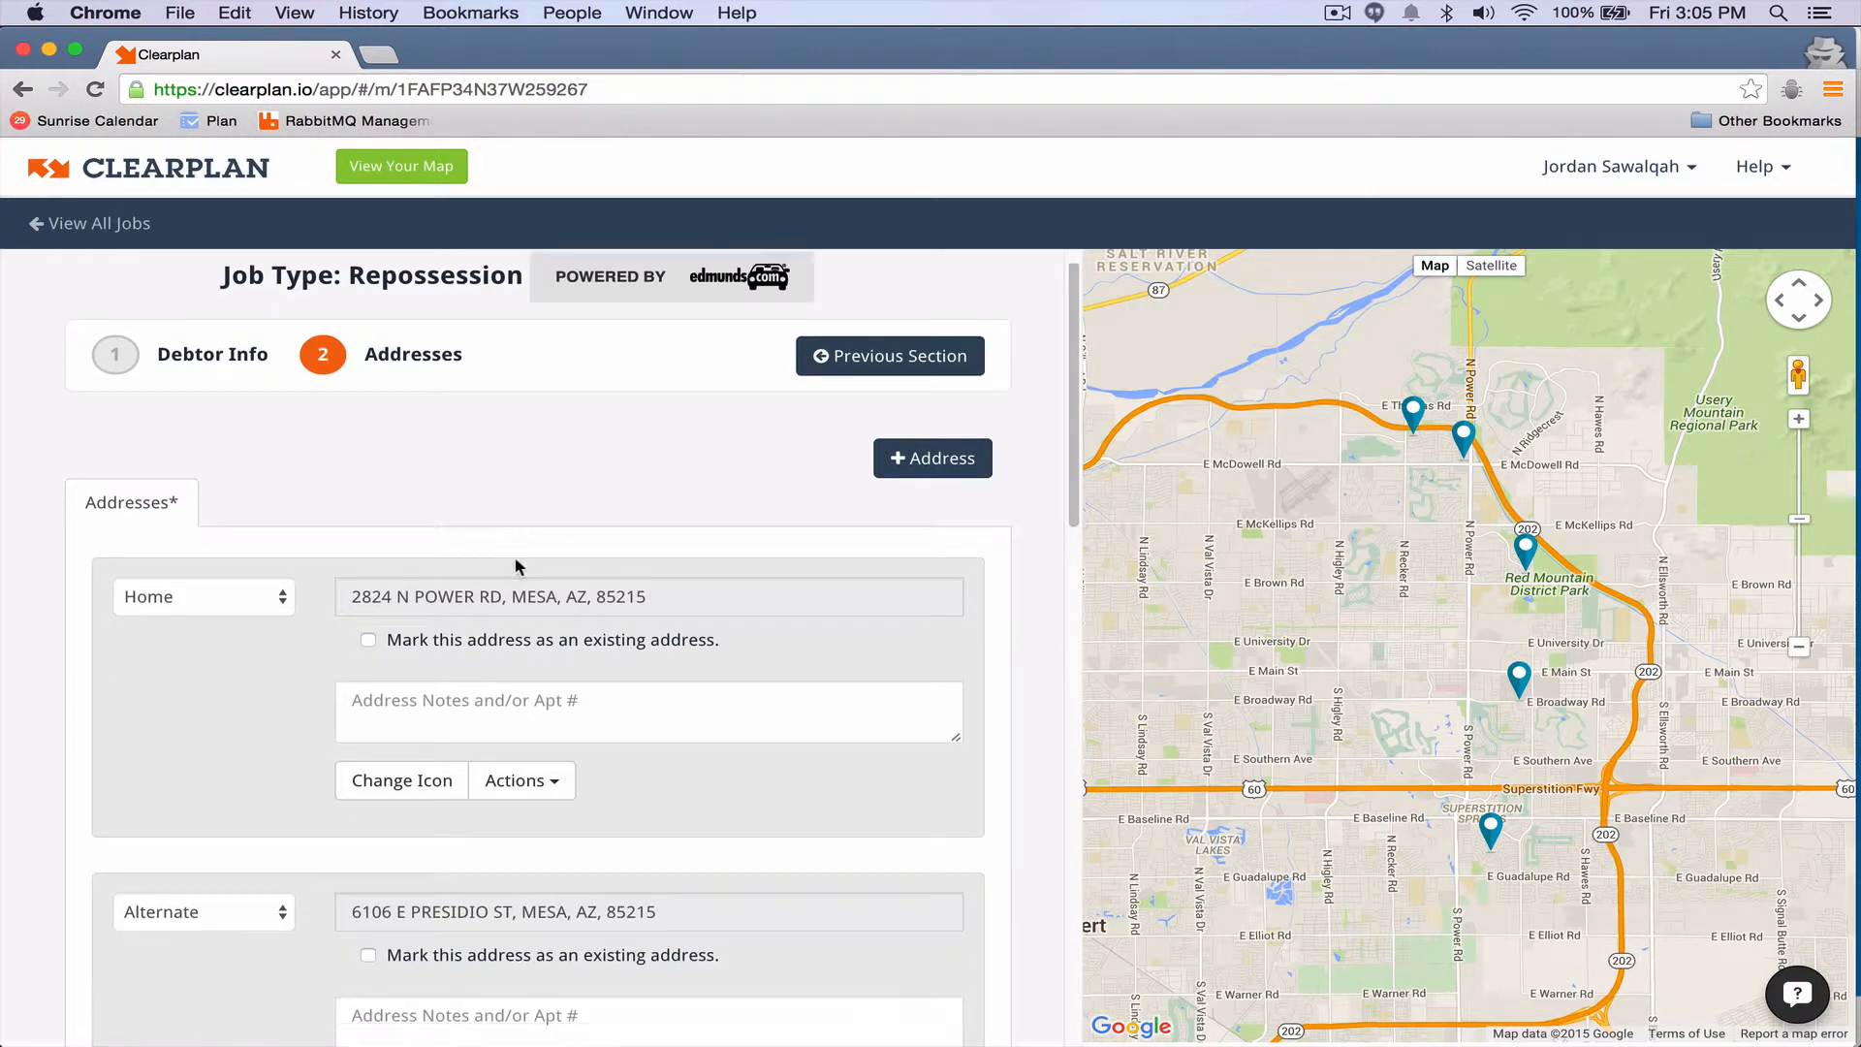
pyautogui.scroll(-3)
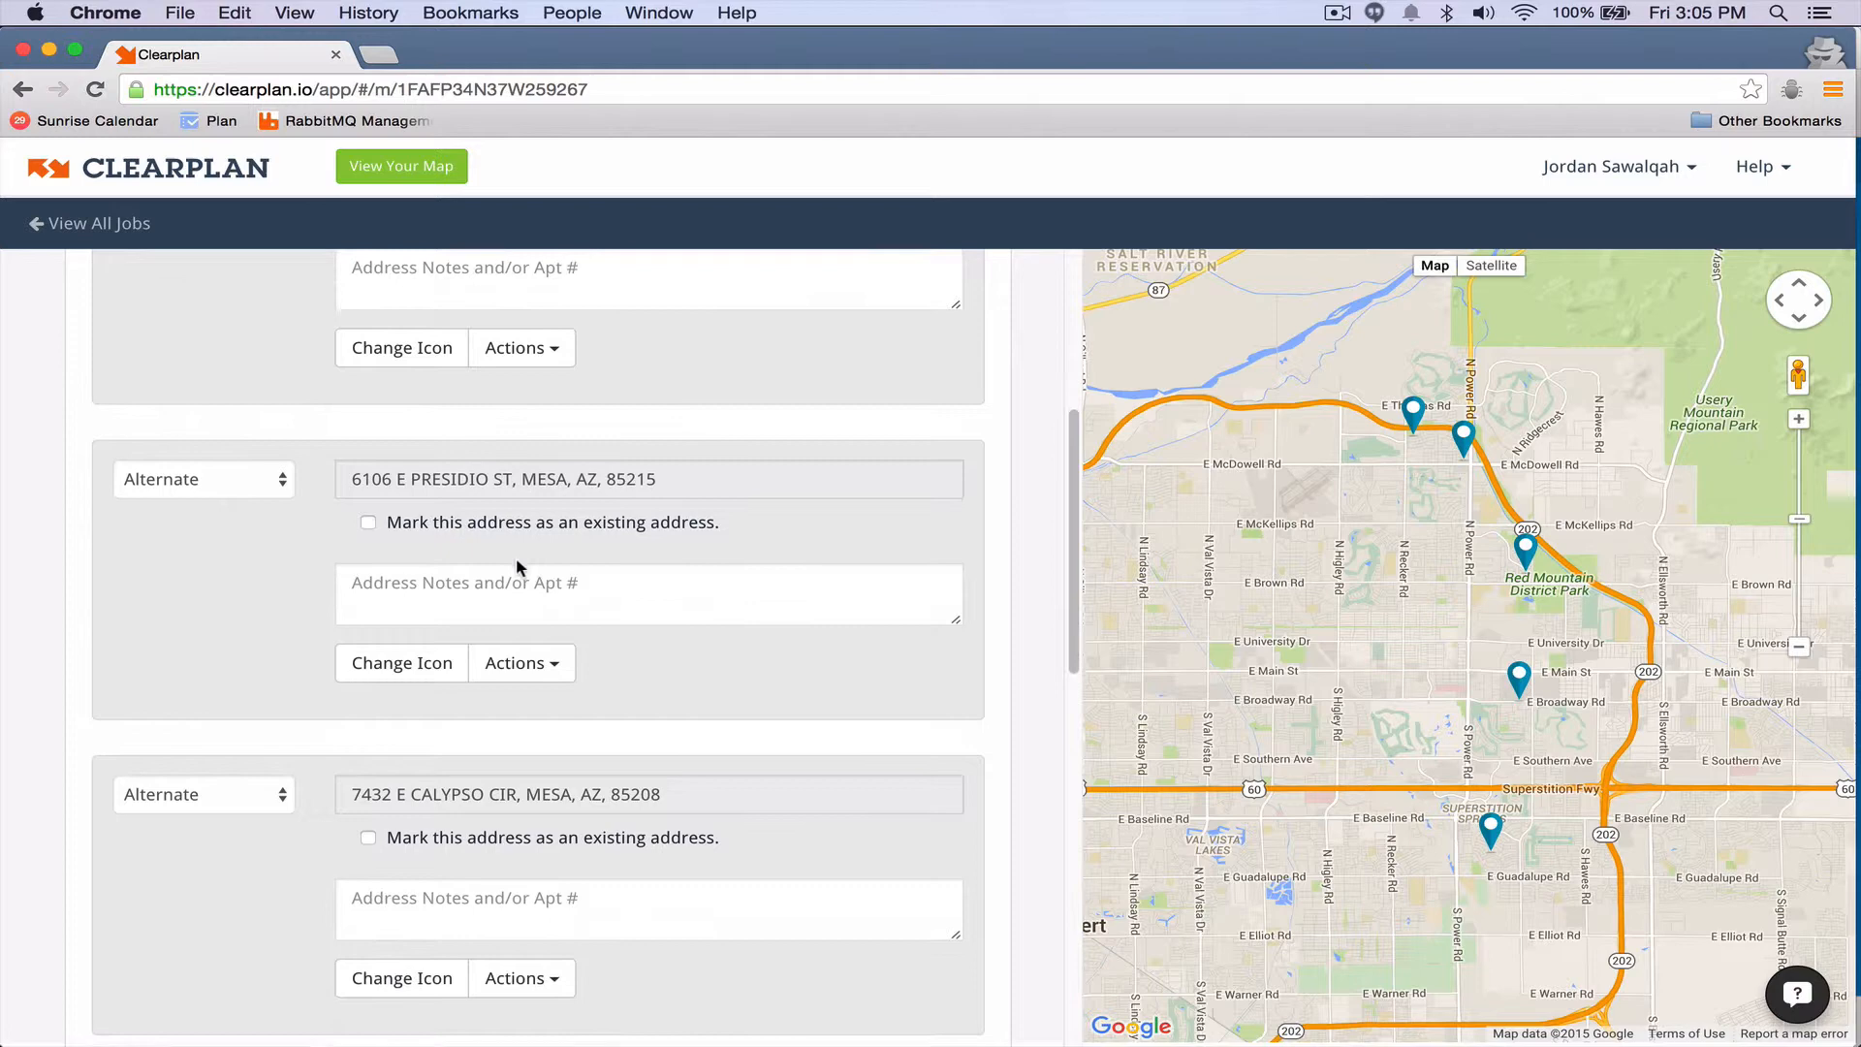
pyautogui.scroll(-3)
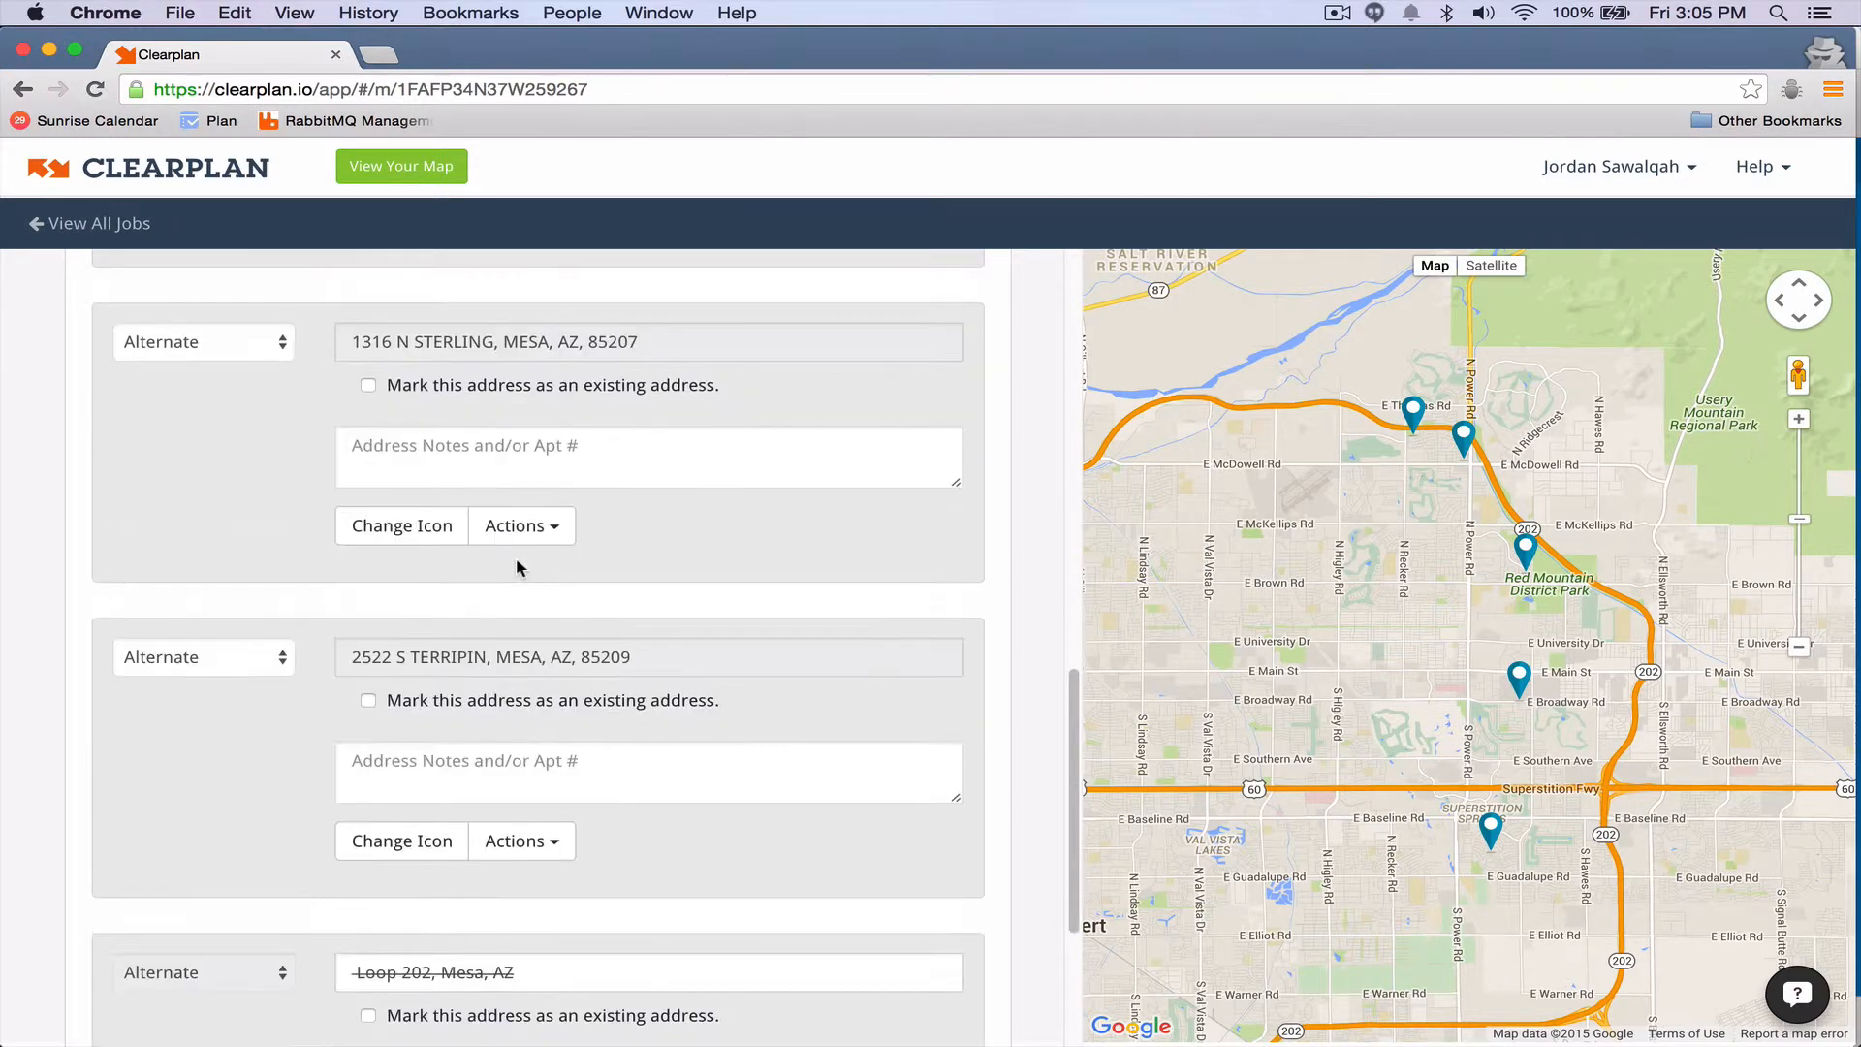
pyautogui.scroll(-3)
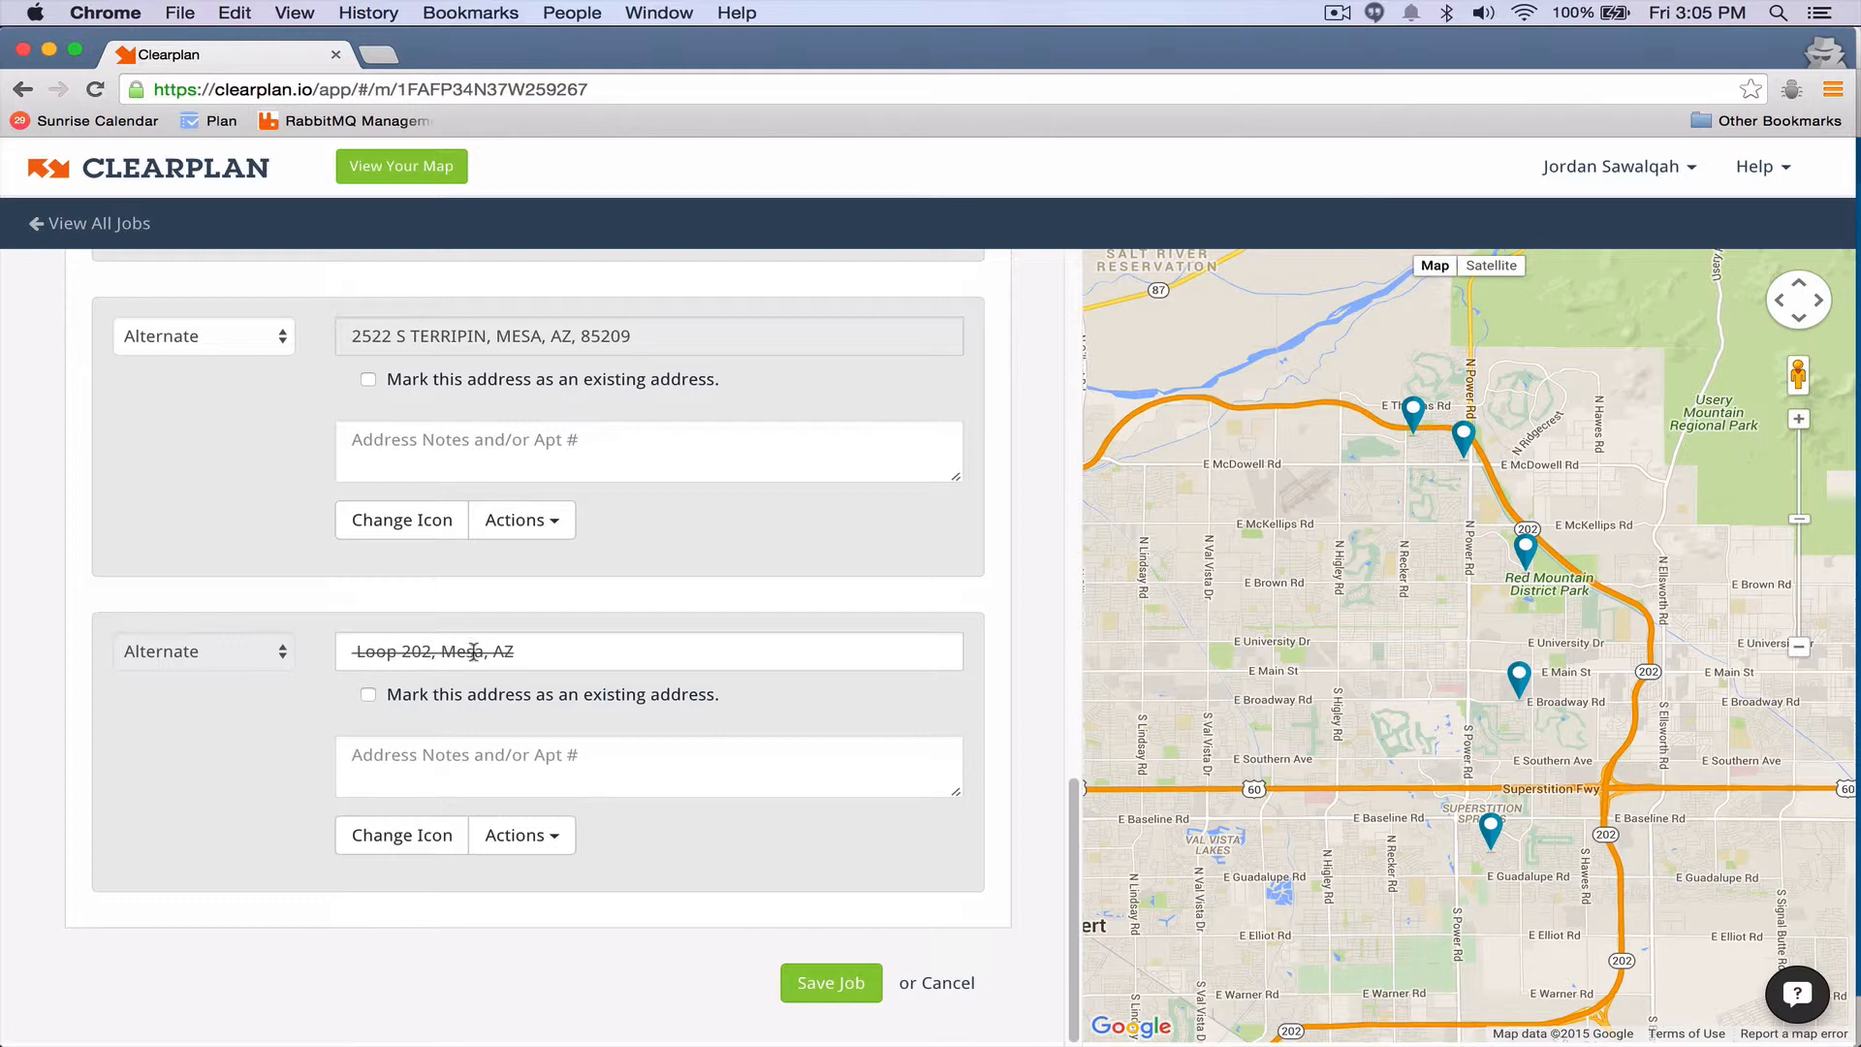
pyautogui.click(520, 834)
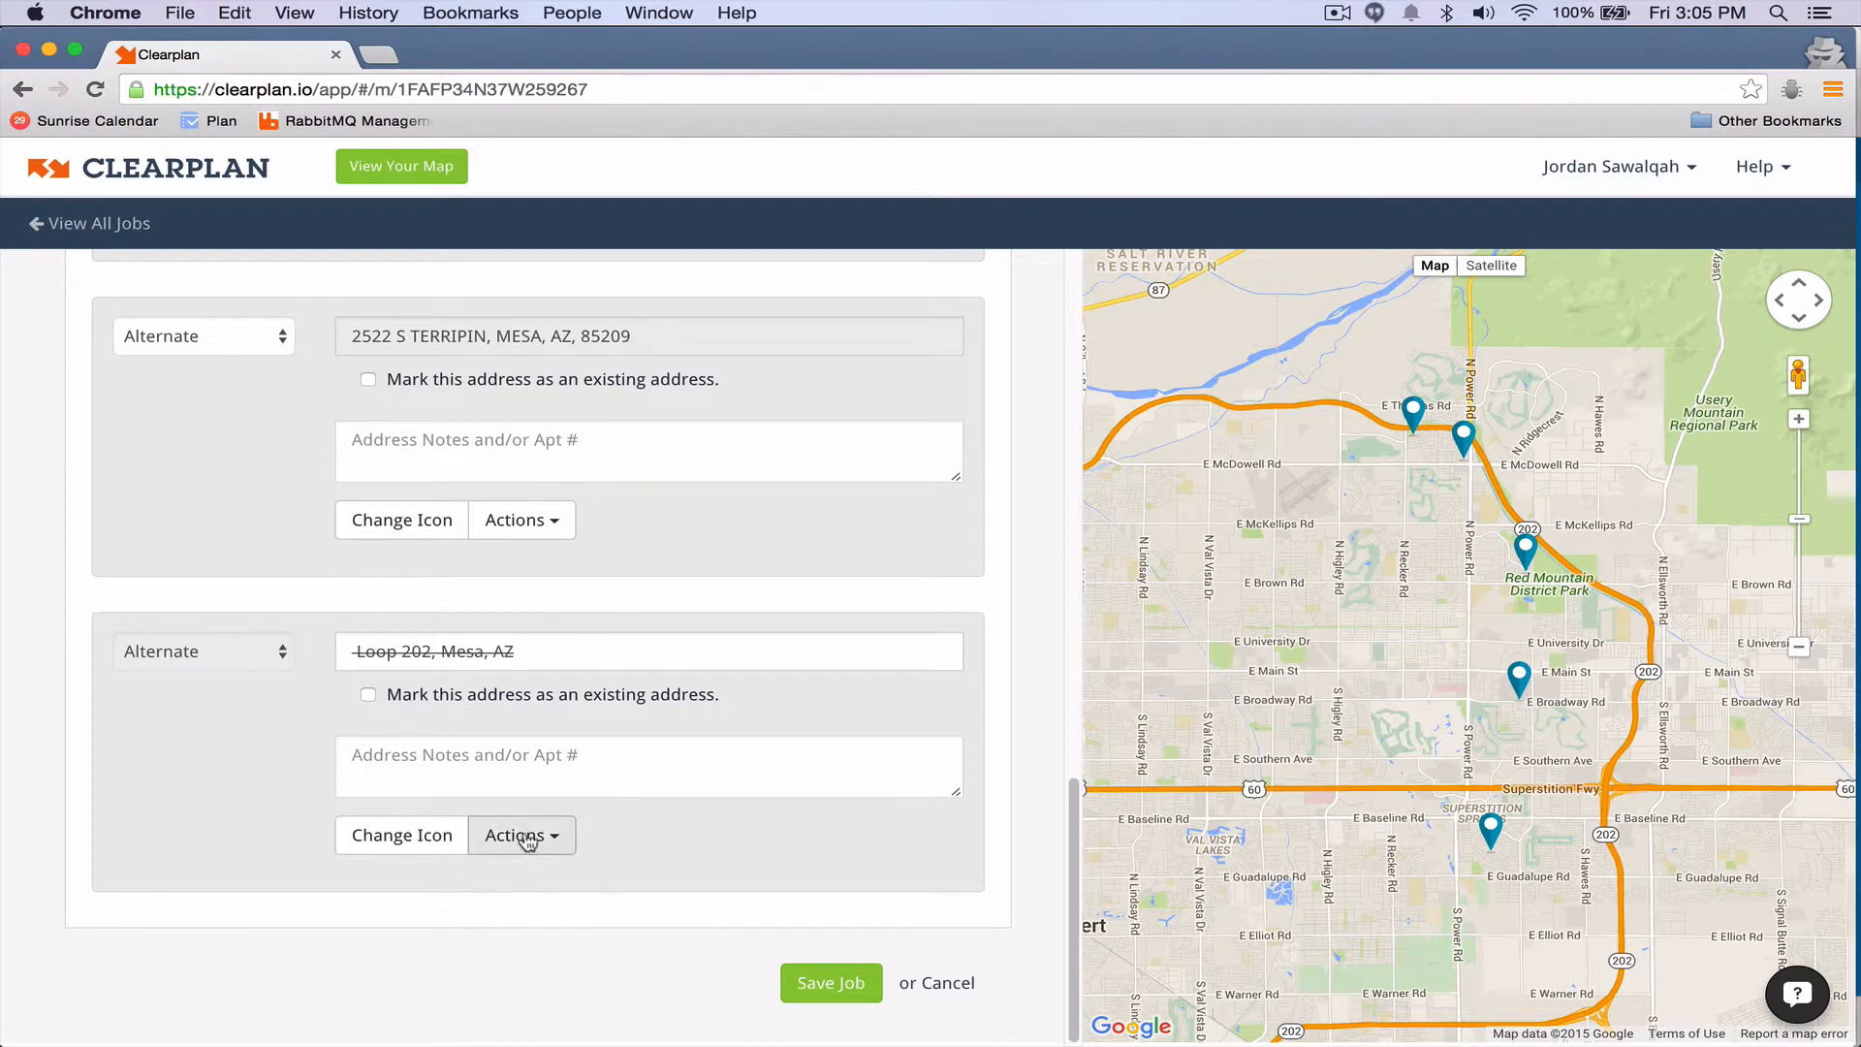
# Step: Delete the Loop 202 address via its Actions menu and save the job
pyautogui.click(520, 834)
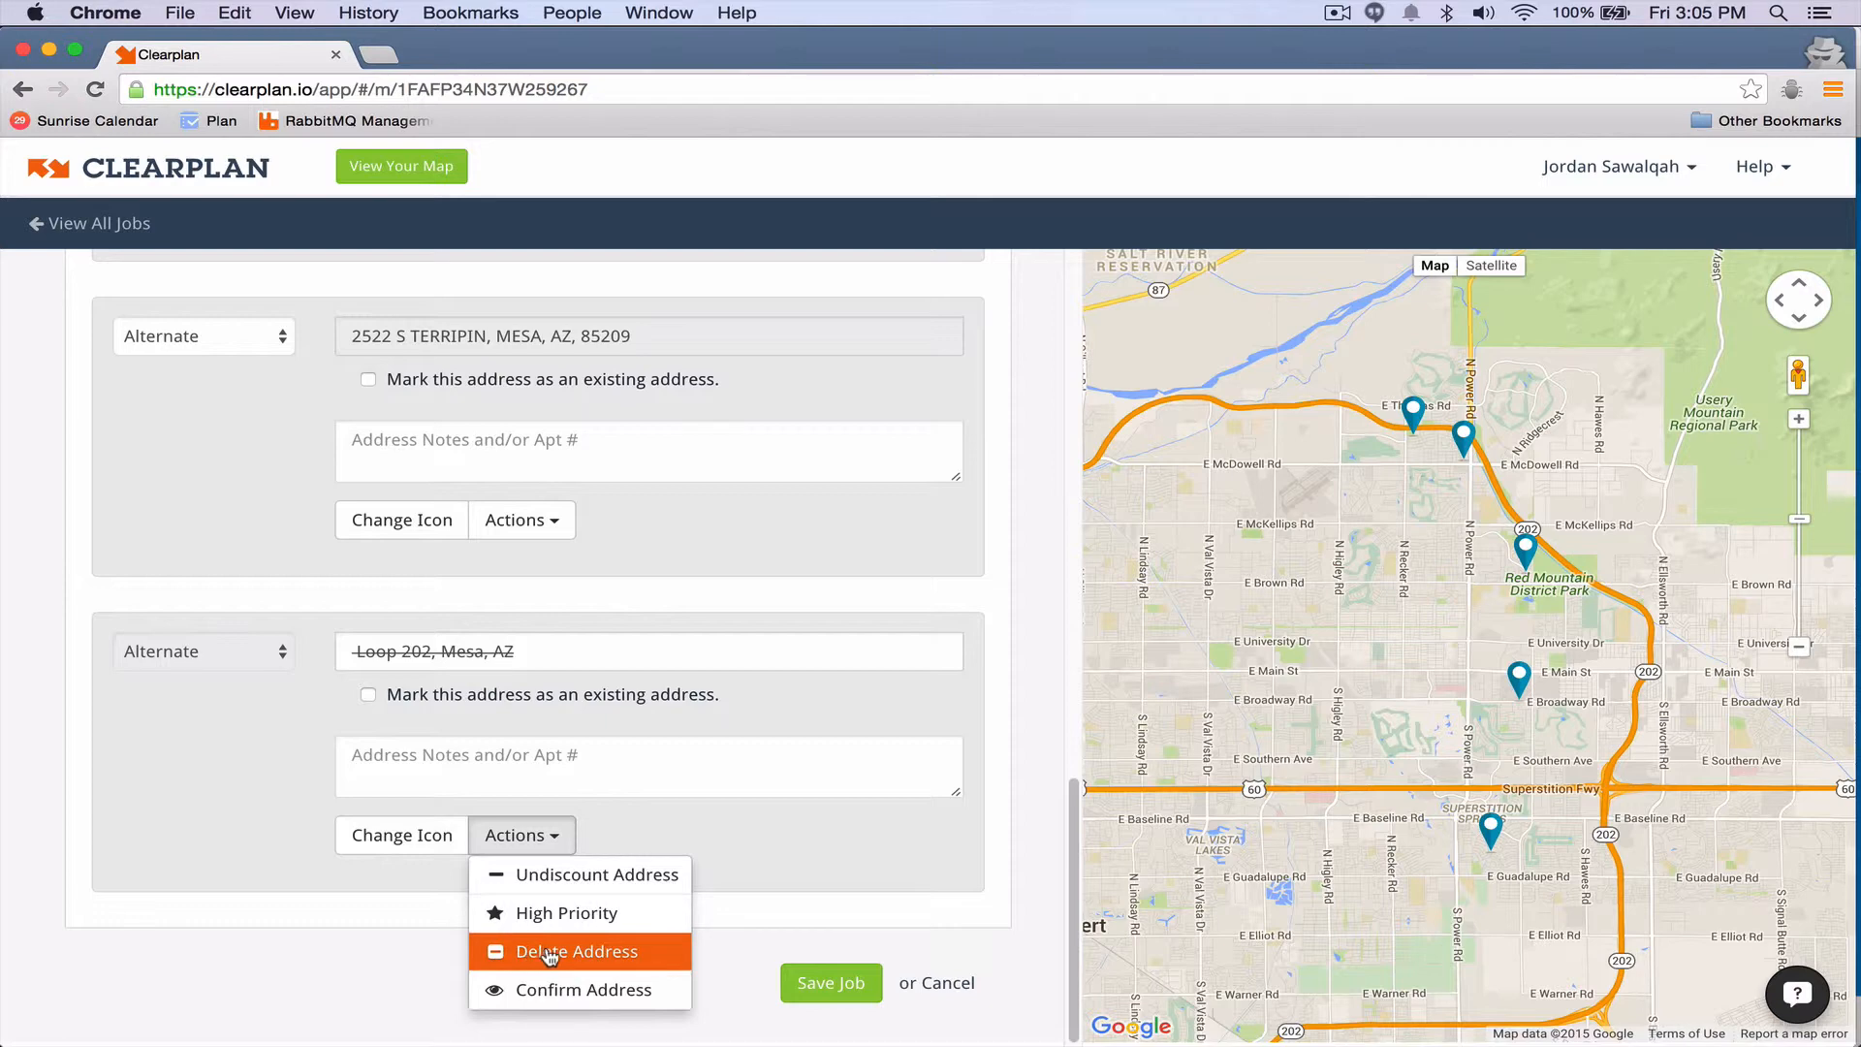
pyautogui.click(580, 950)
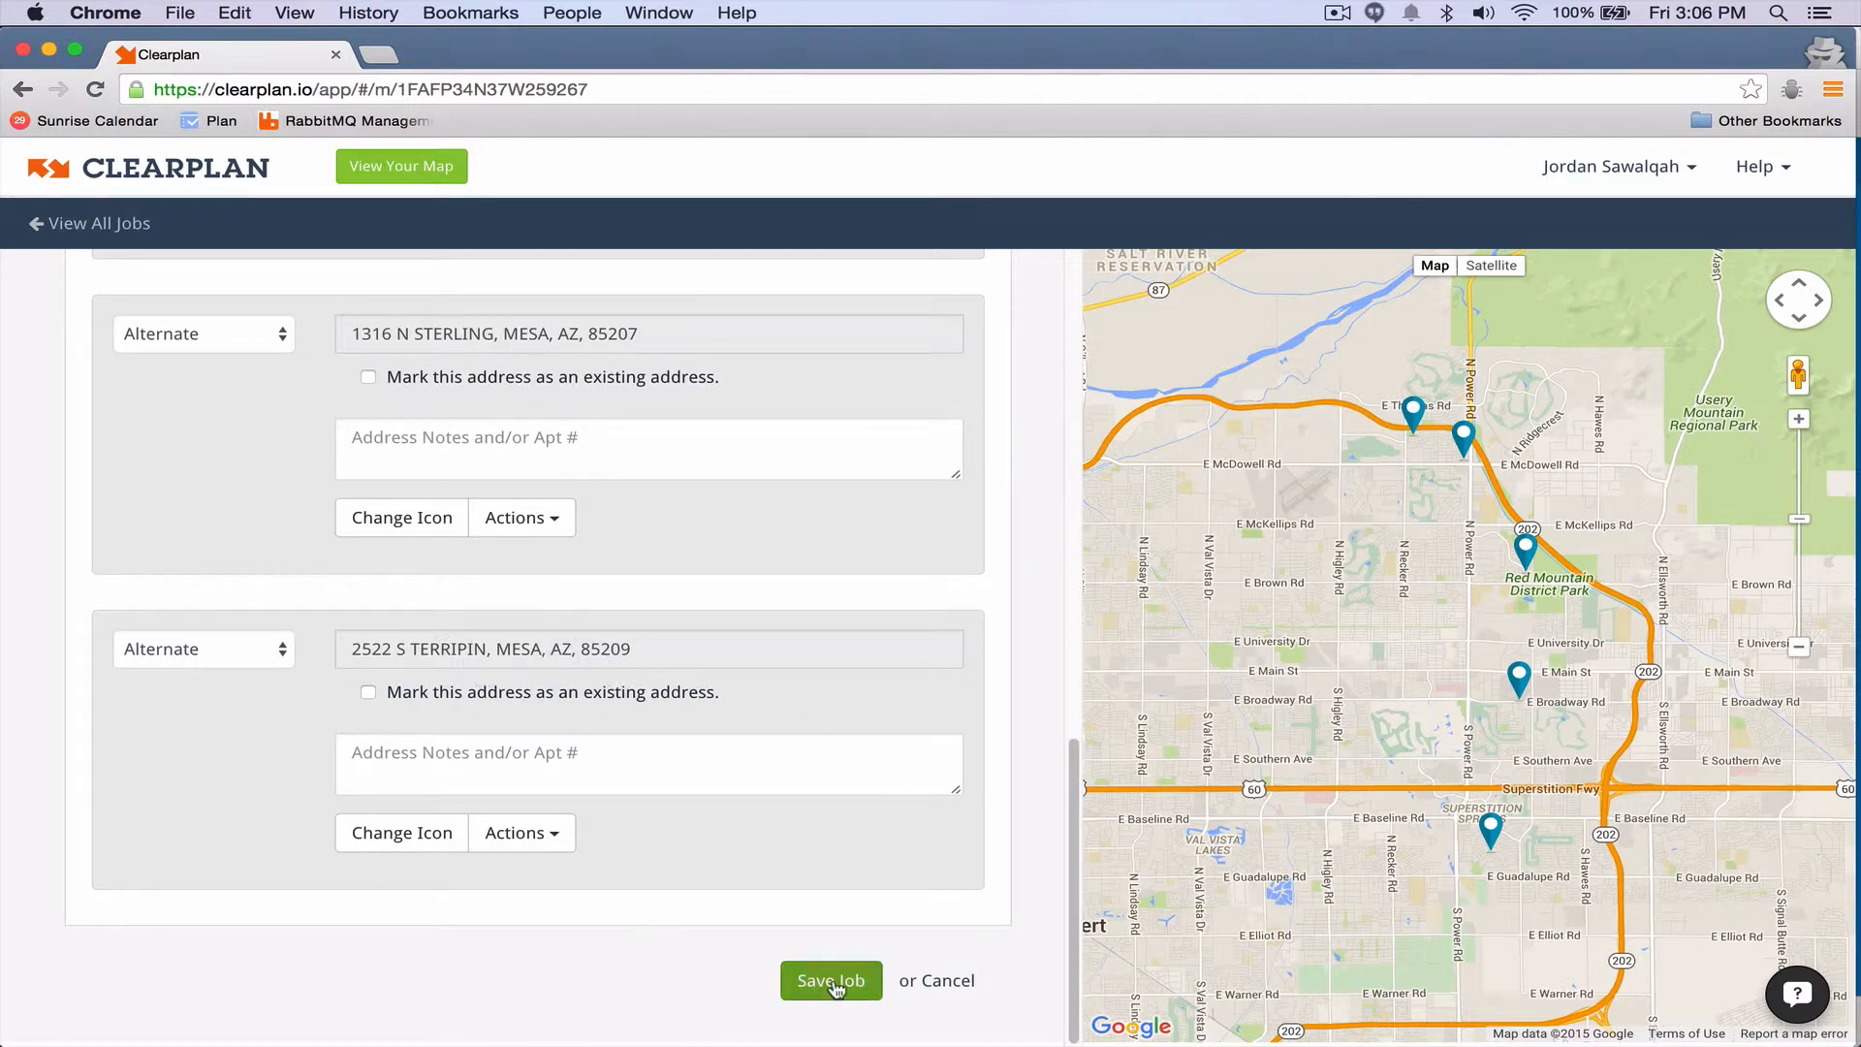
pyautogui.click(832, 981)
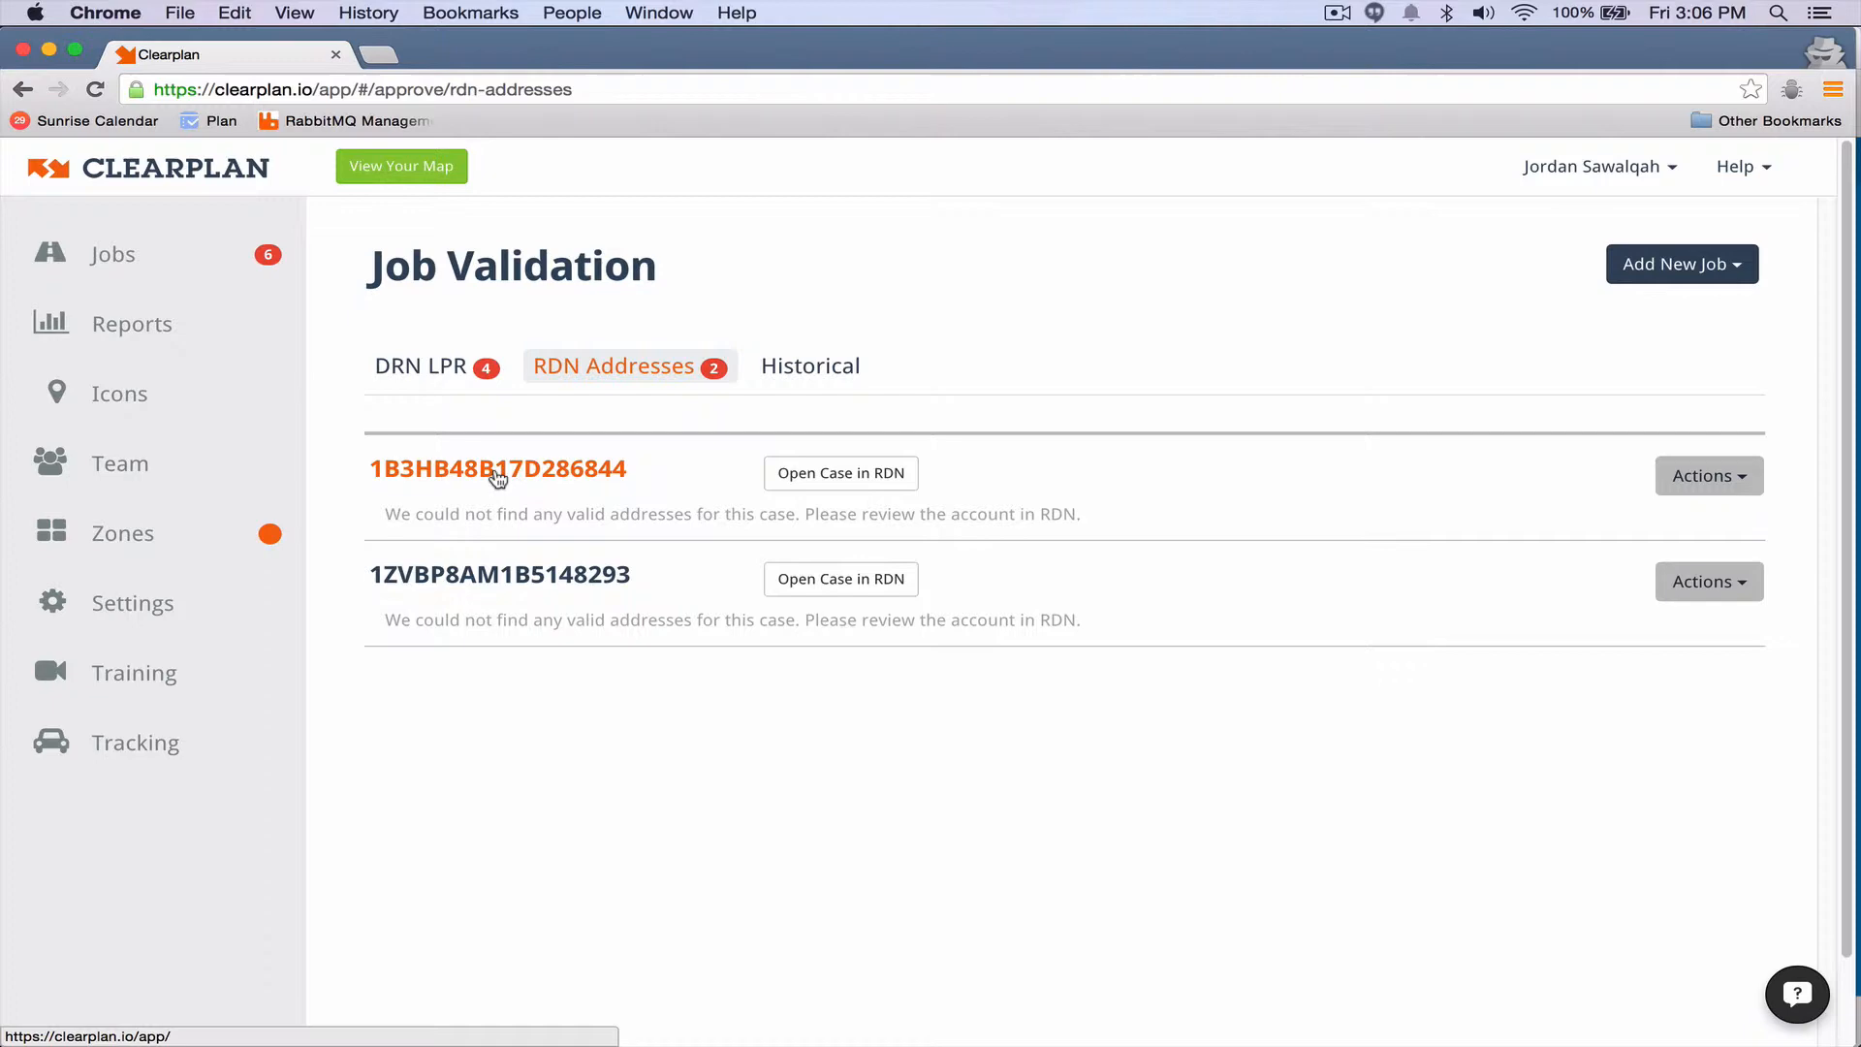
# Step: Open job 1B3HB48B17D286844 and scroll to its address list
pyautogui.click(498, 469)
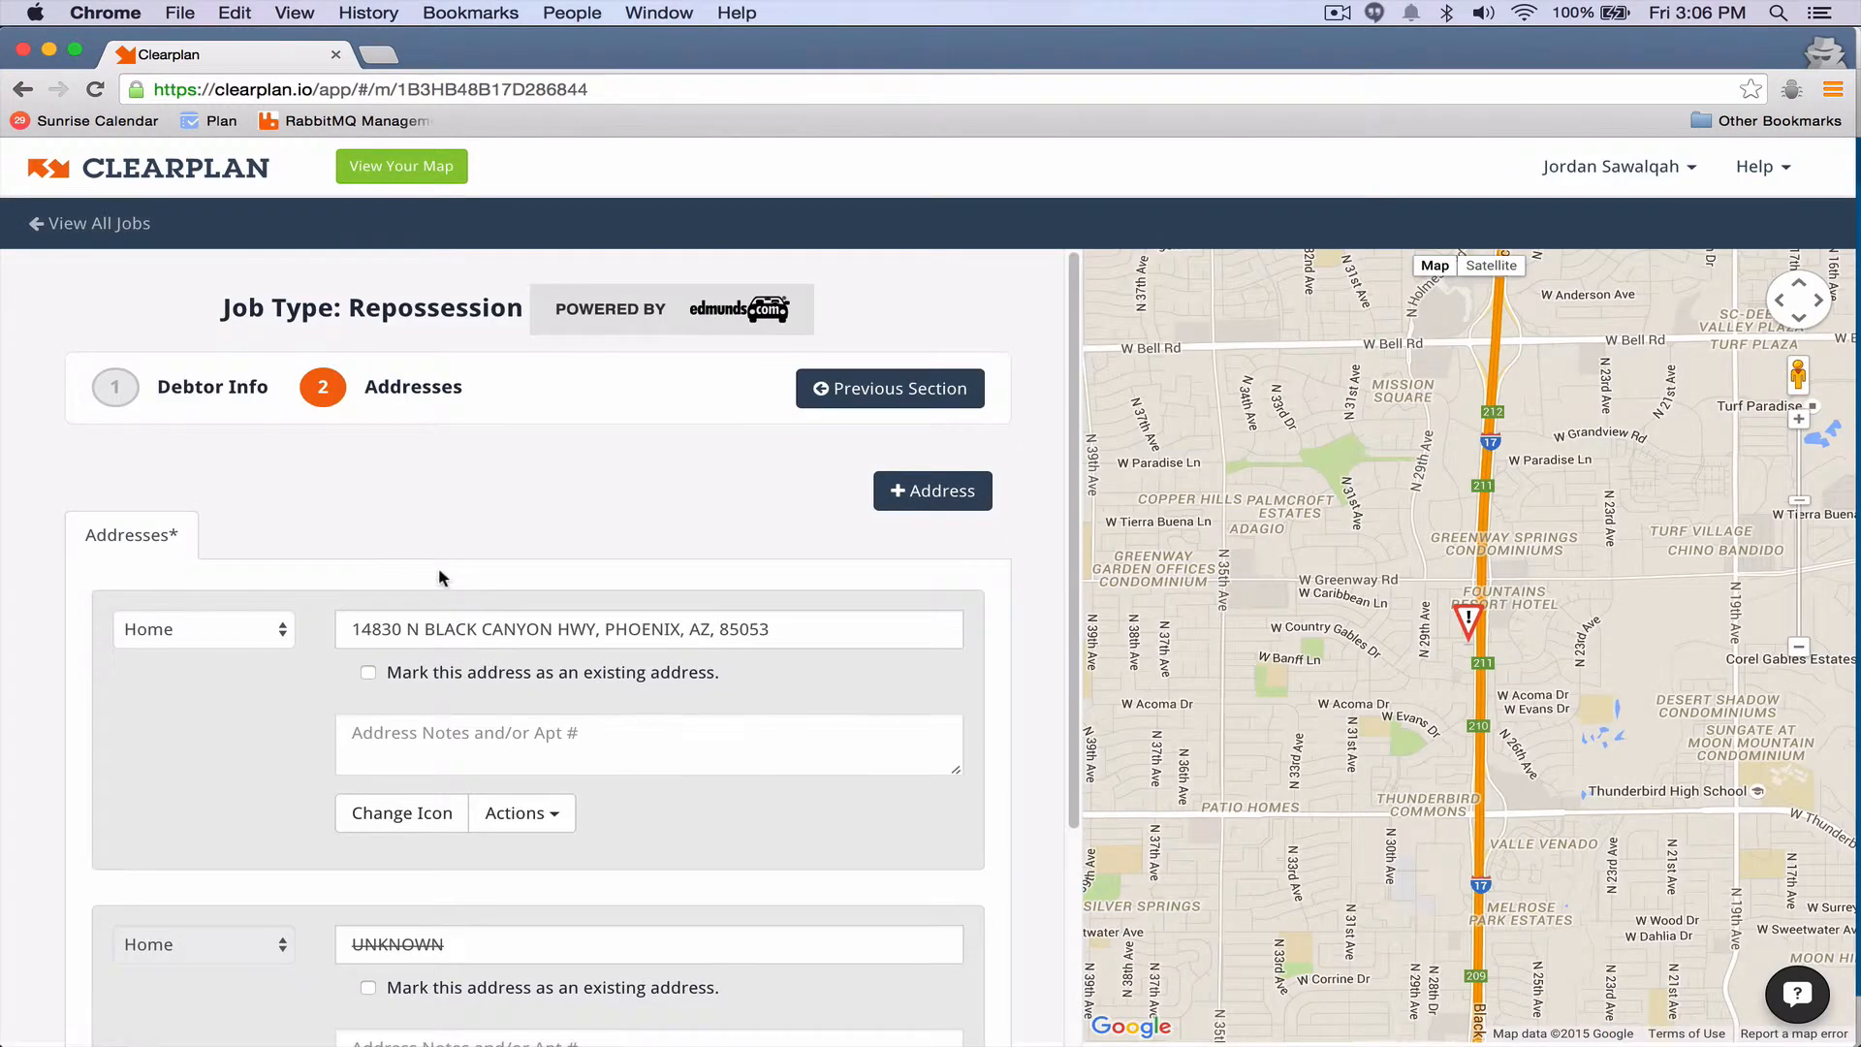
pyautogui.scroll(-3)
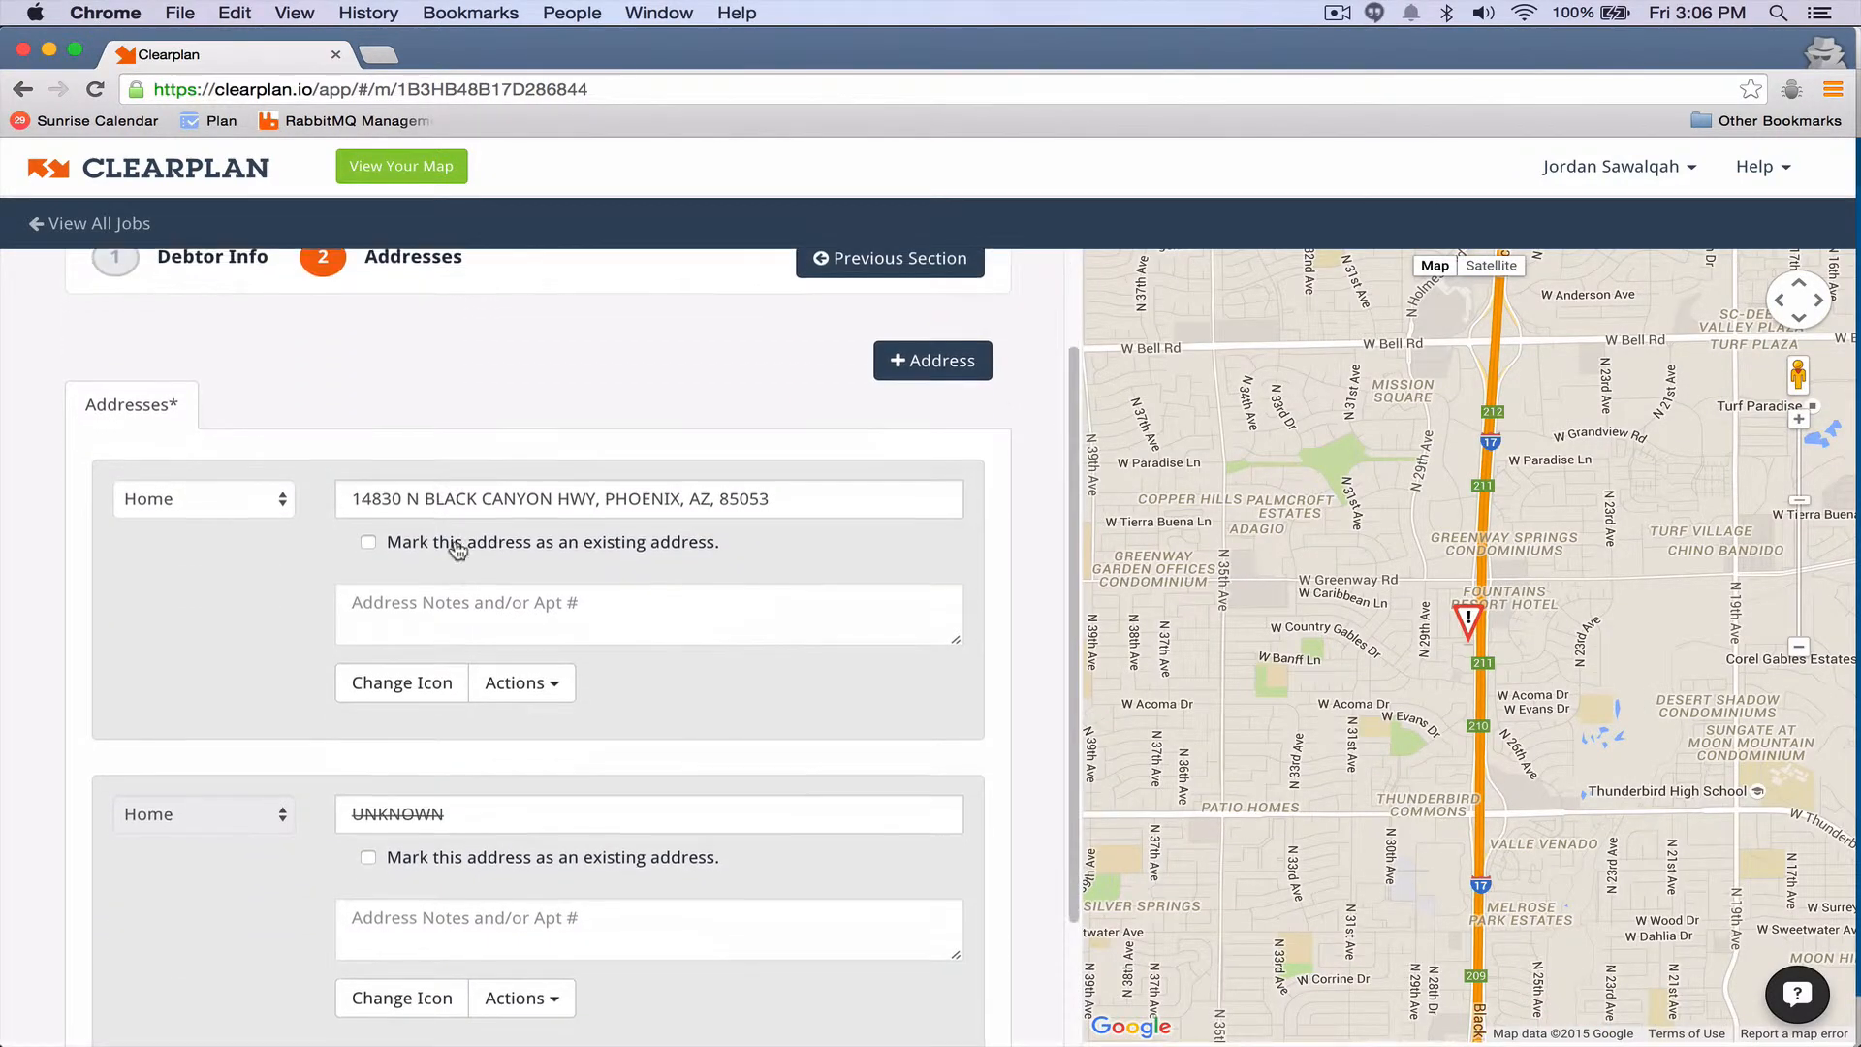
pyautogui.scroll(-3)
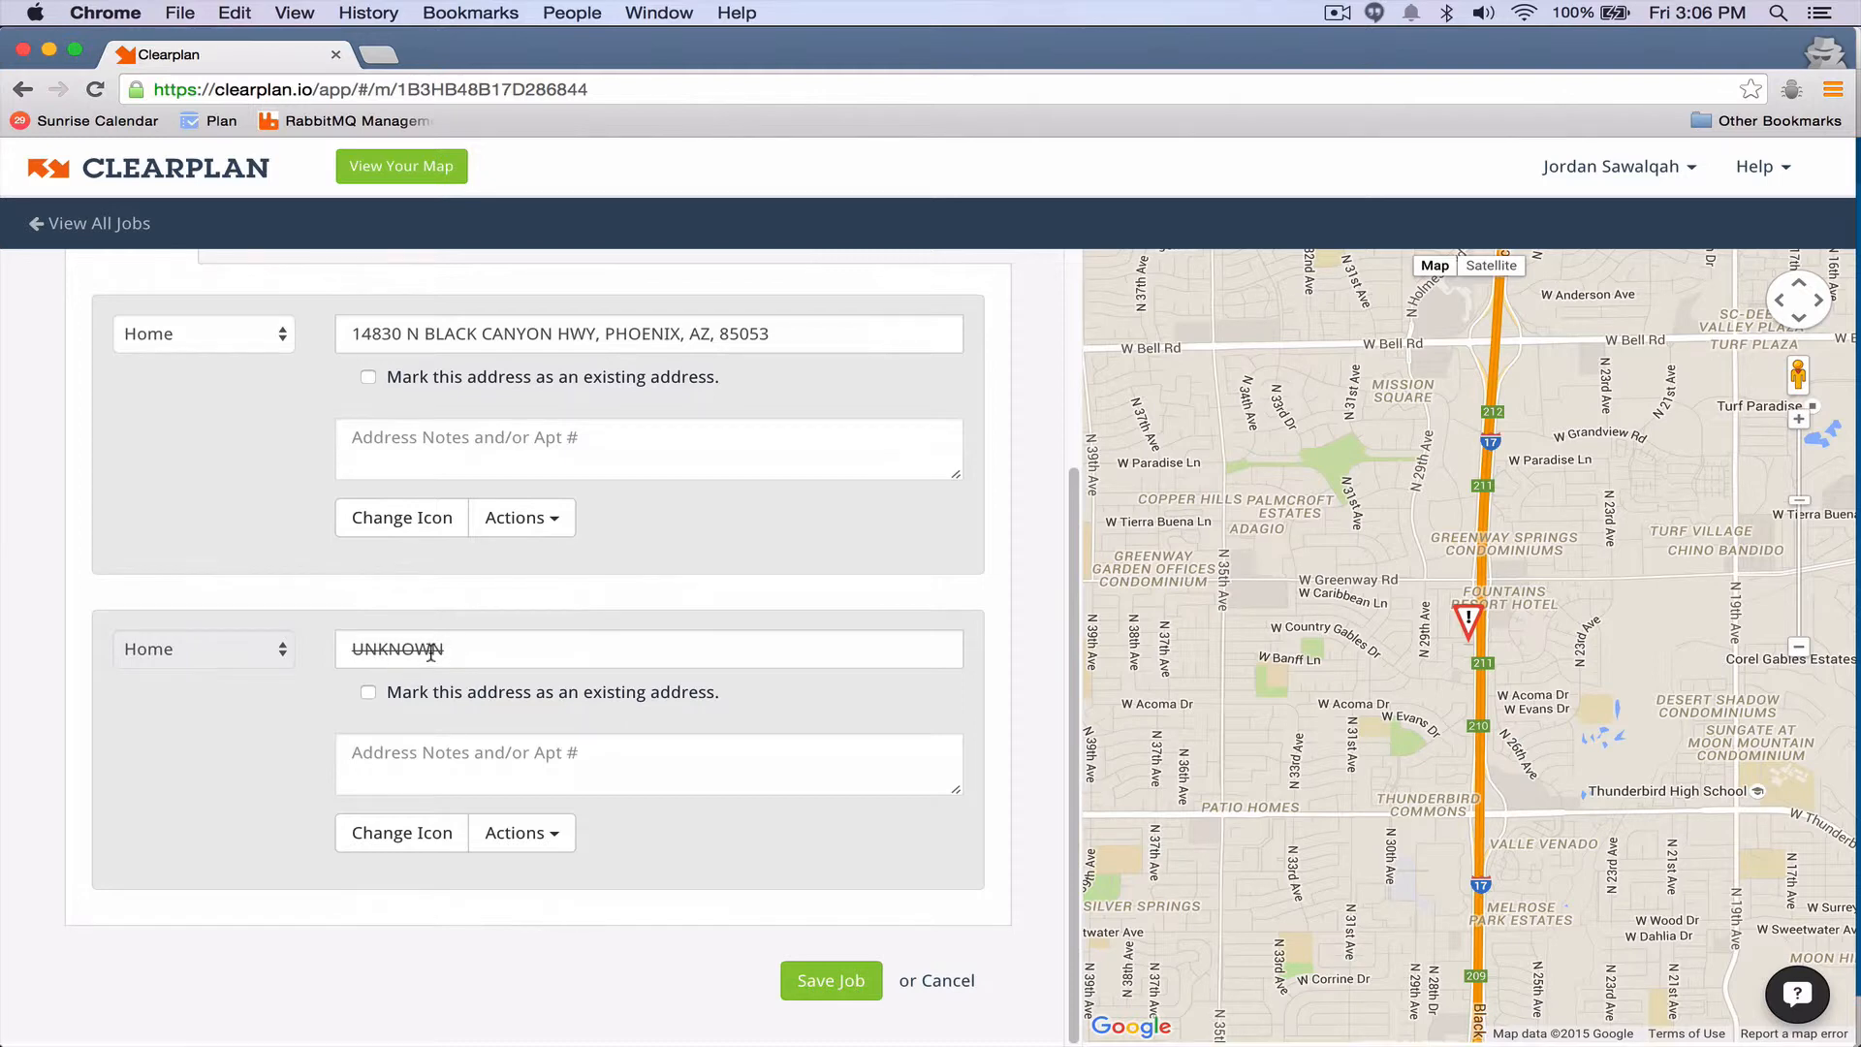
# Step: Delete the UNKNOWN address via its Actions menu and save the job
pyautogui.click(519, 832)
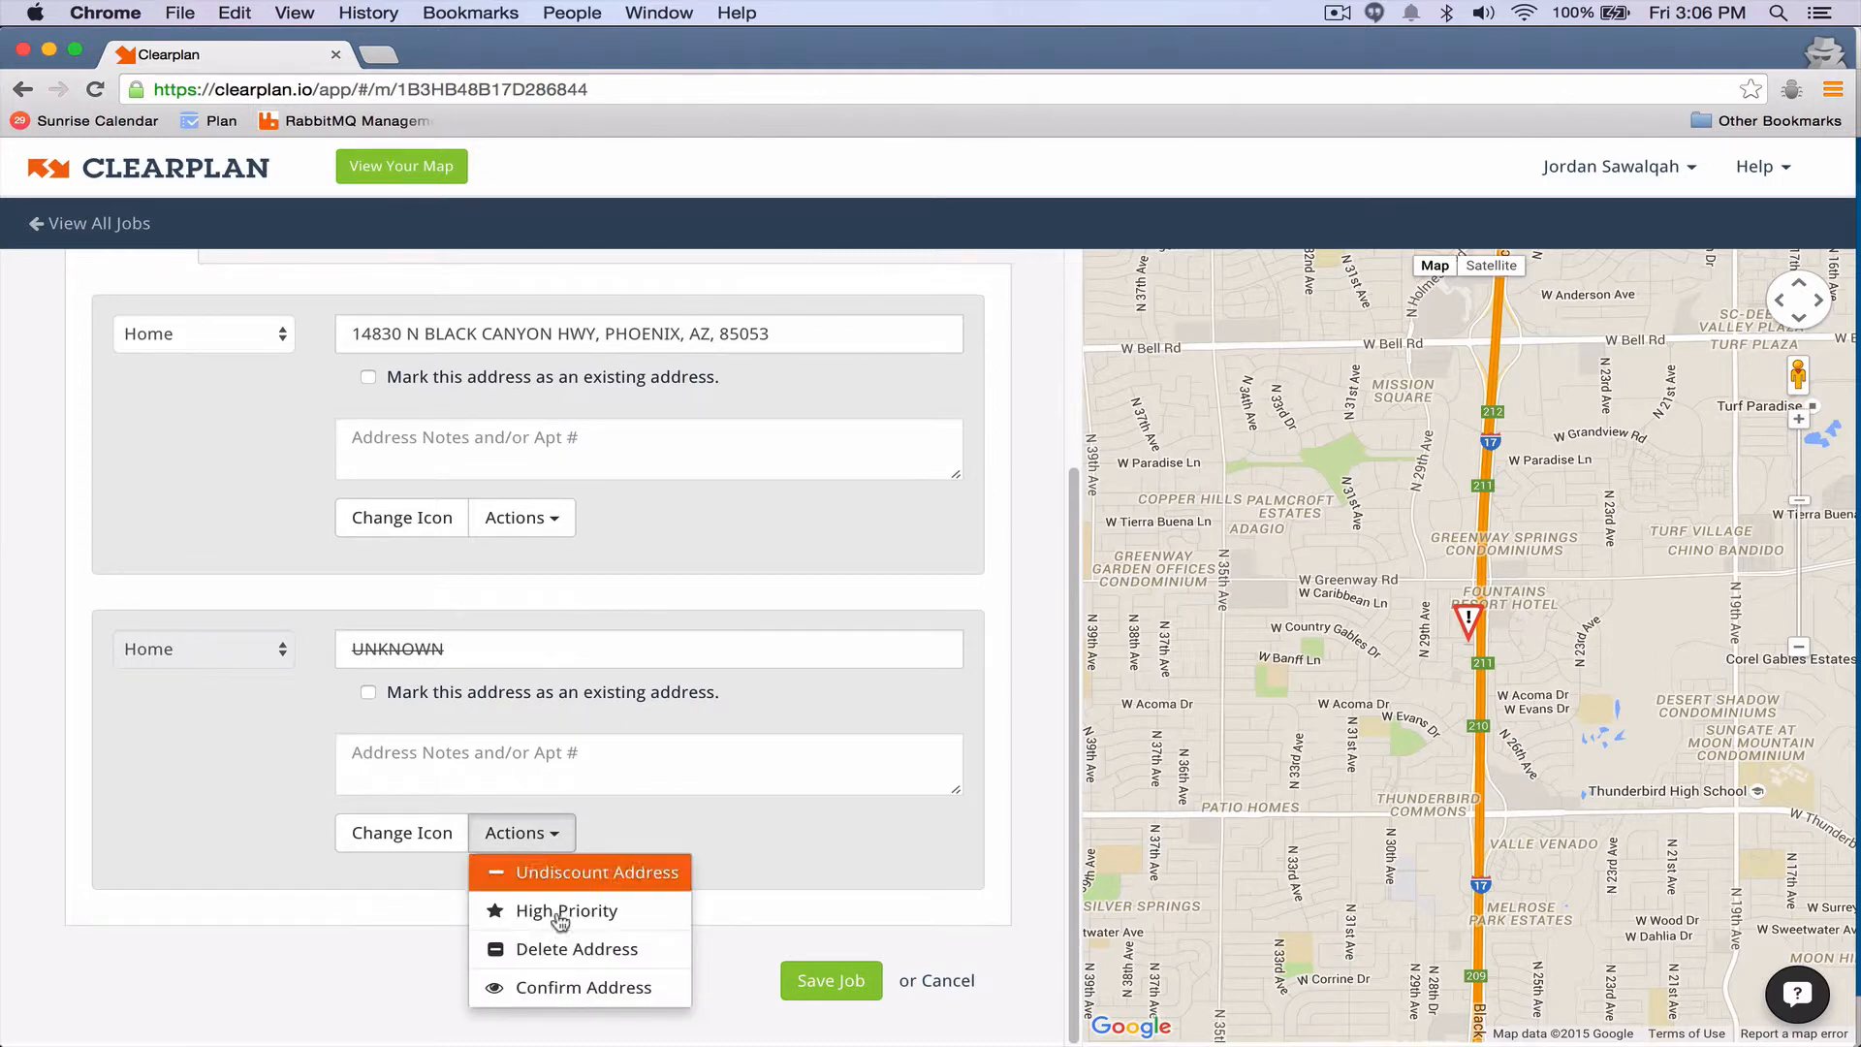
pyautogui.click(578, 948)
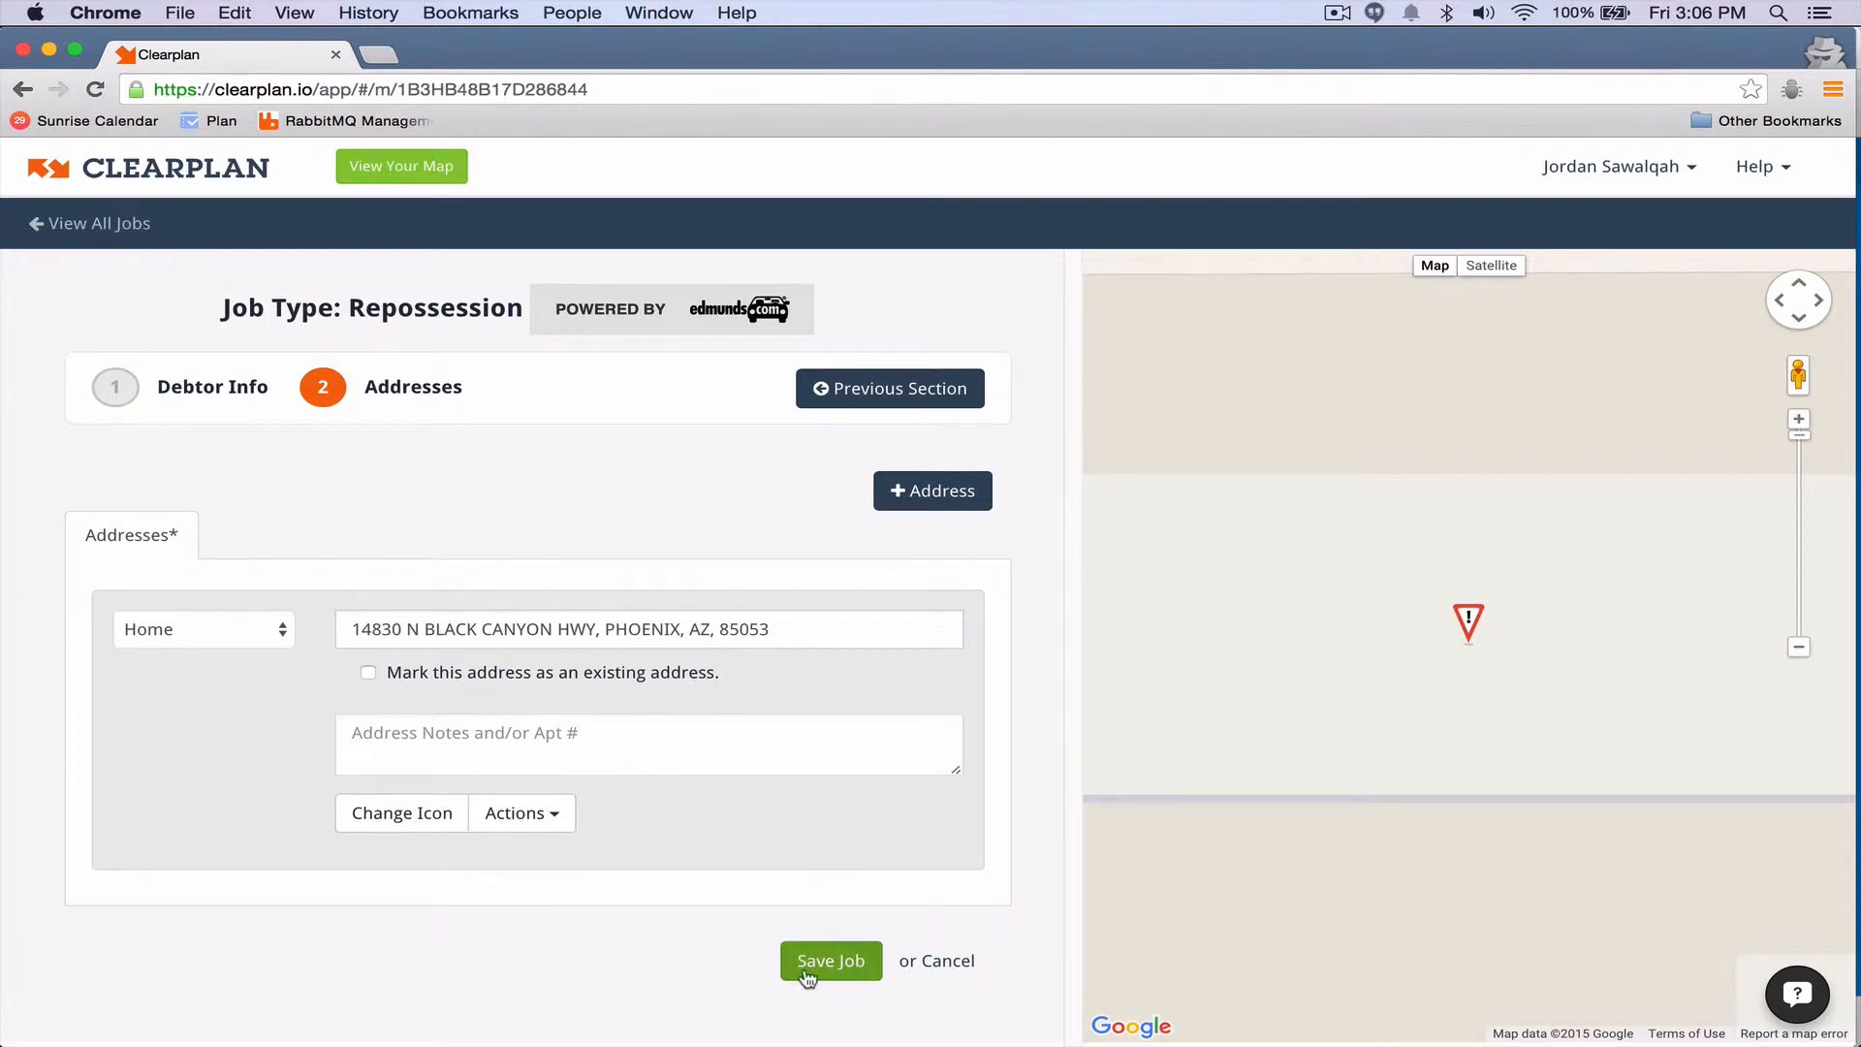
pyautogui.click(831, 959)
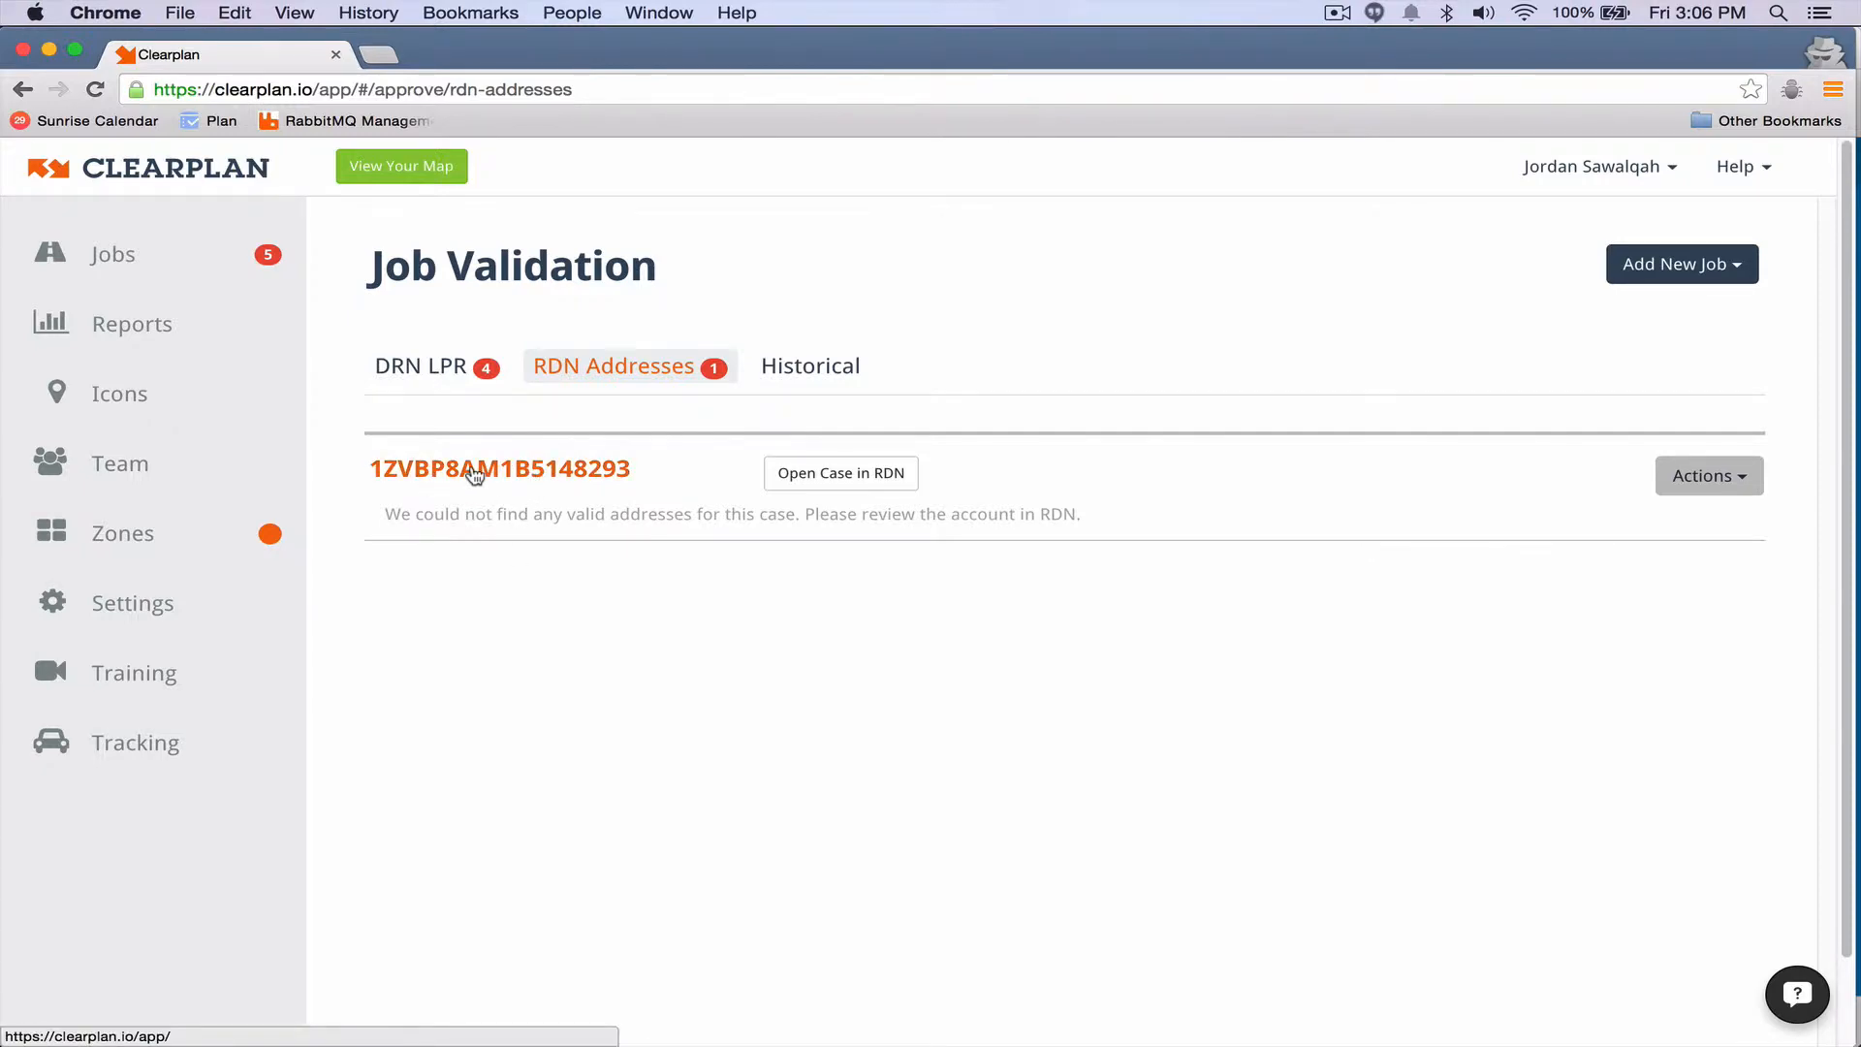
# Step: Open job 1ZVBP8AM1B5148293 for editing before switching to a new browser tab
pyautogui.click(498, 469)
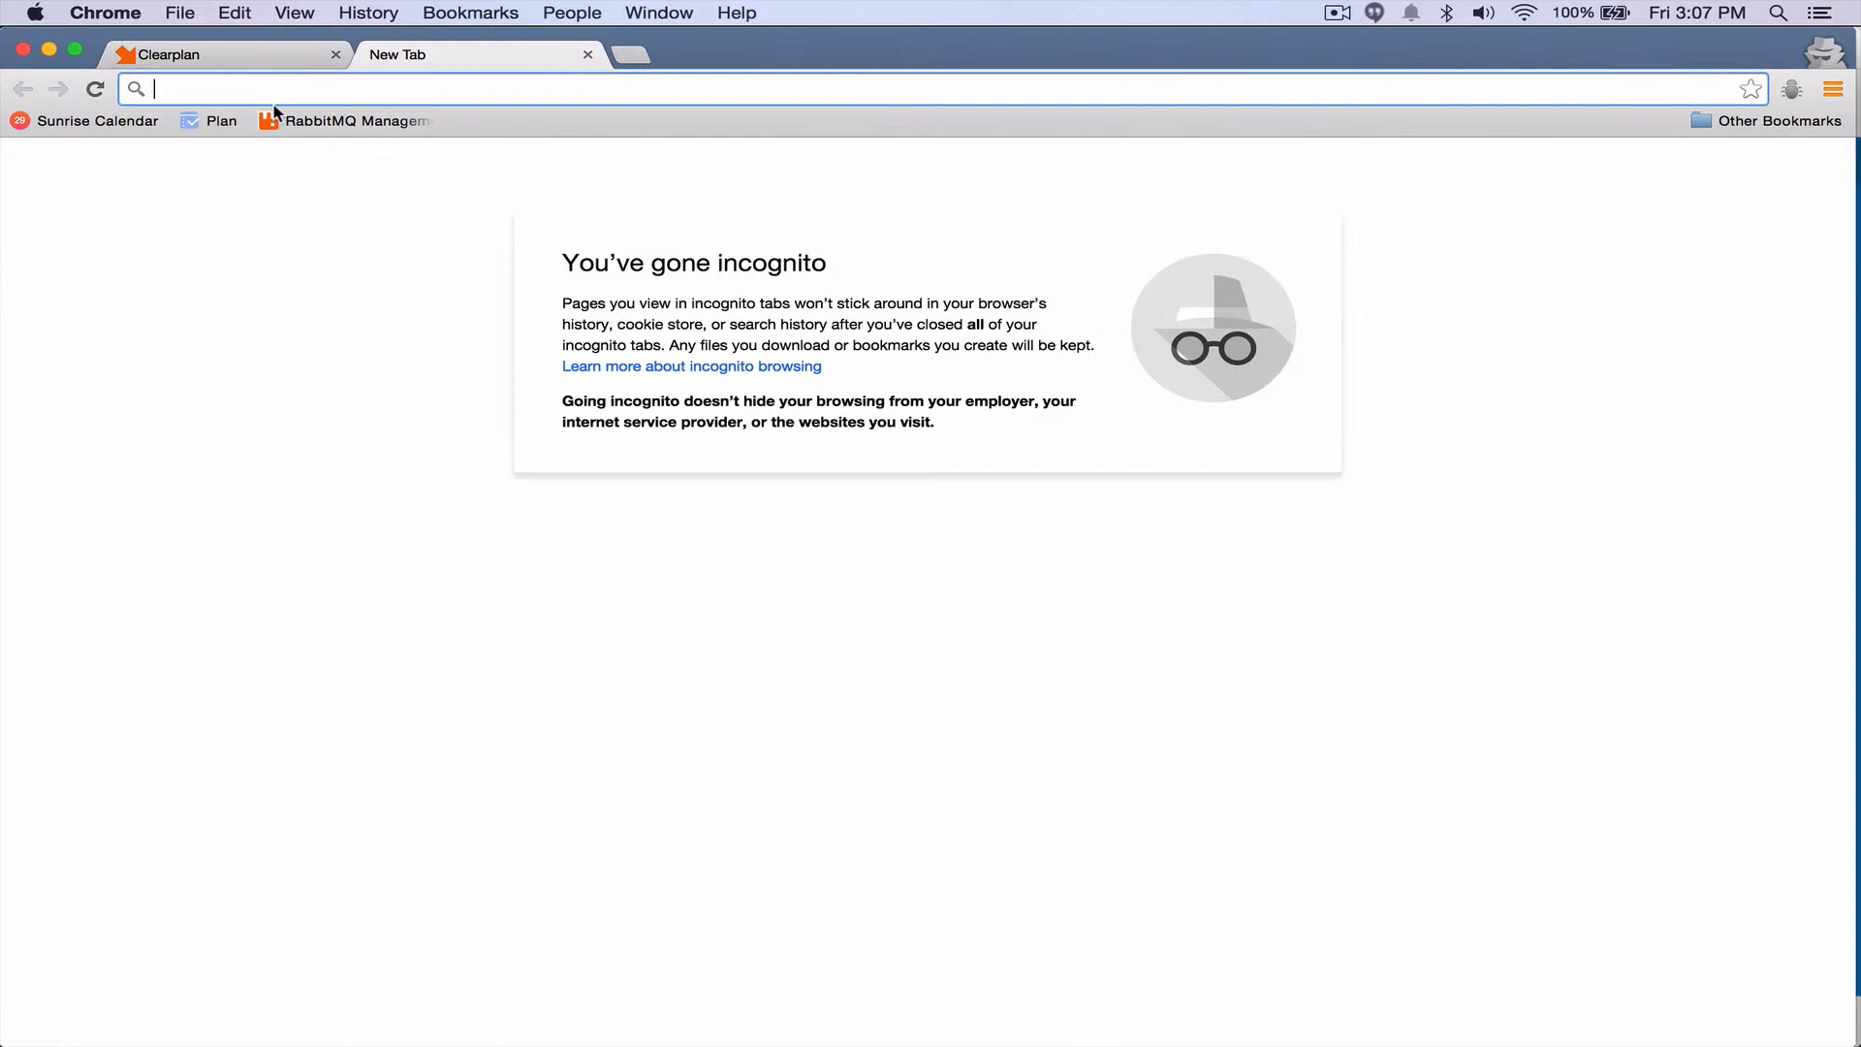
# Step: Search Google for 'bing maps' and open the Bing Maps result
pyautogui.write('bing')
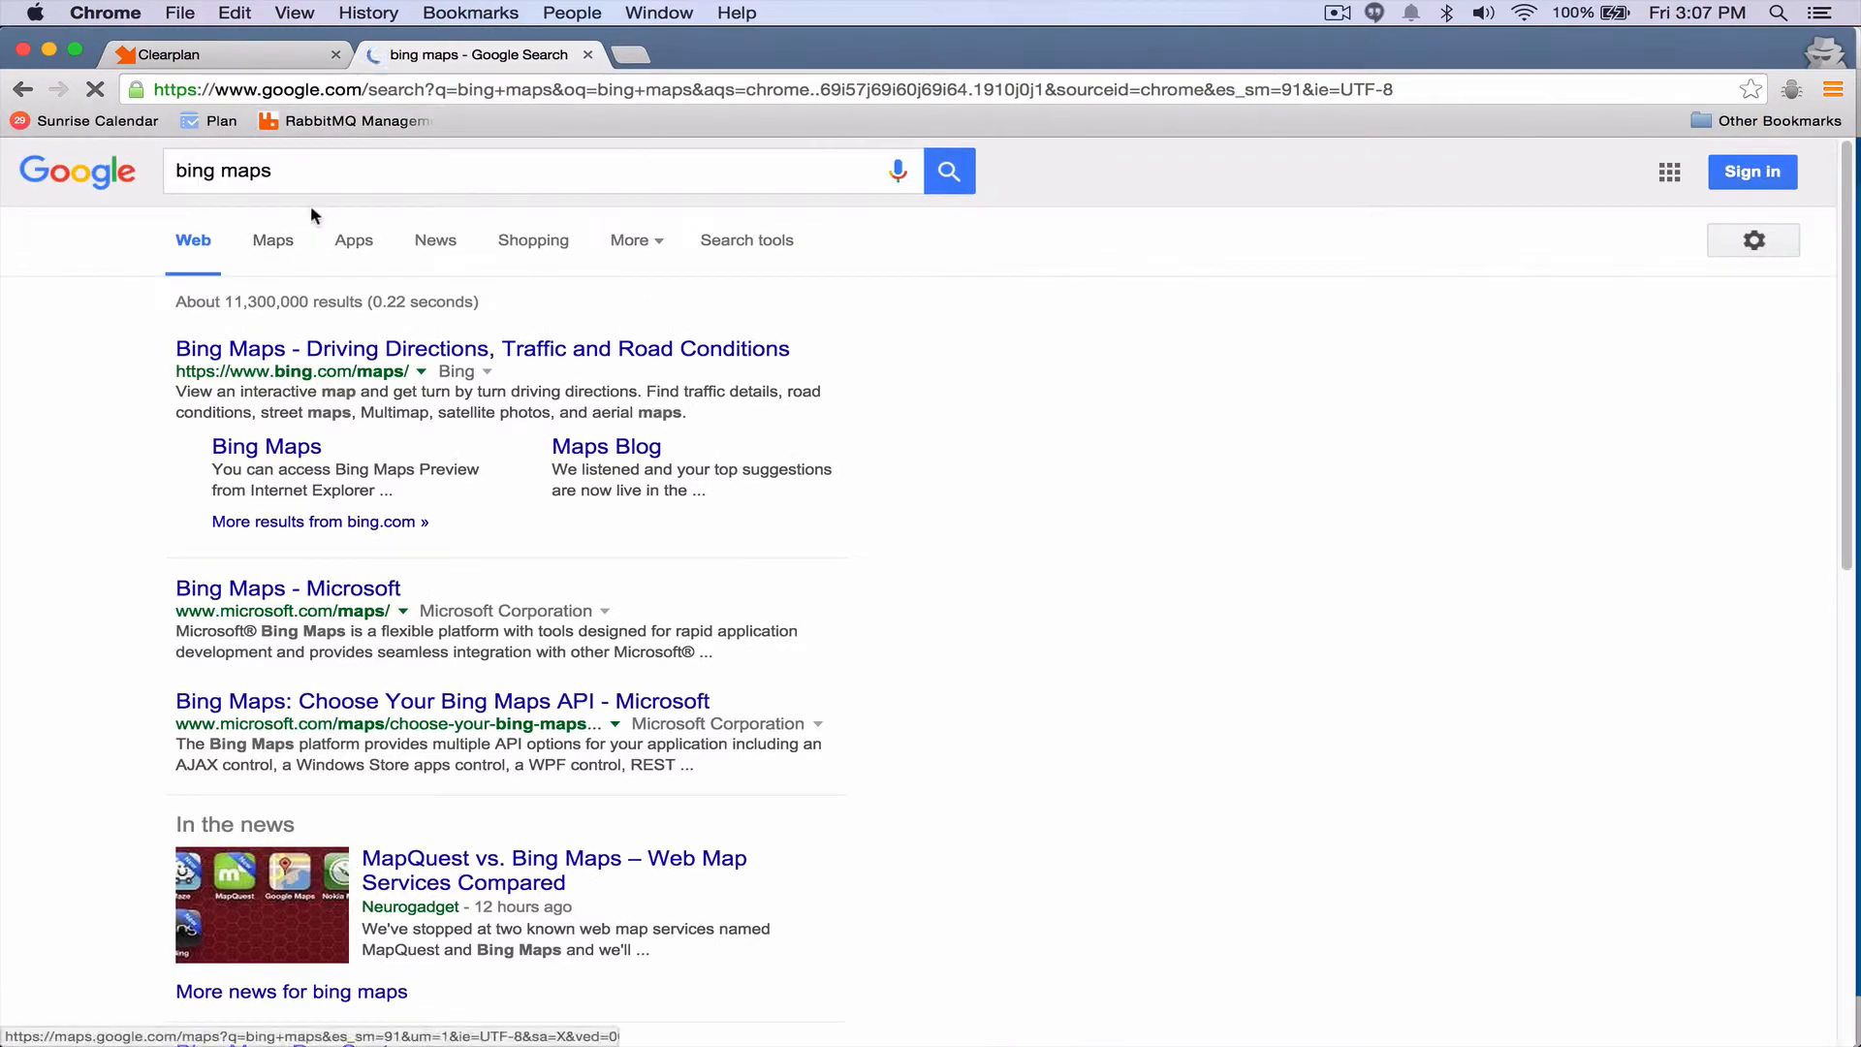
pyautogui.click(483, 347)
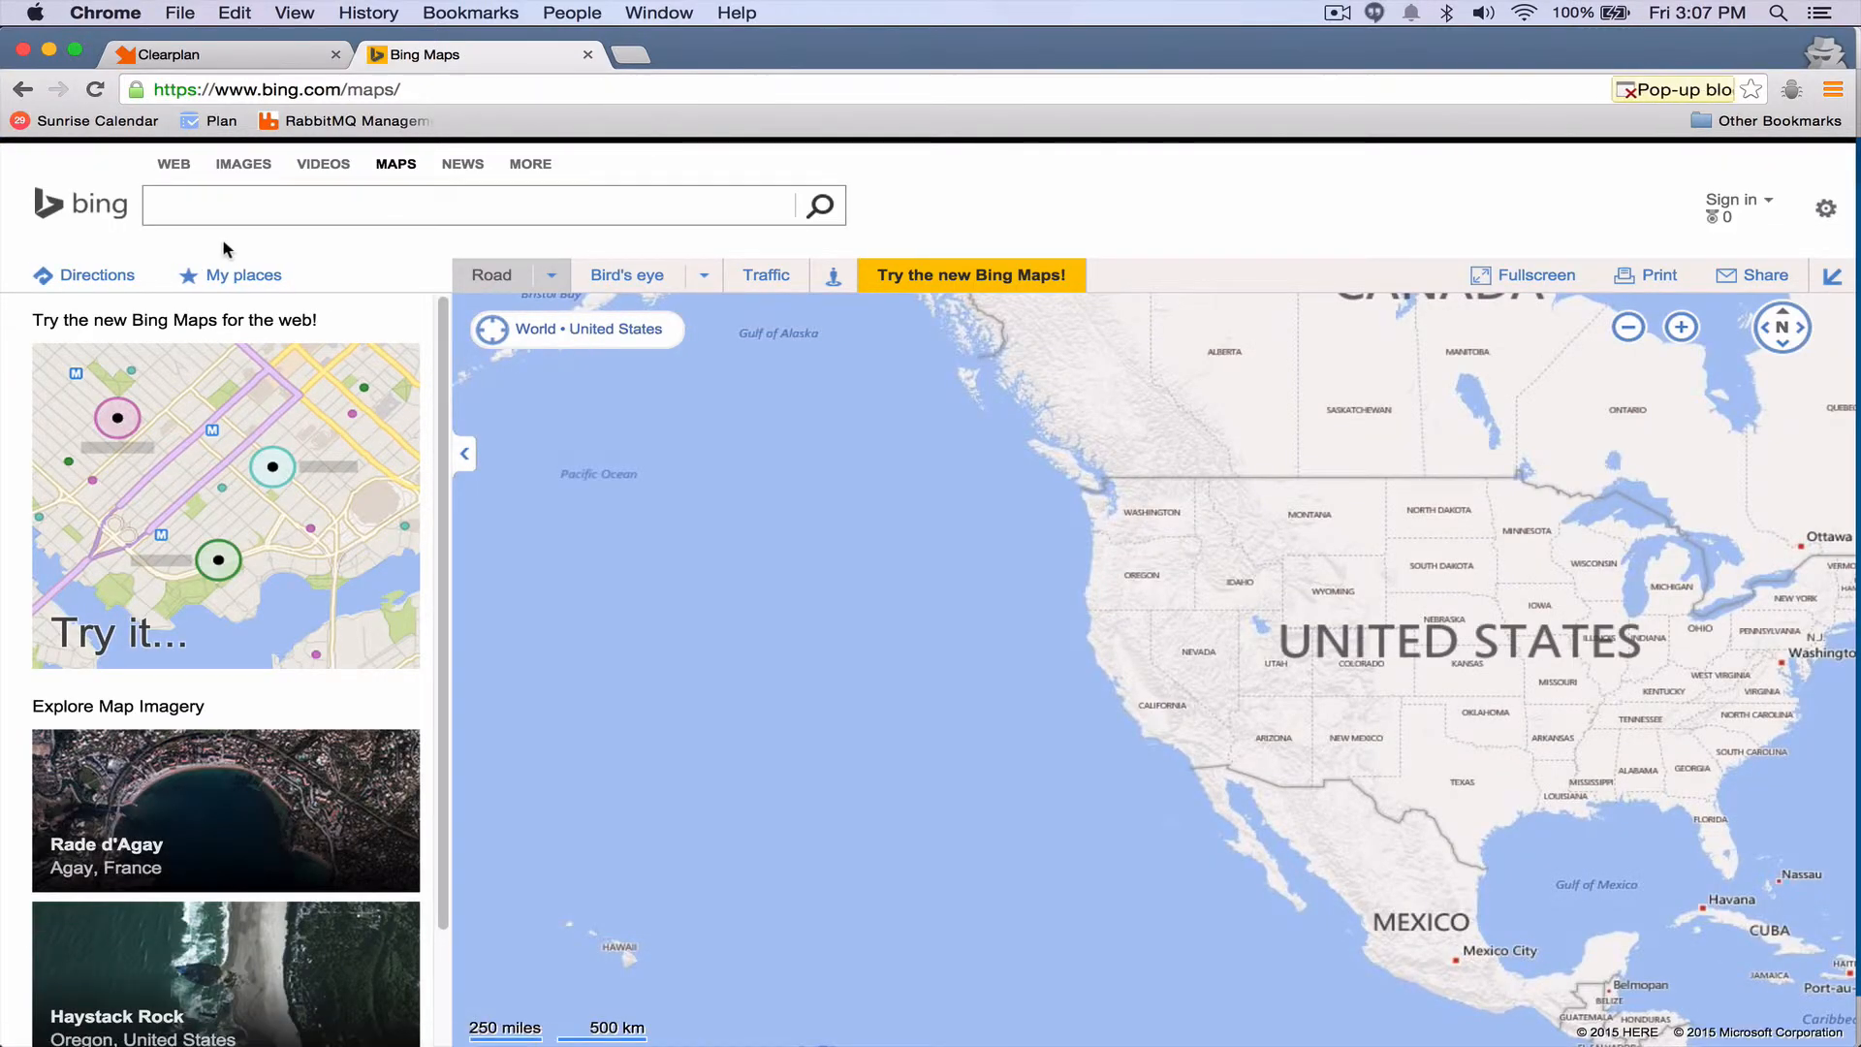
# Step: Paste the copied Glendale job address into Bing Maps search and locate it
pyautogui.click(475, 203)
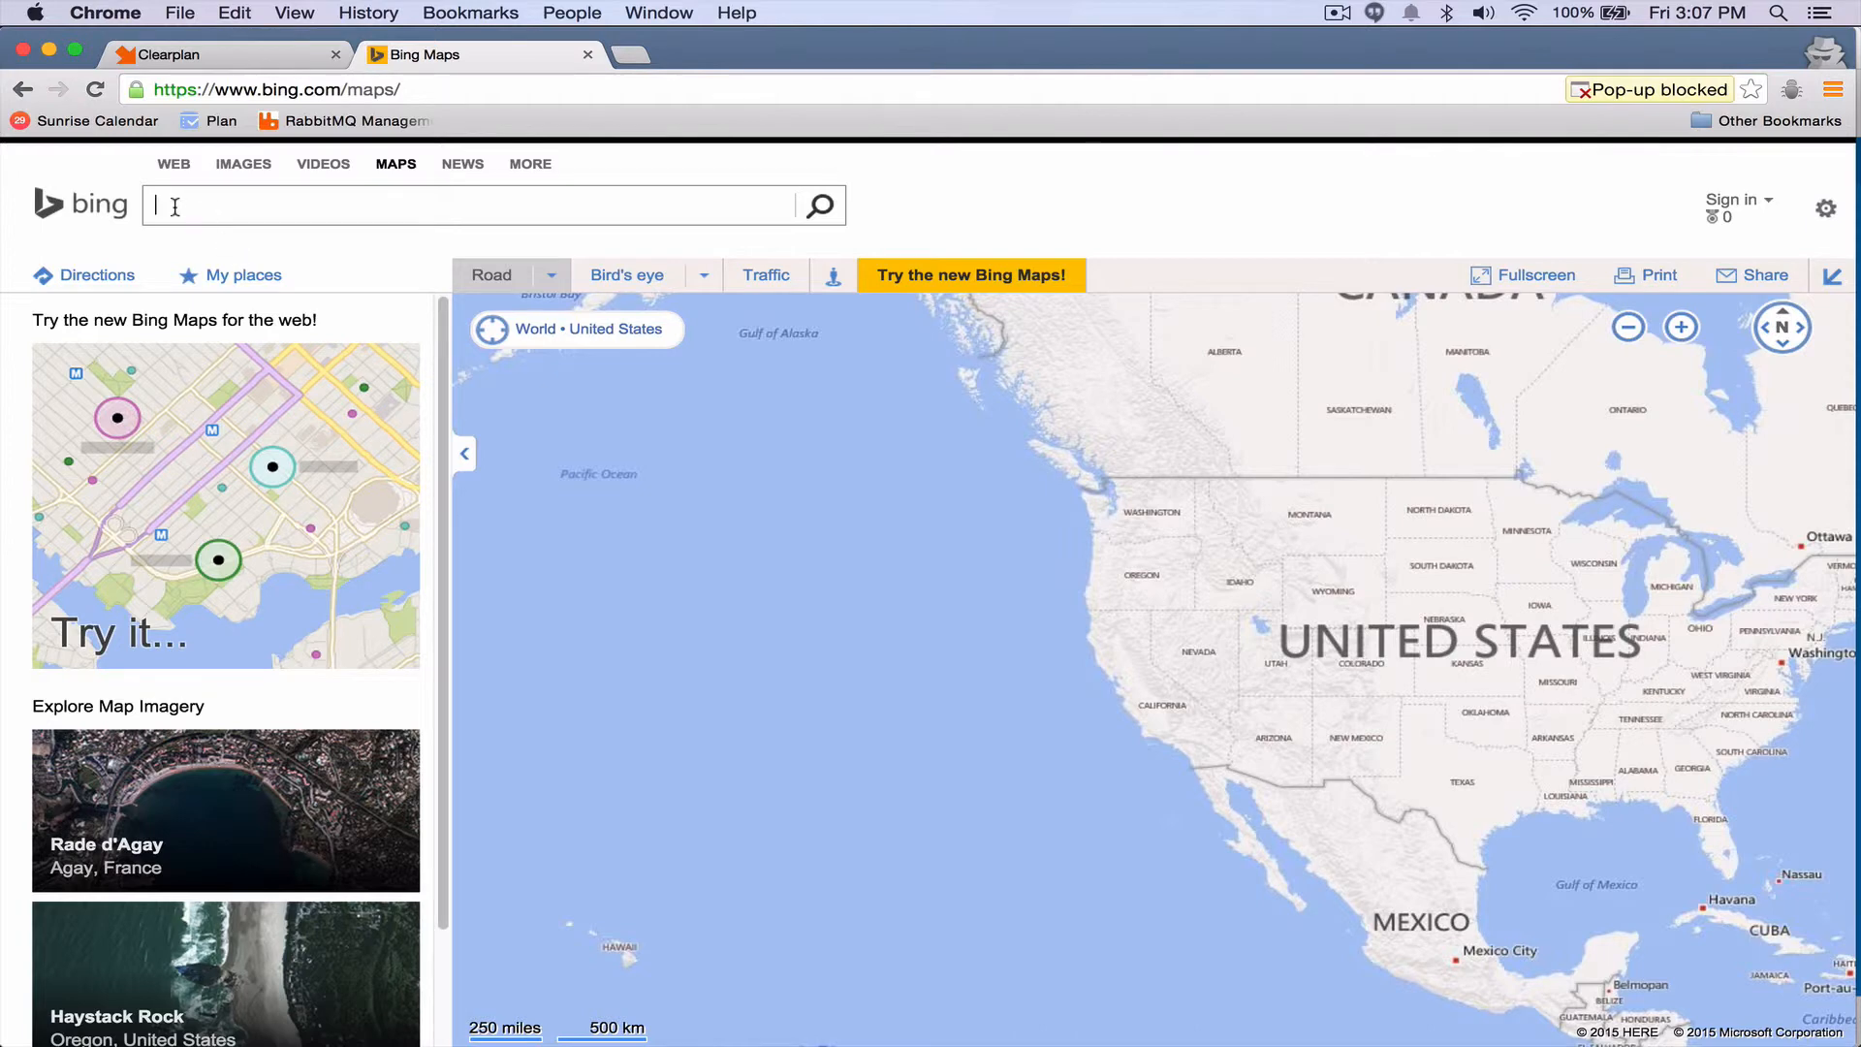
pyautogui.rightClick(172, 205)
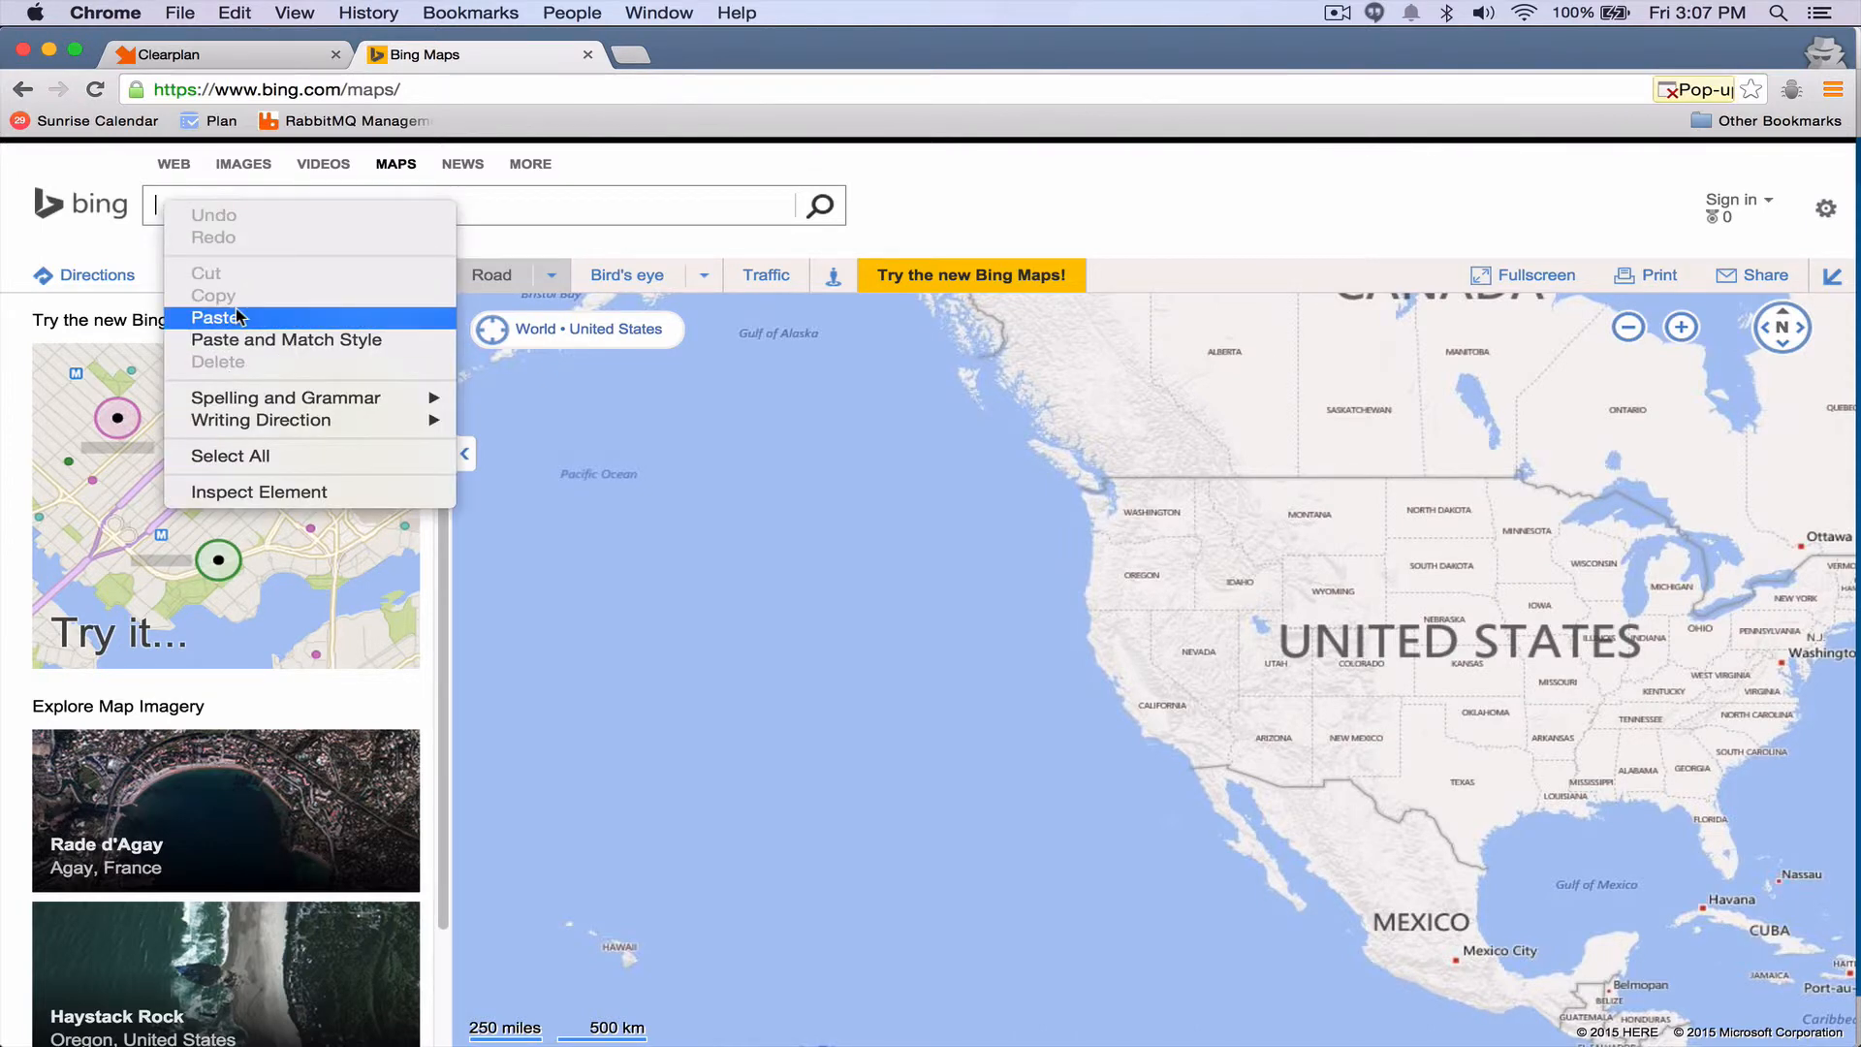
pyautogui.click(219, 316)
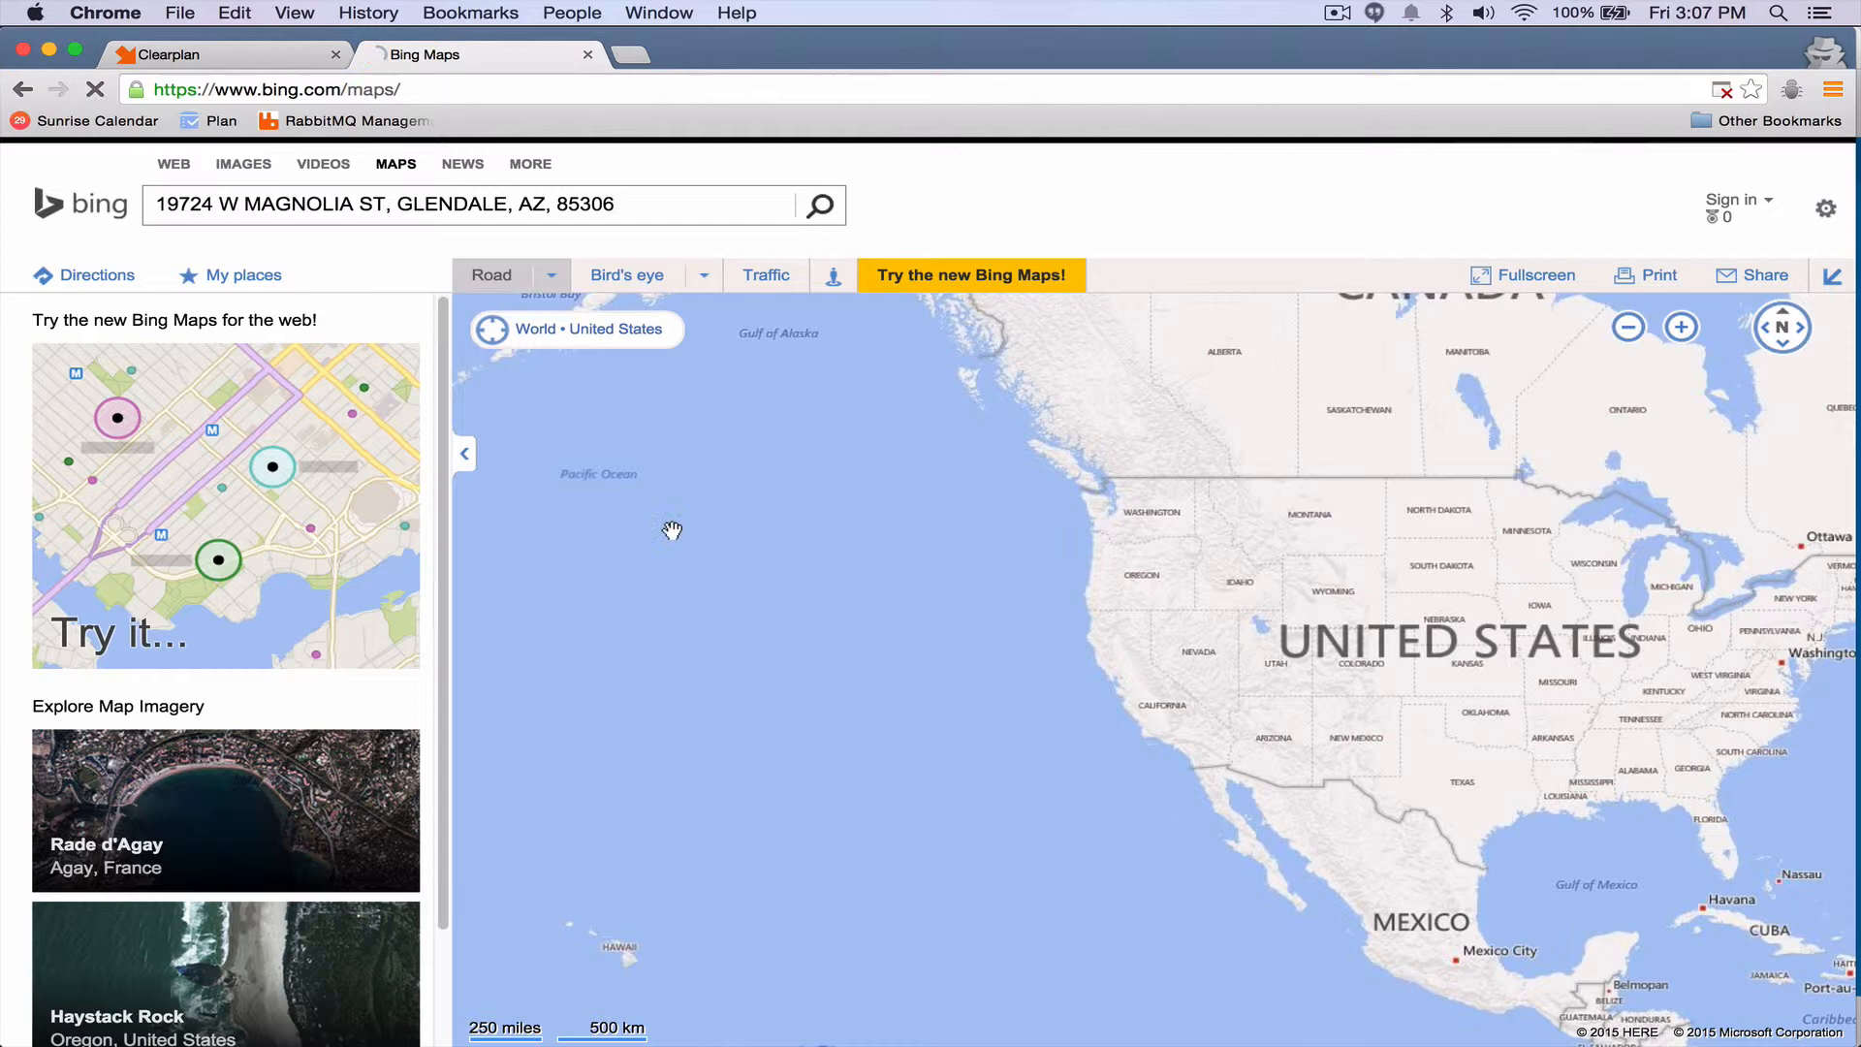
pyautogui.click(820, 203)
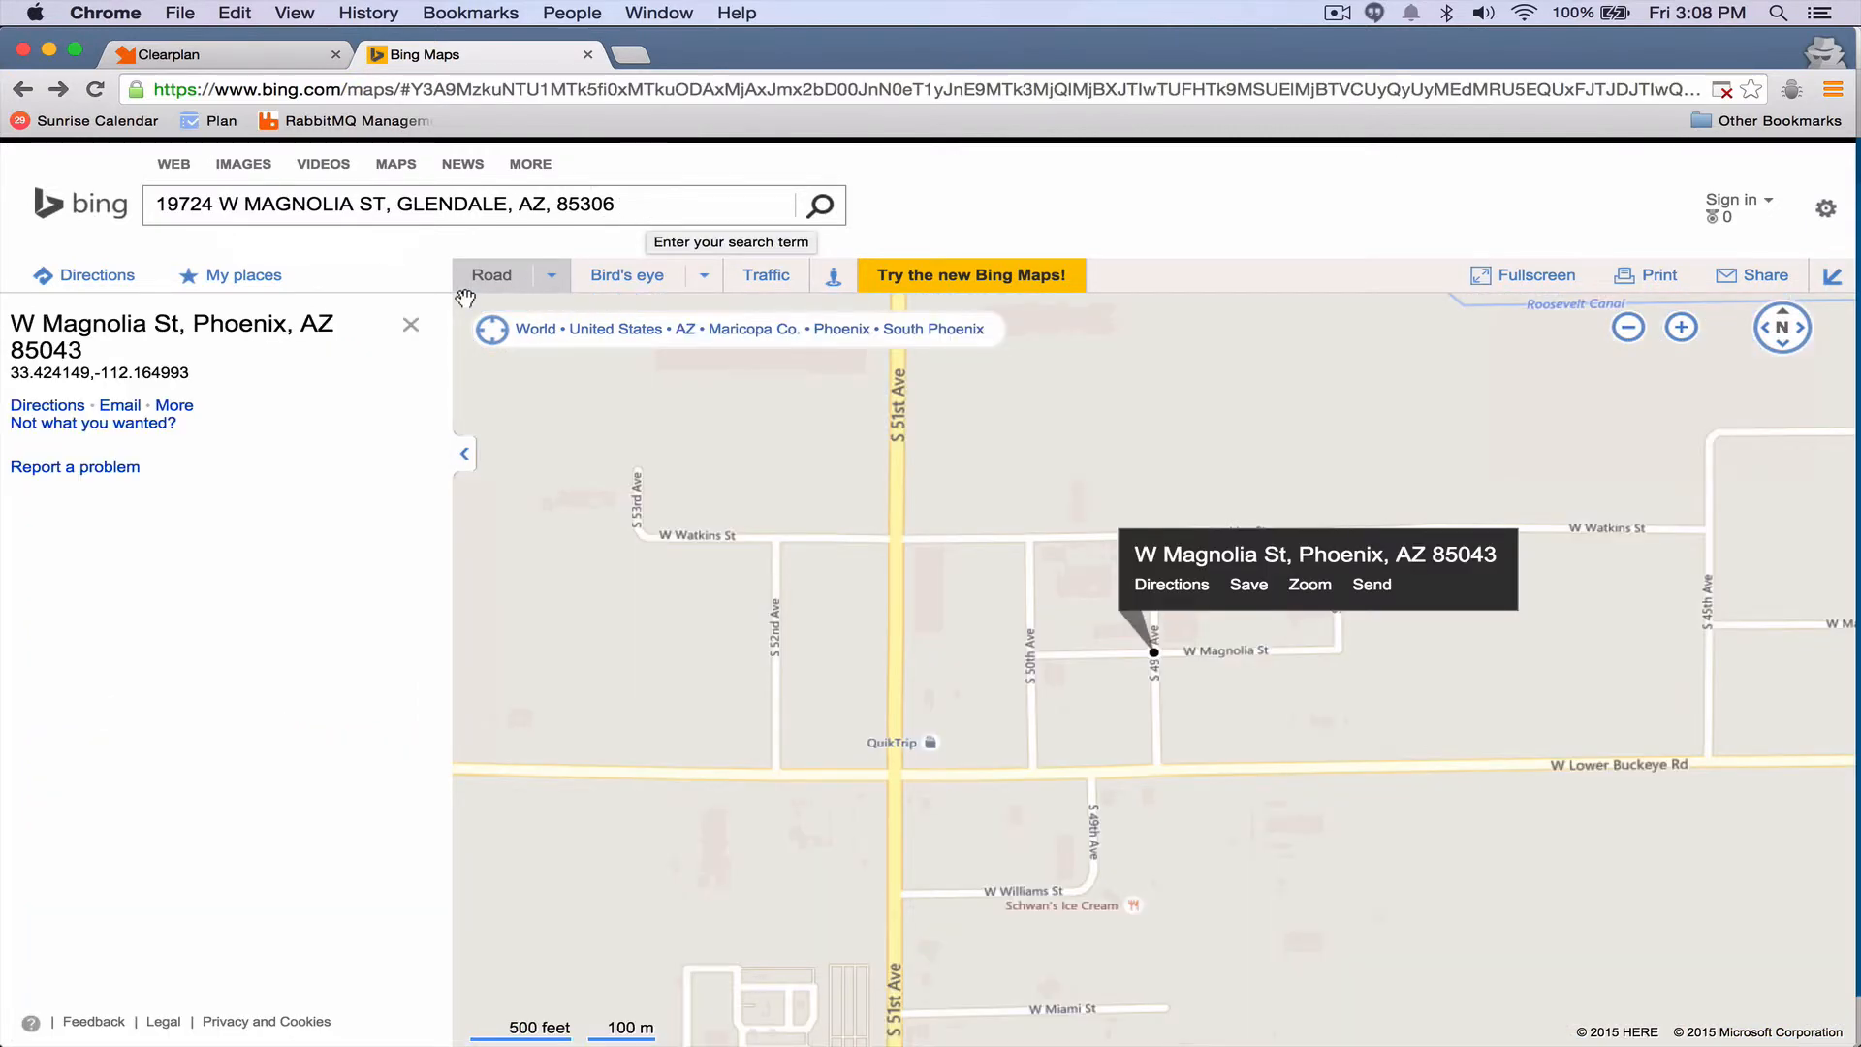
pyautogui.moveTo(1202, 637)
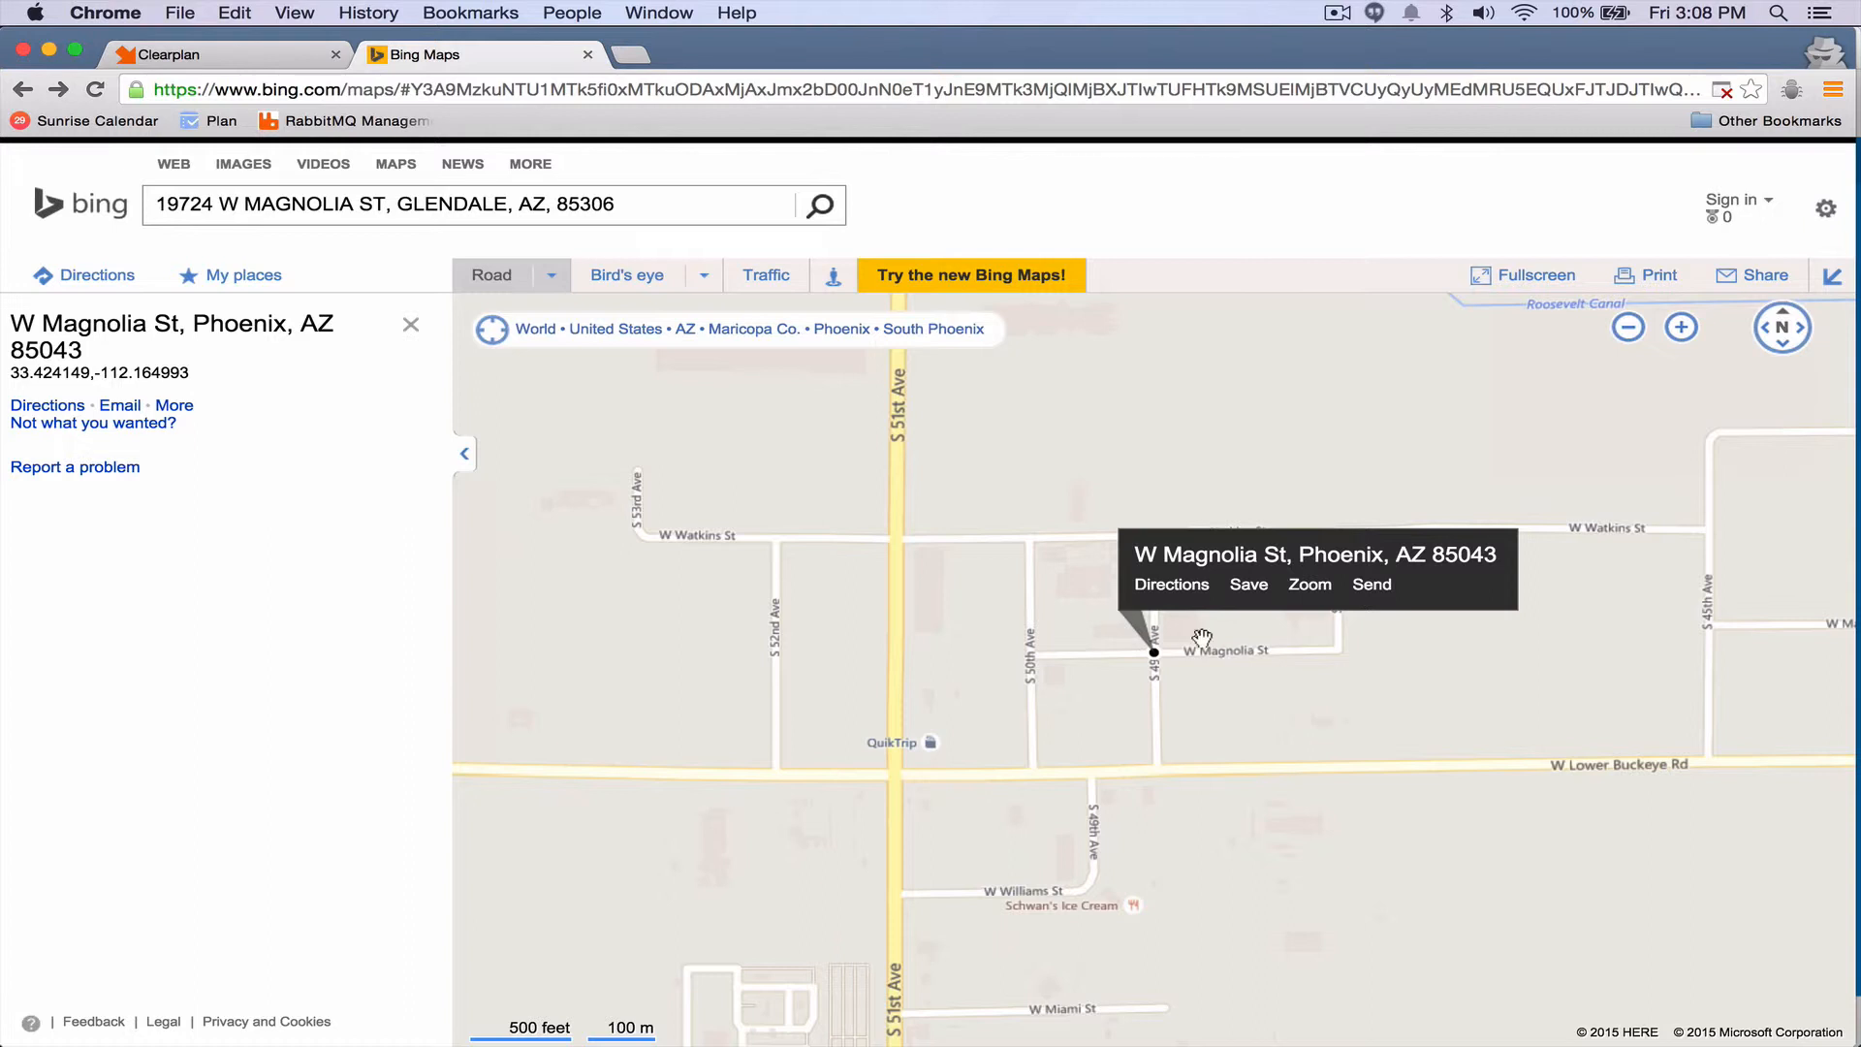
pyautogui.moveTo(244, 314)
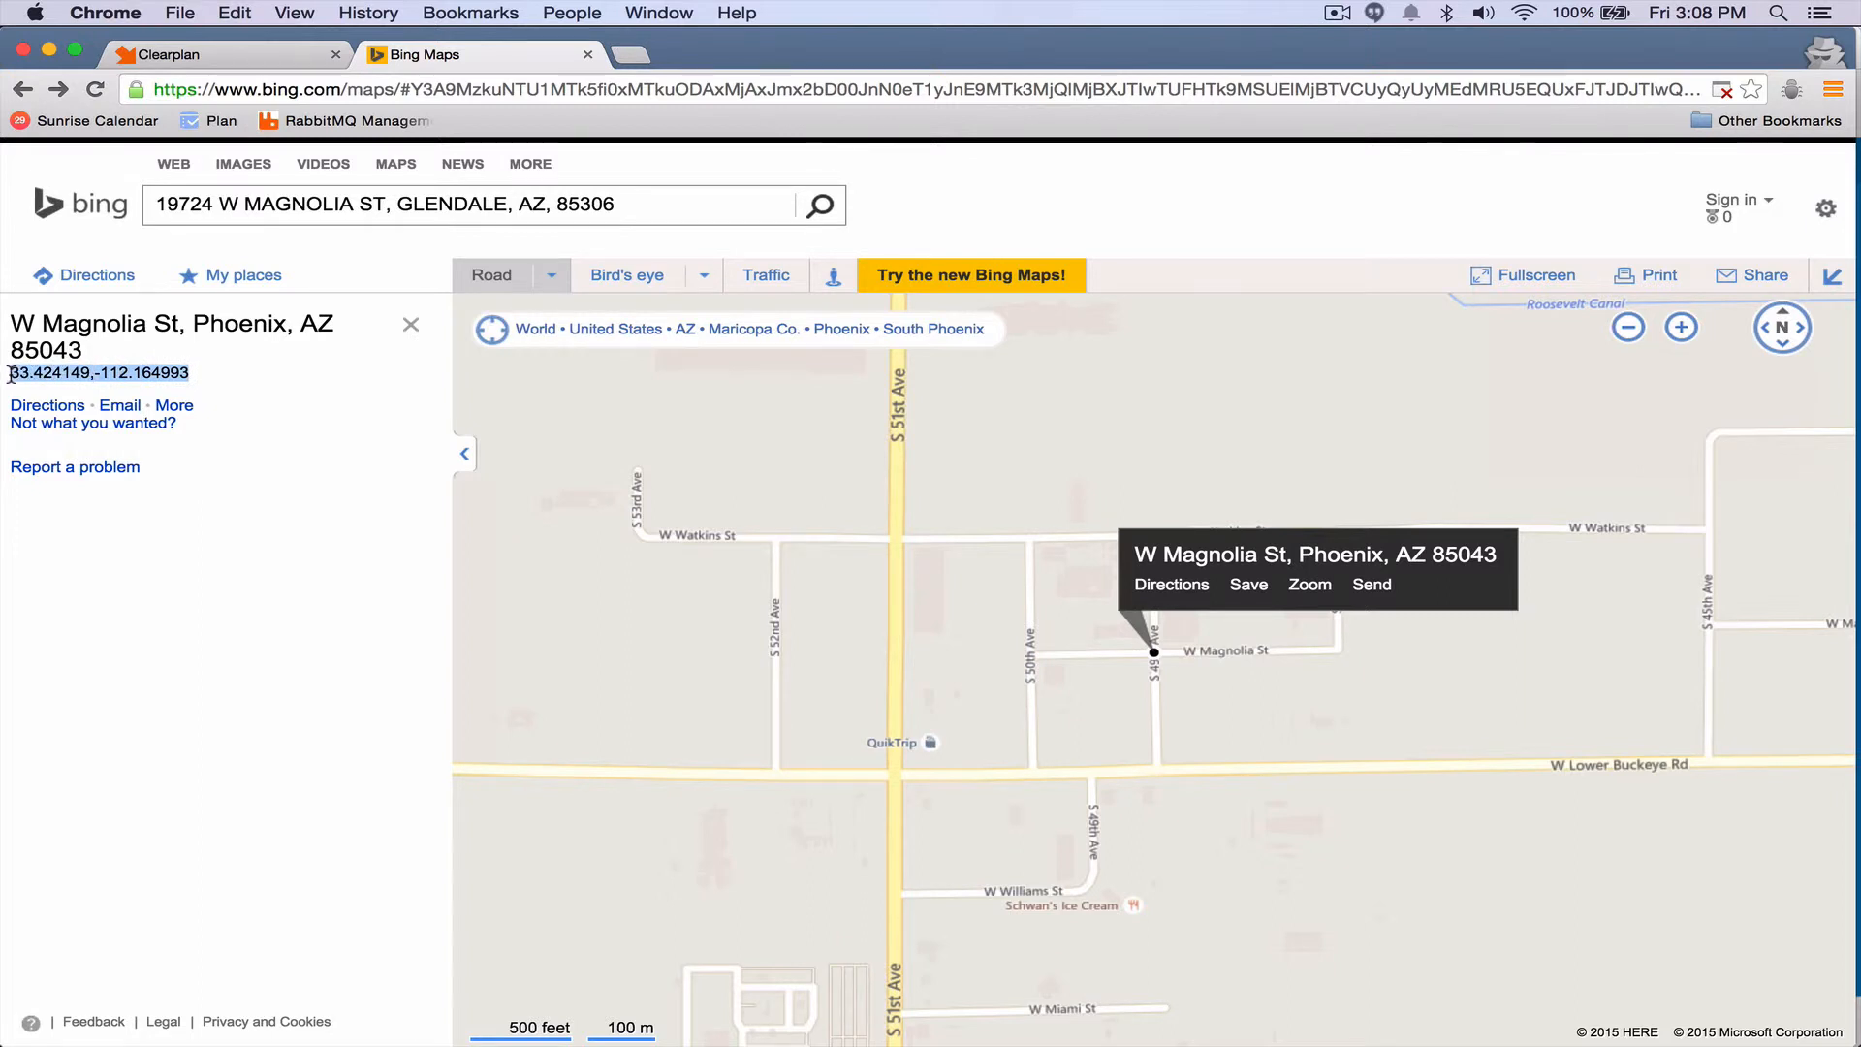
# Step: Copy the found location's coordinates 33.424149,-112.164993
pyautogui.rightClick(98, 372)
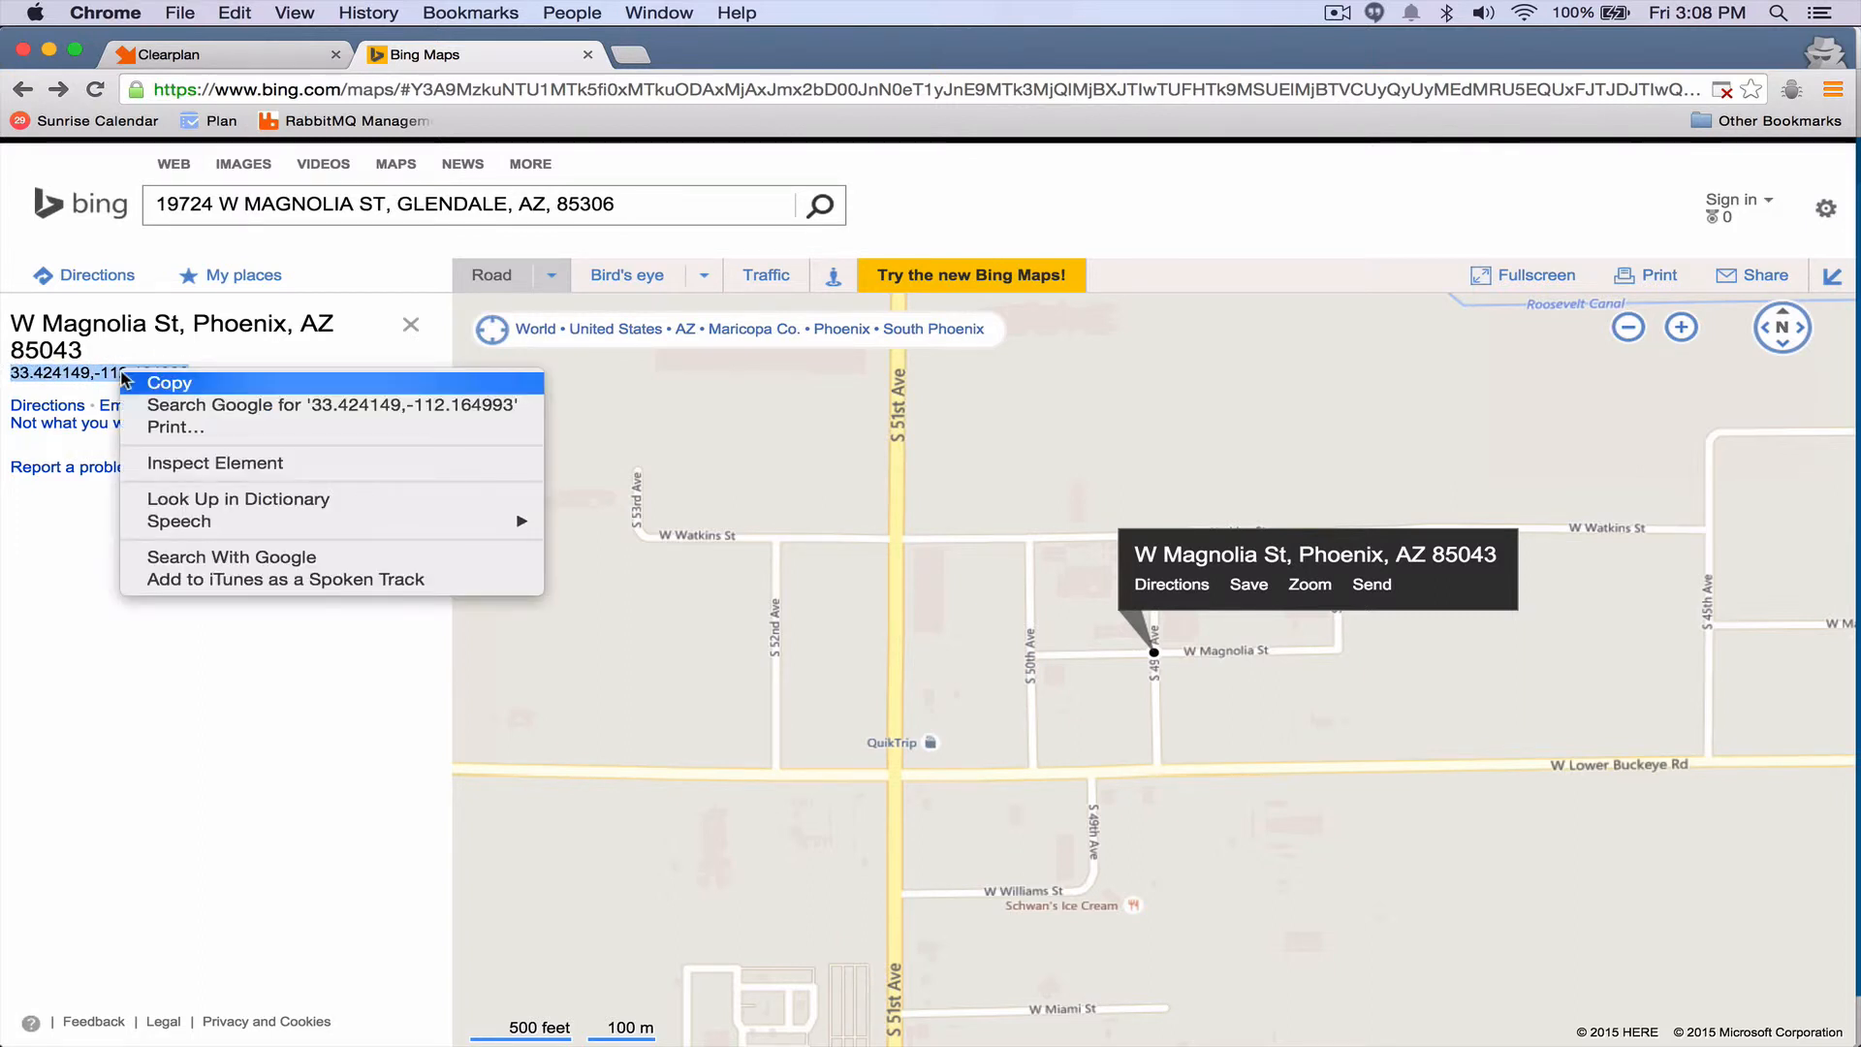
pyautogui.click(171, 381)
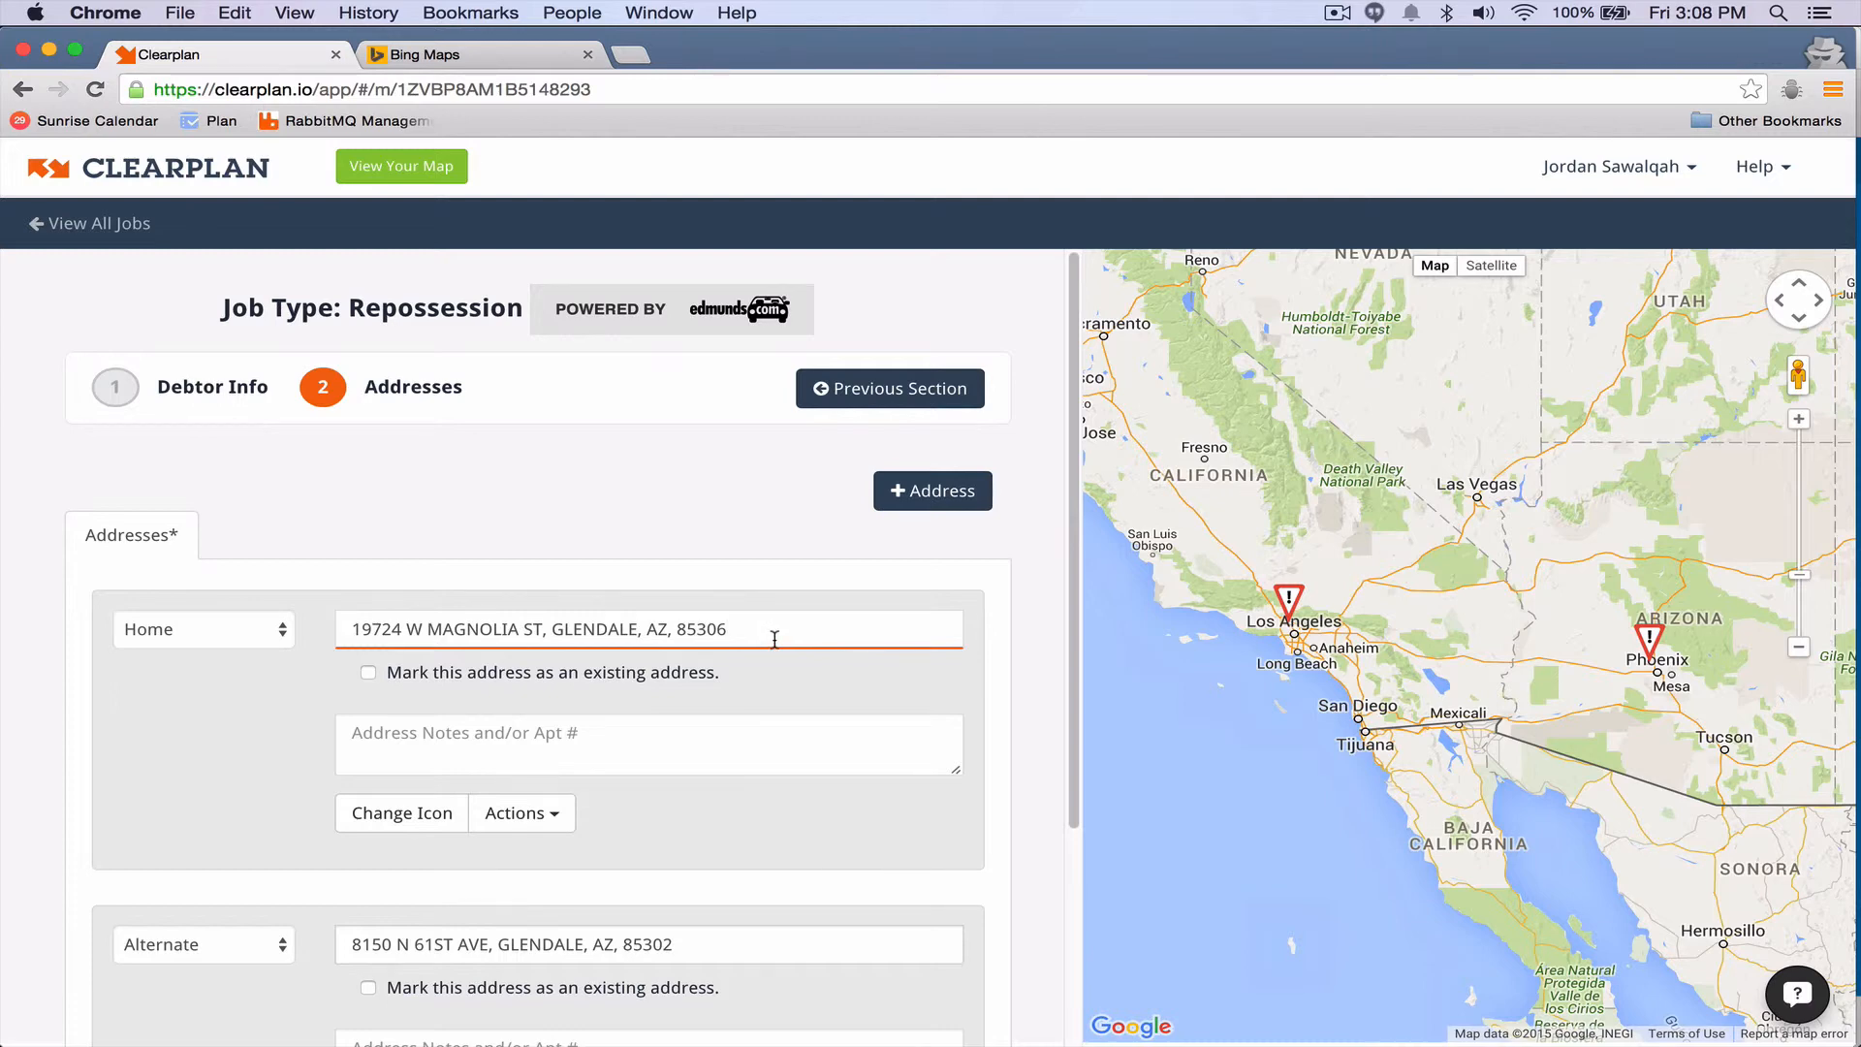
pyautogui.write('33.424149,-112.164993')
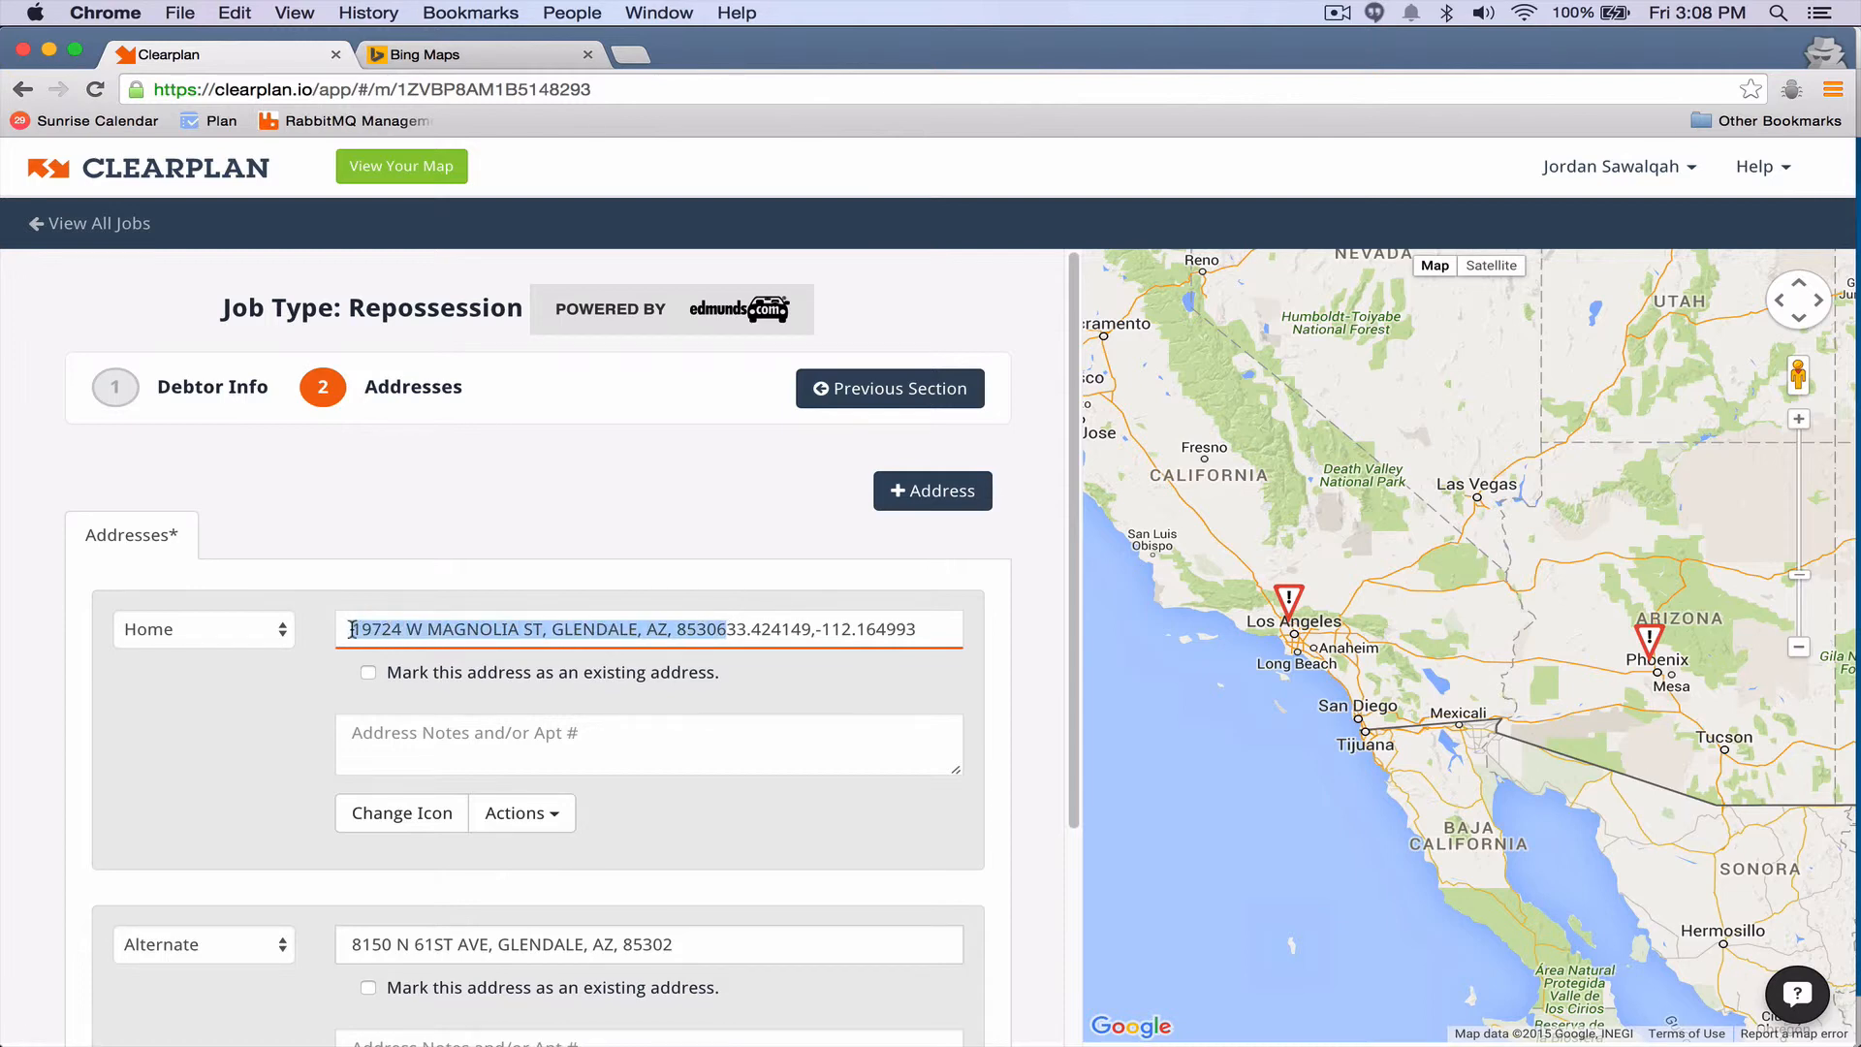
pyautogui.rightClick(649, 628)
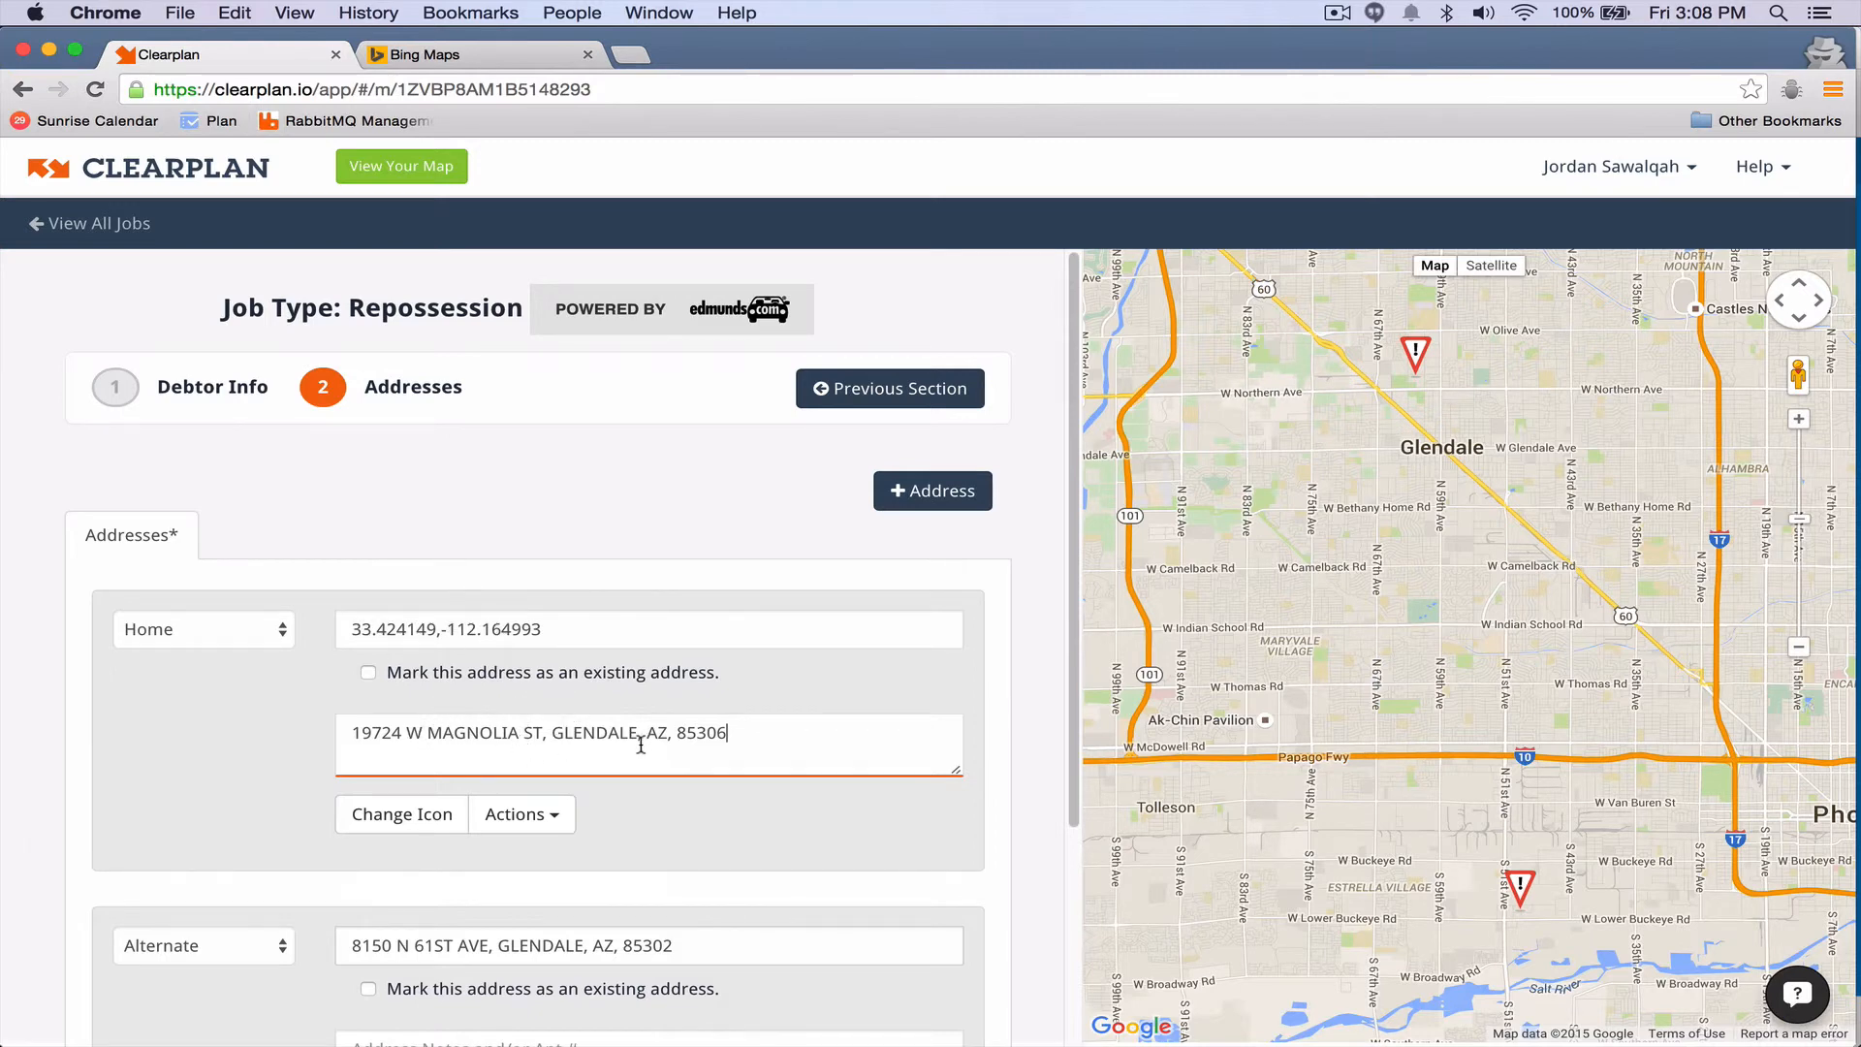
pyautogui.scroll(-3)
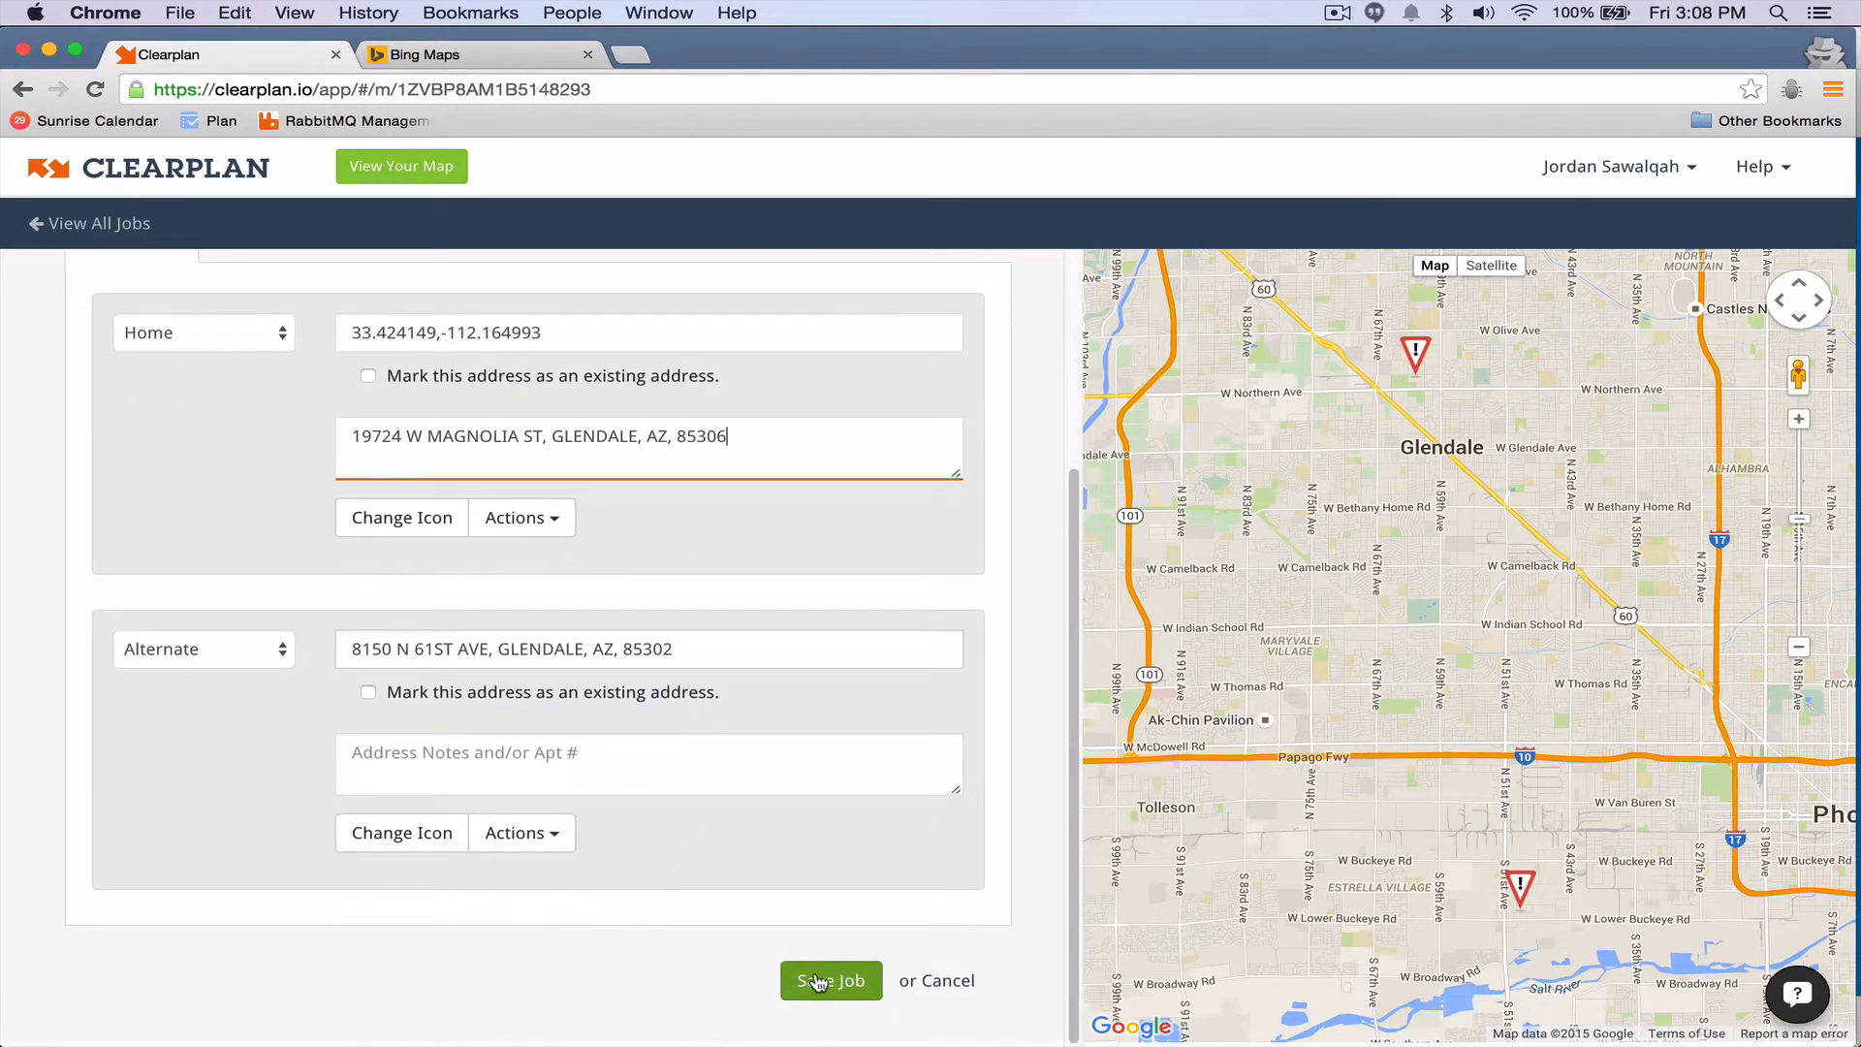
pyautogui.click(830, 981)
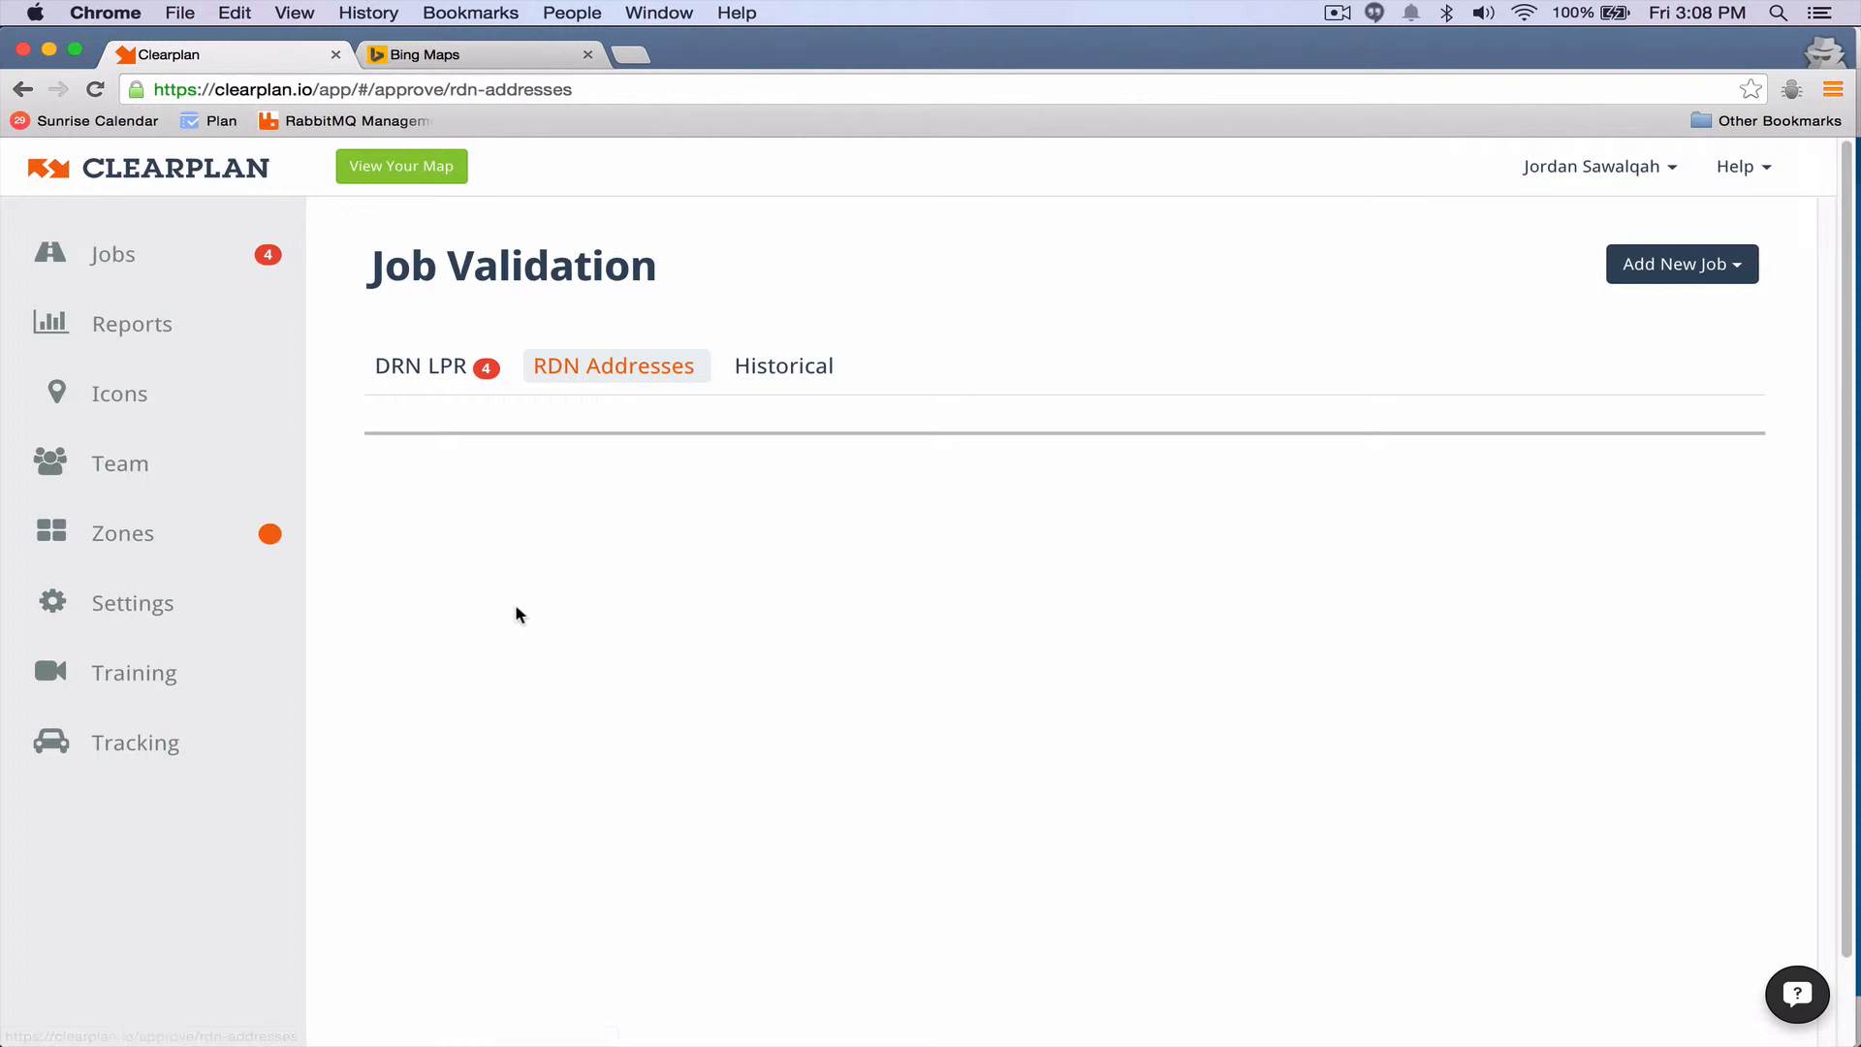
pyautogui.moveTo(653, 489)
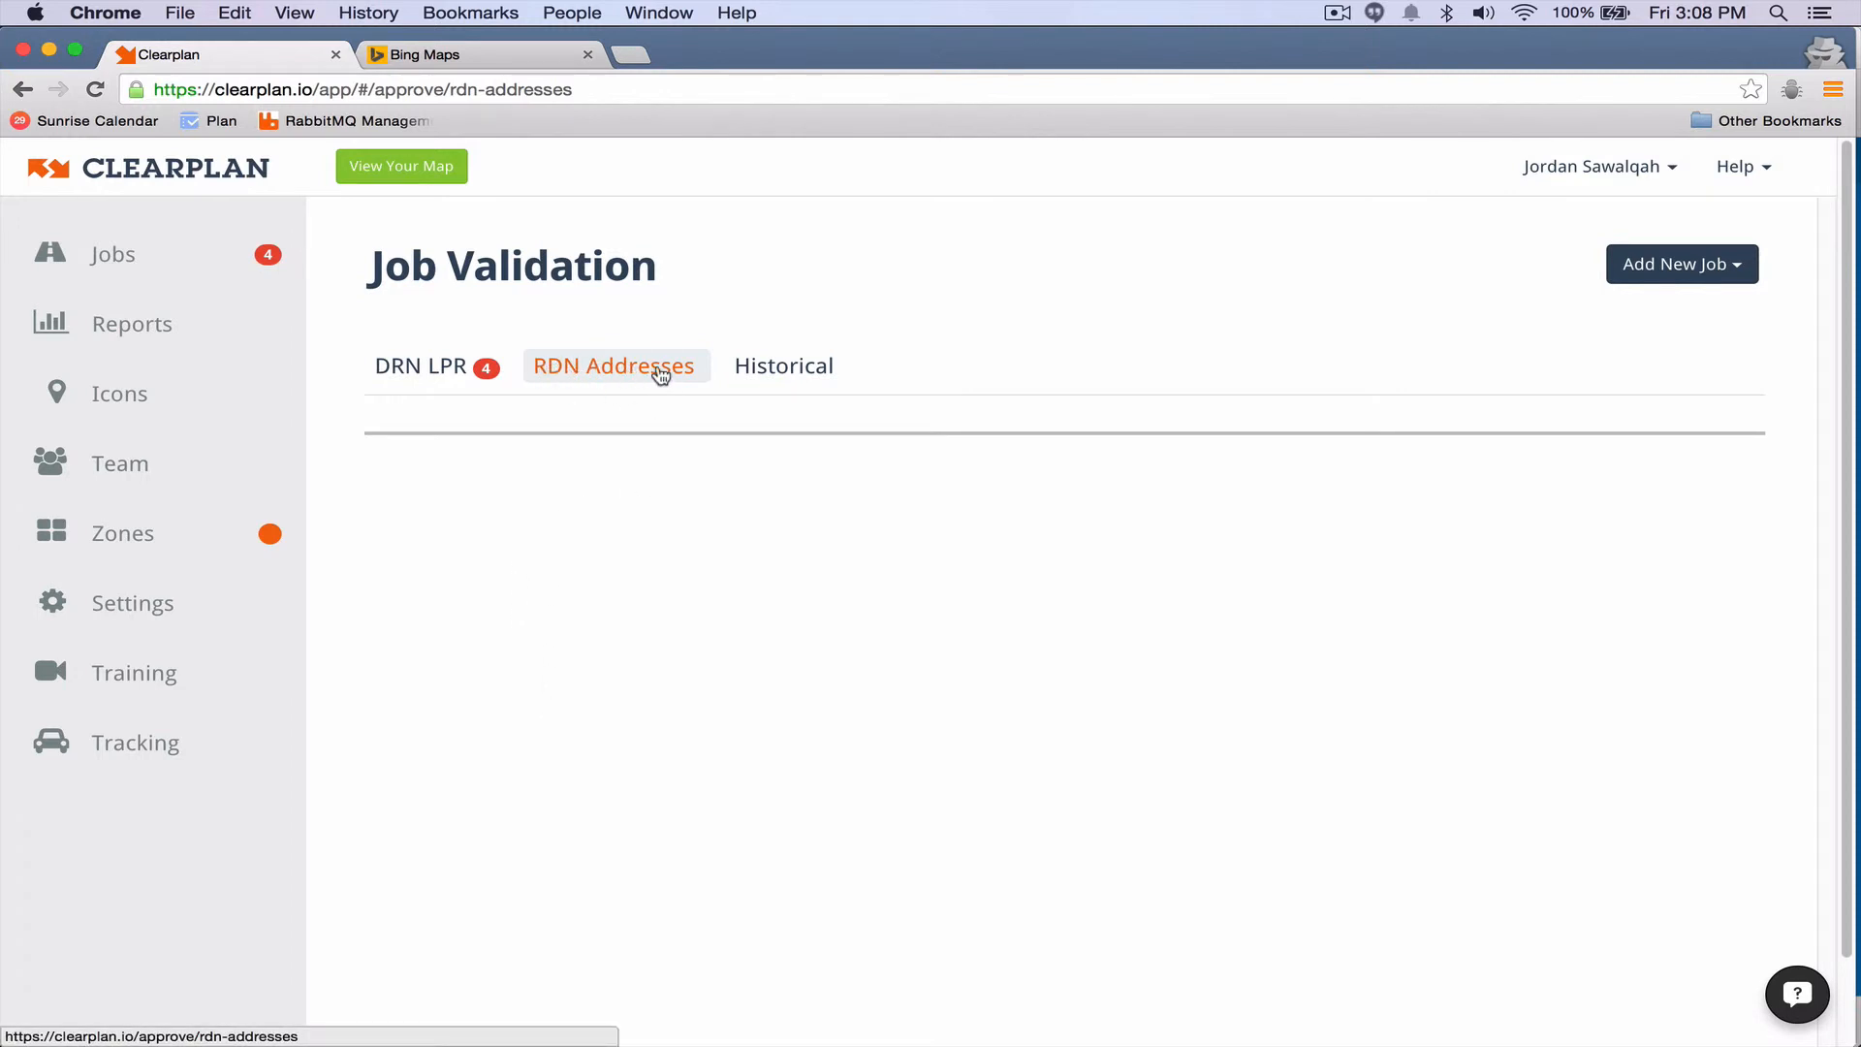
pyautogui.moveTo(615, 721)
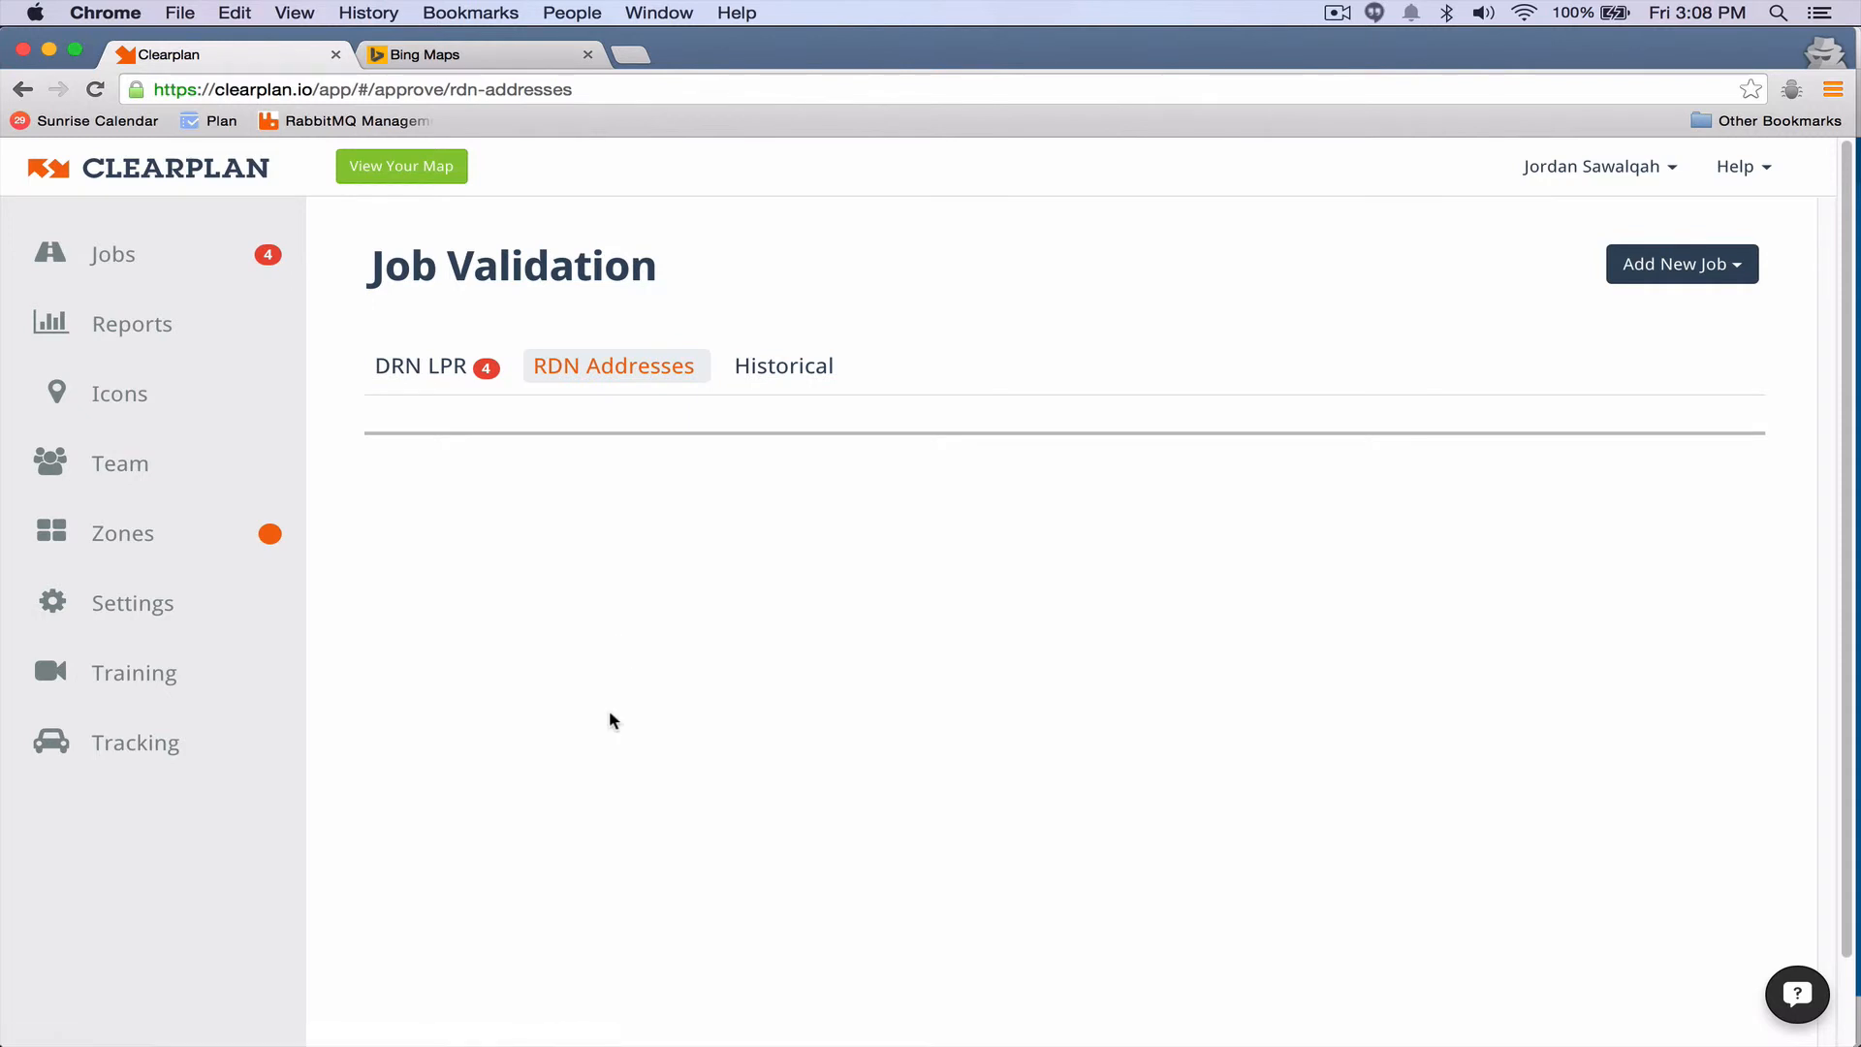
pyautogui.moveTo(640, 722)
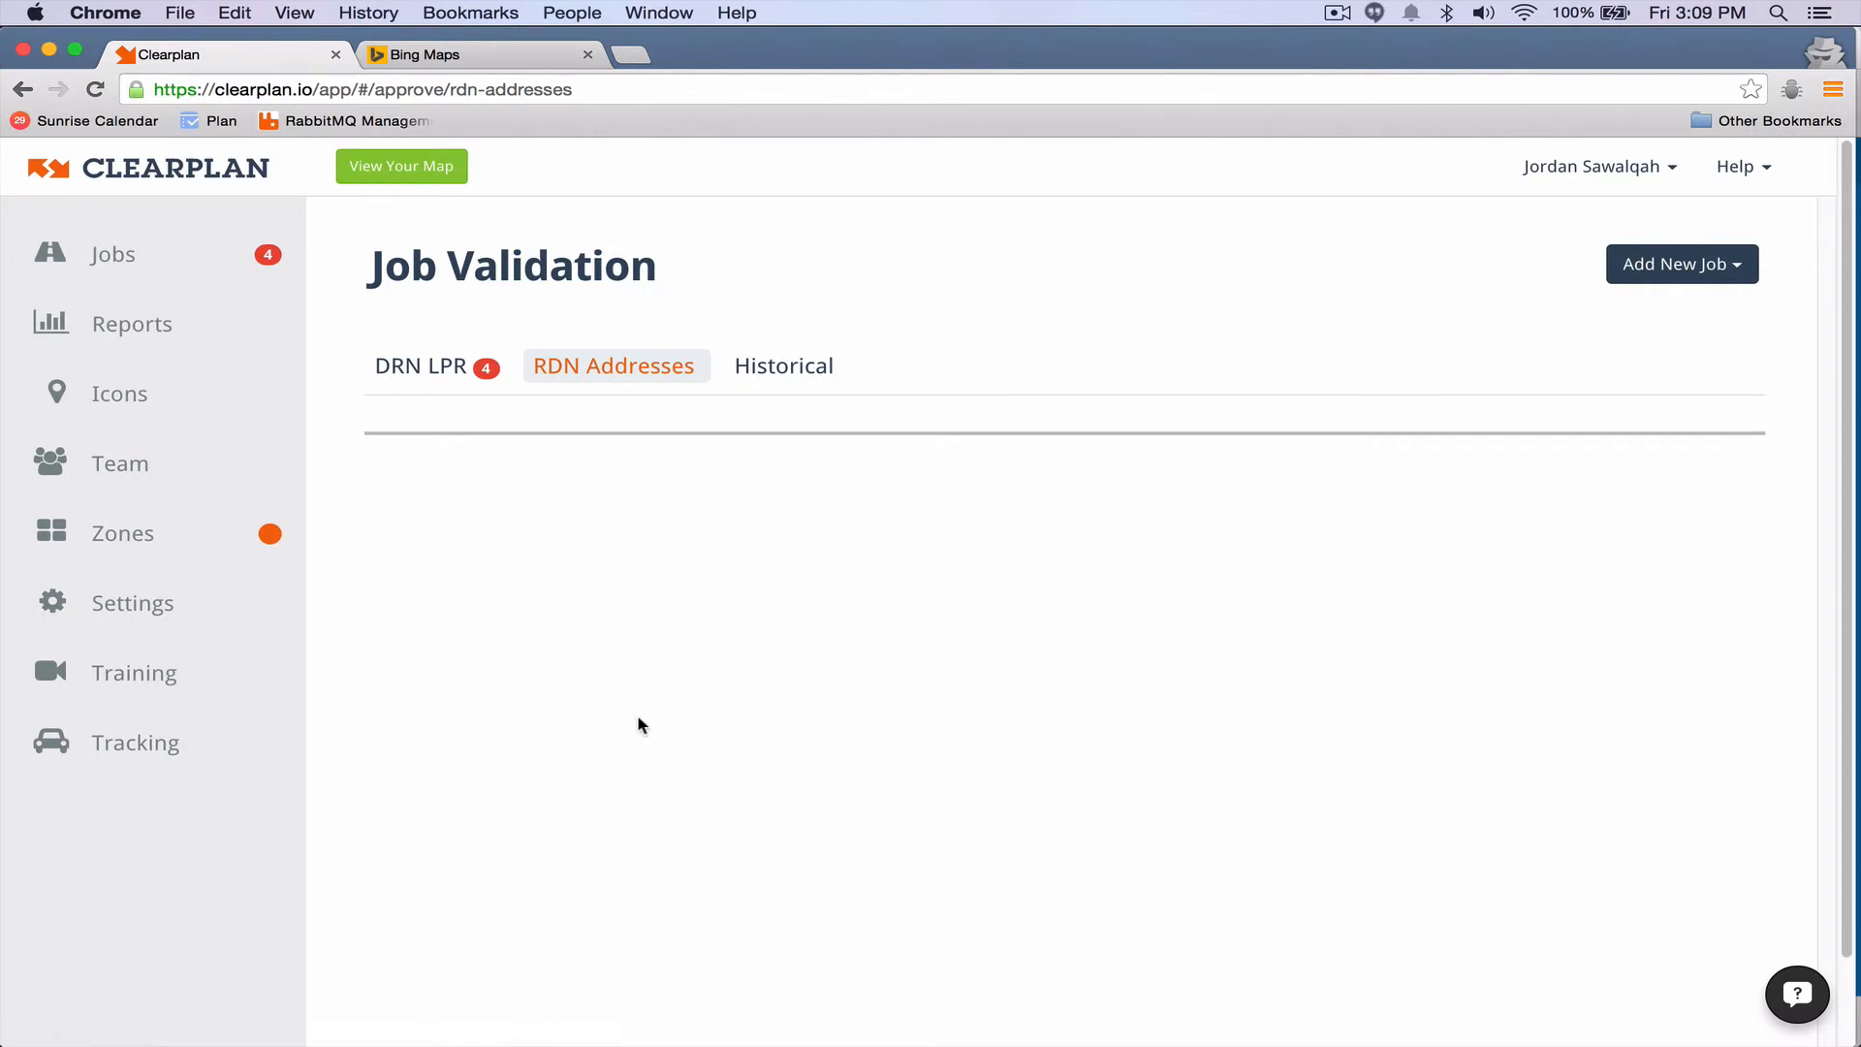